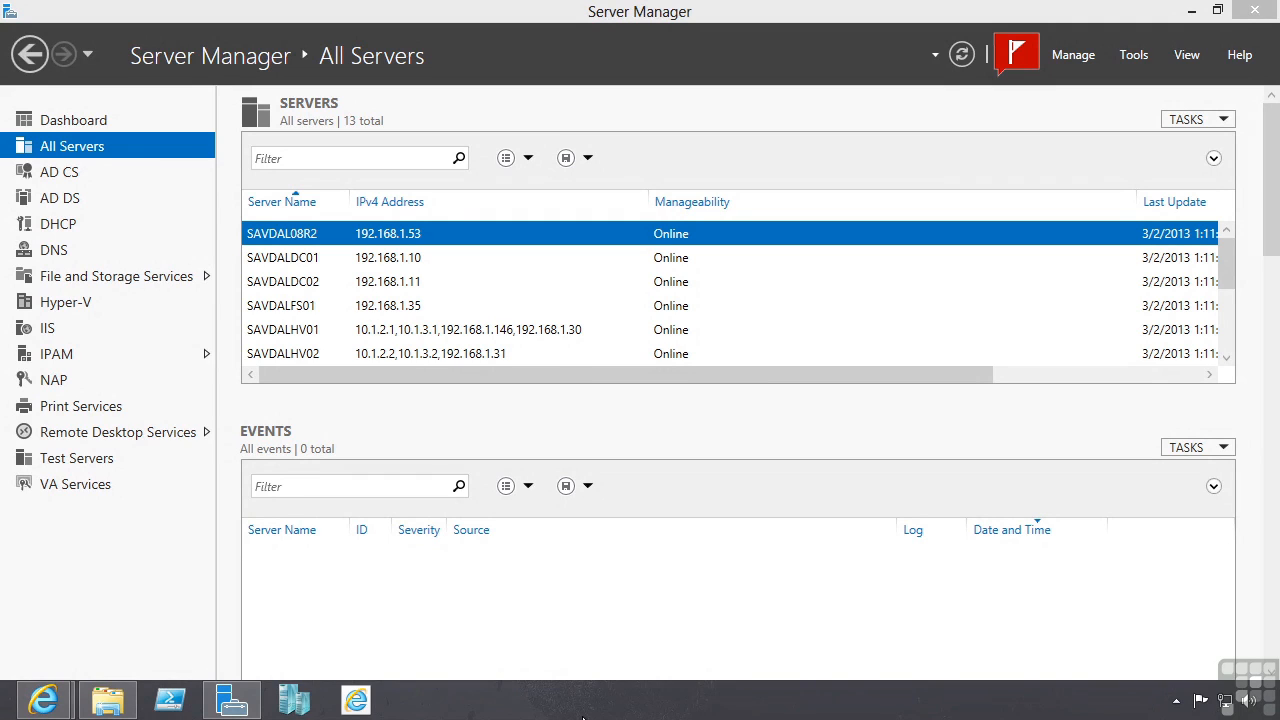
mouse_move(1088, 56)
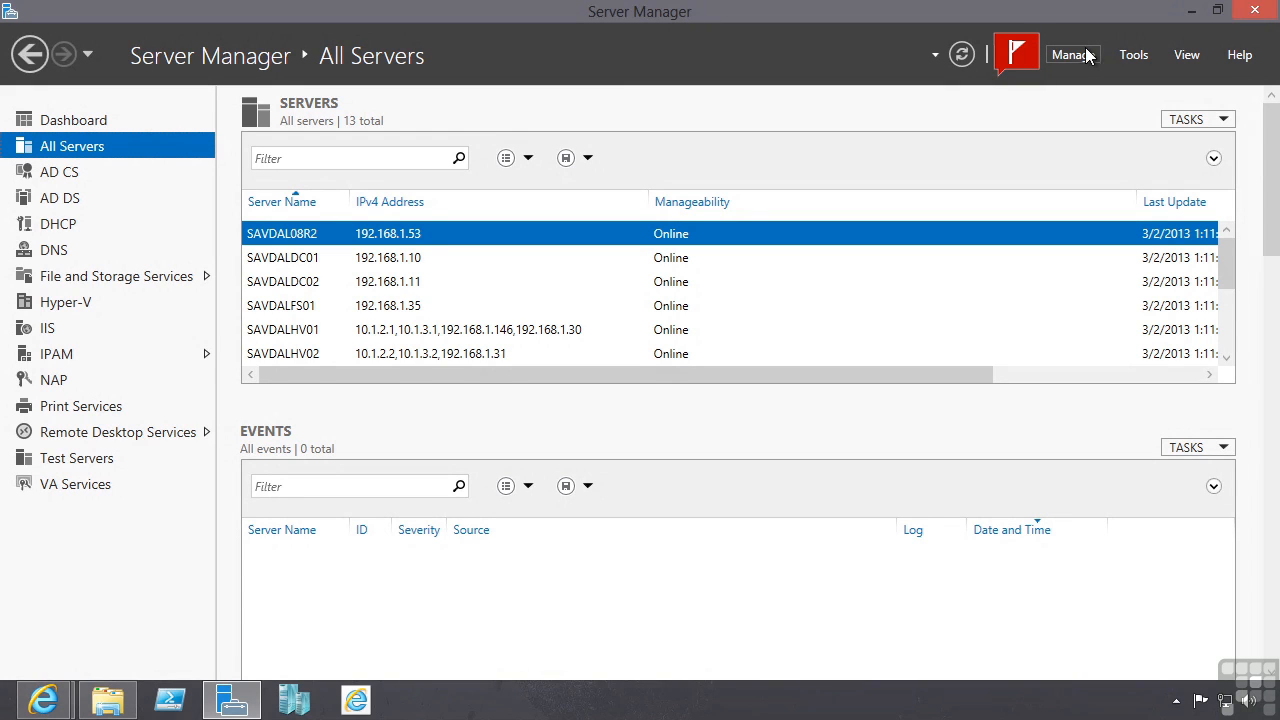
- Peek at the Manage menu, then select the SAVDALFS01 row to show its four Group Policy error events
click(1072, 54)
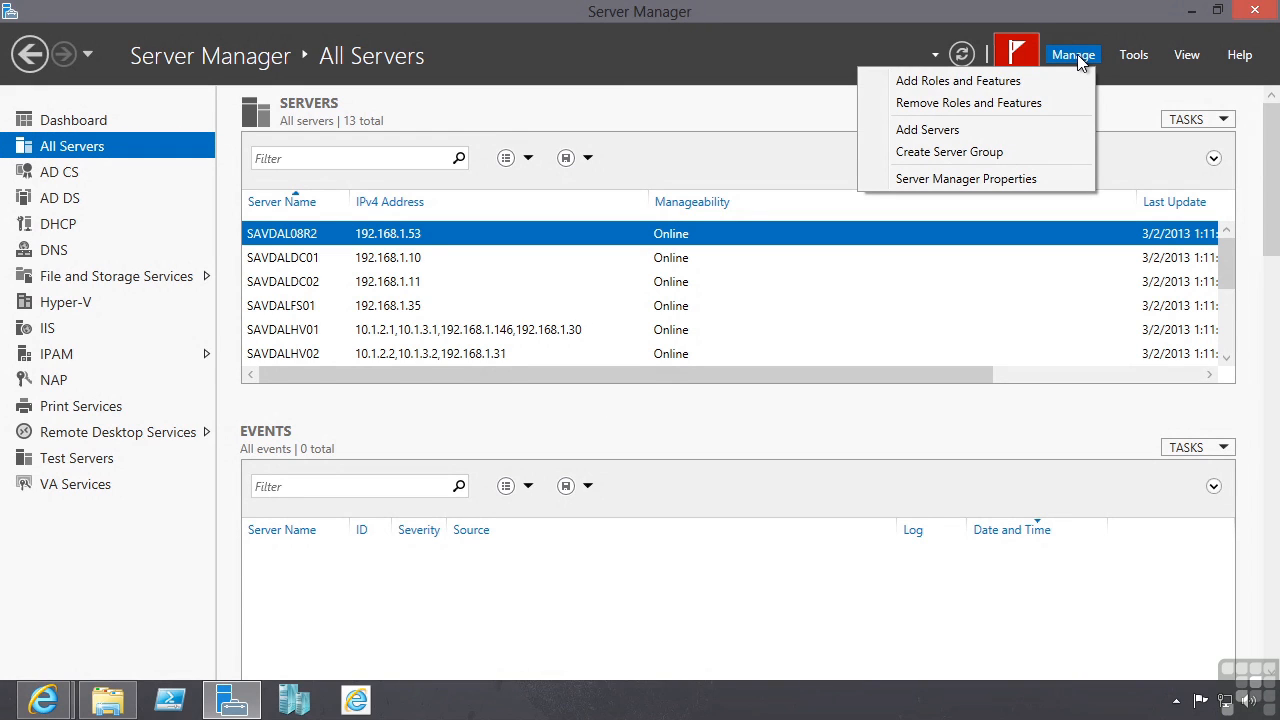
mouse_move(948, 82)
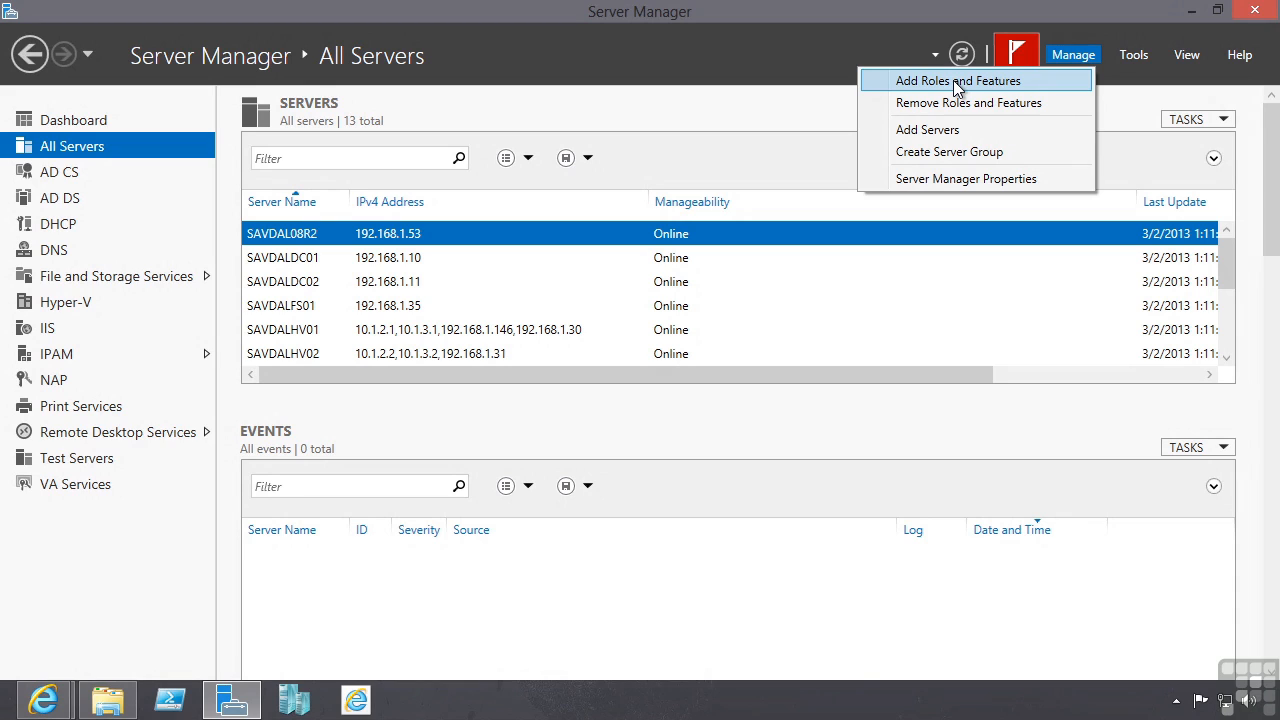
mouse_move(958, 108)
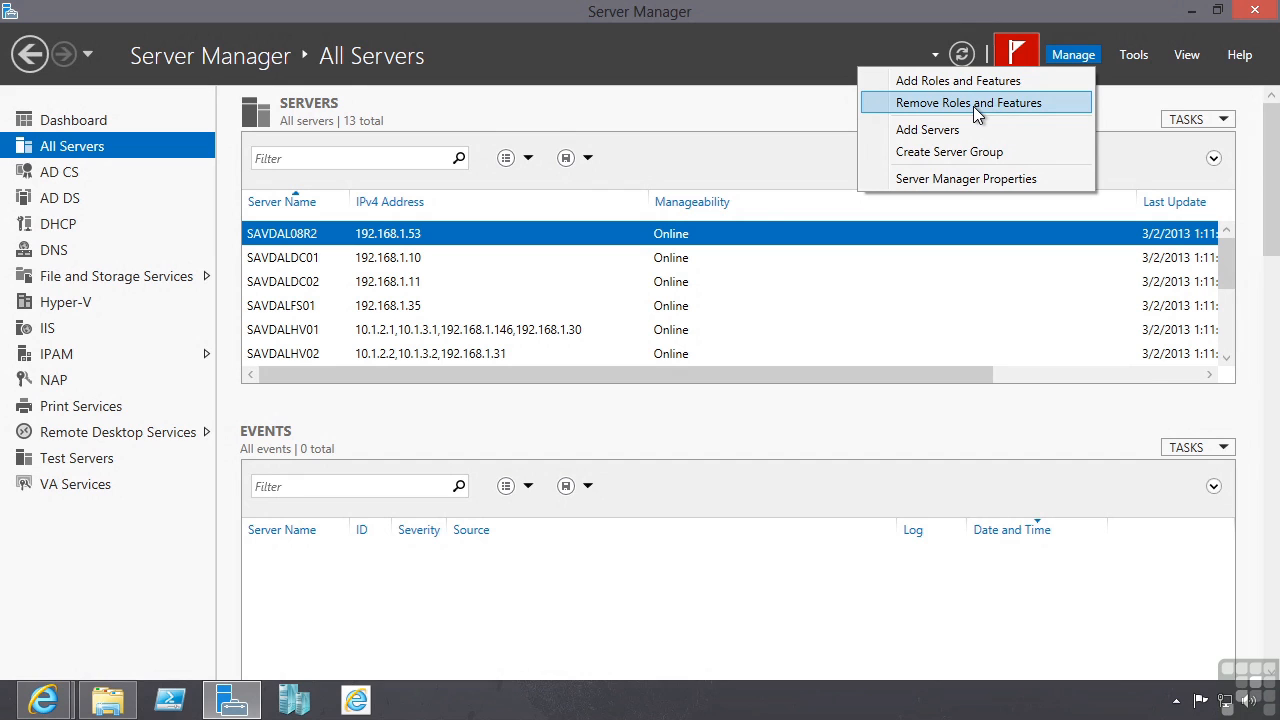
click(284, 280)
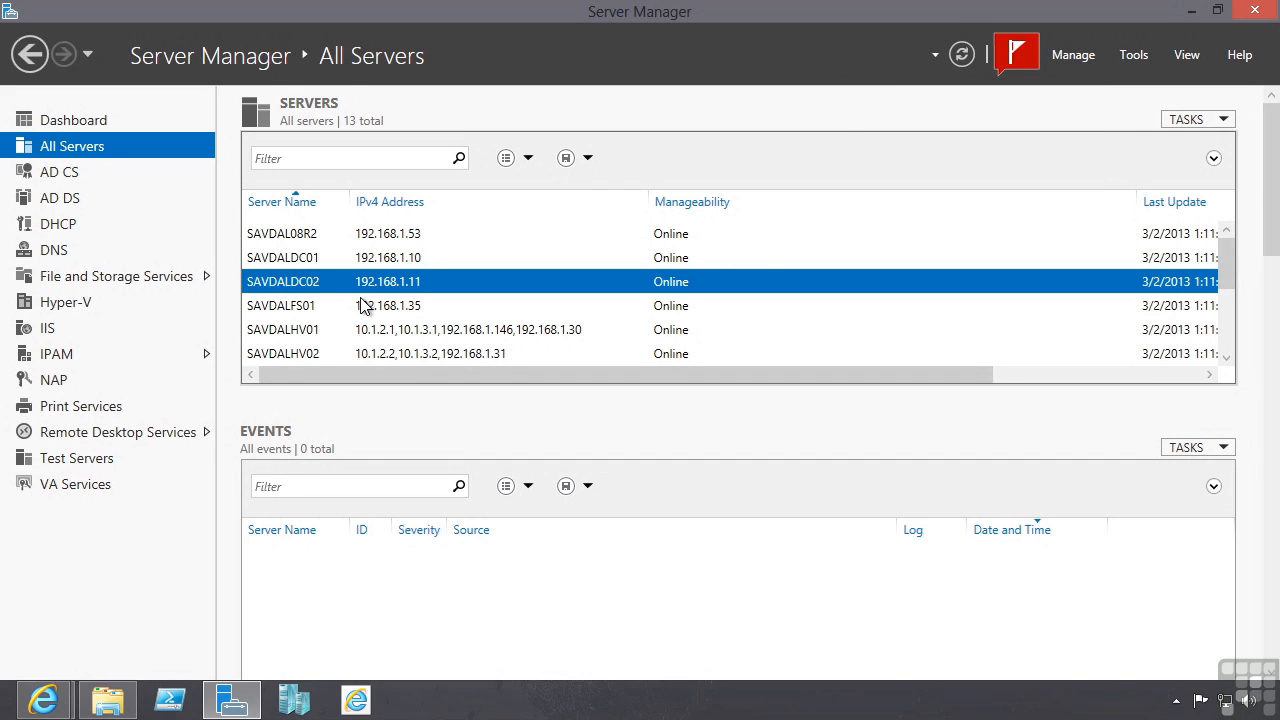
click(1072, 56)
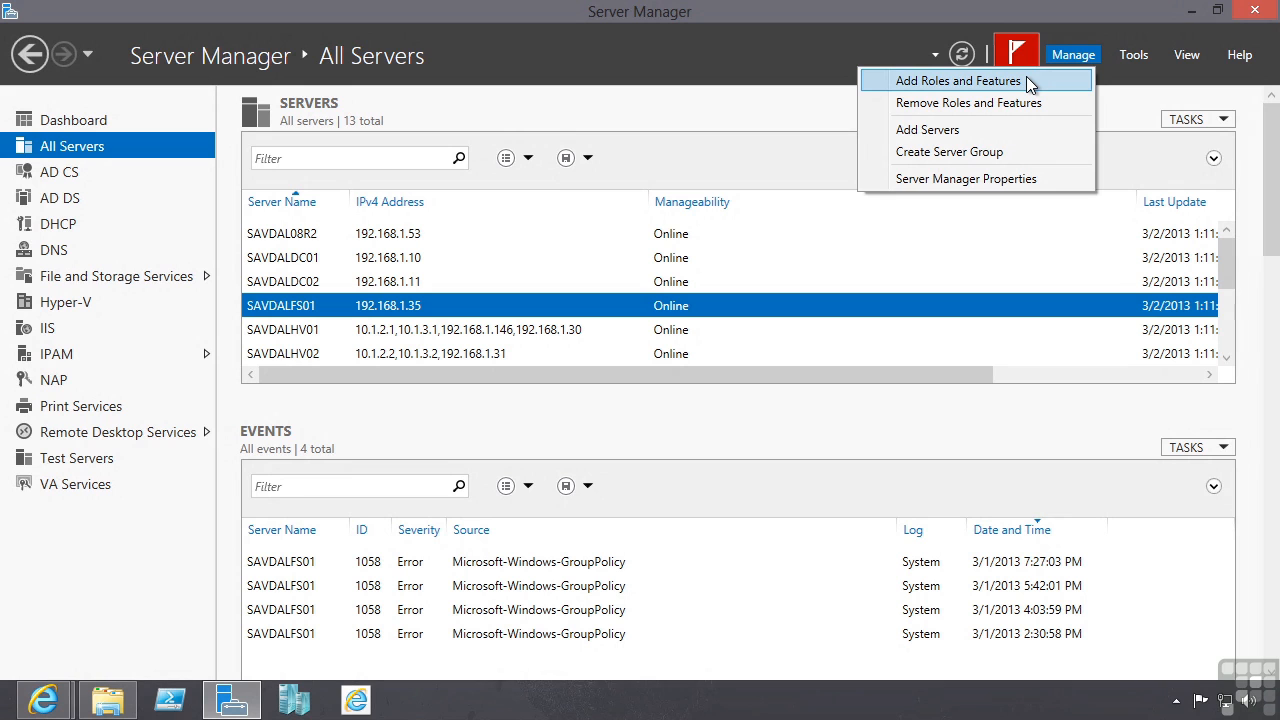
- Launch Add Roles and Features, keep role-based installation and reach destination server selection
click(954, 80)
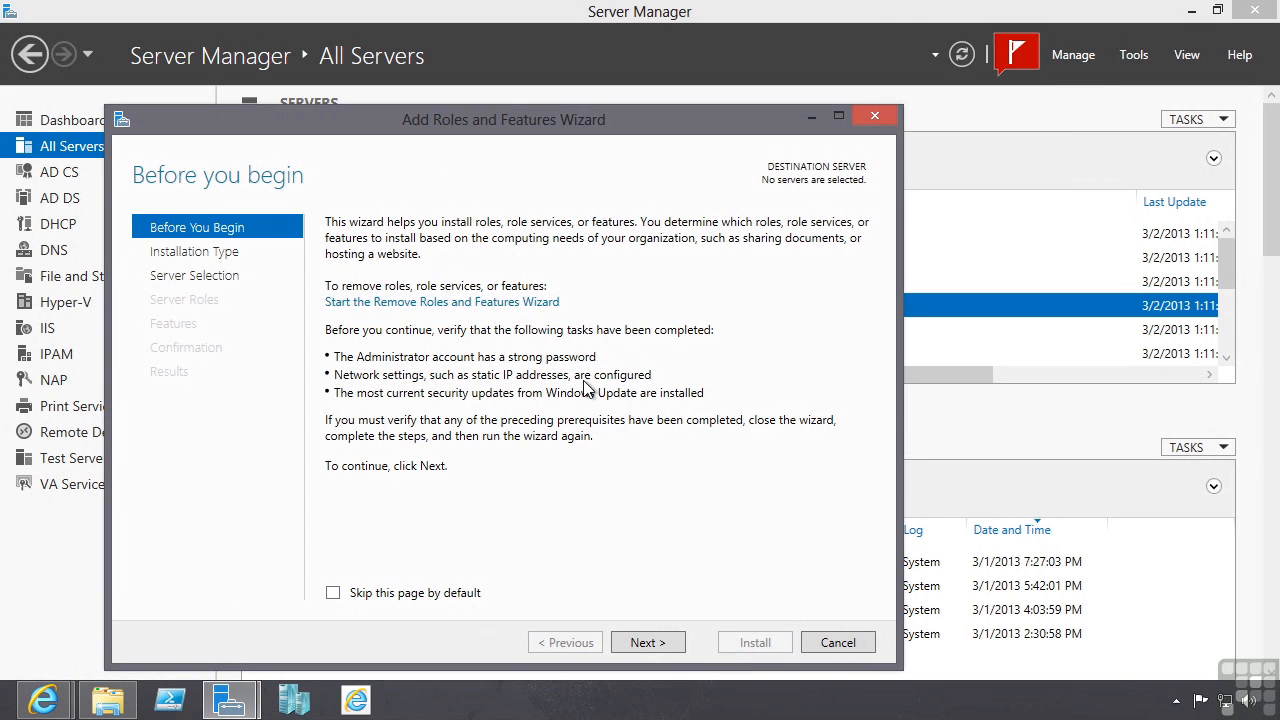
click(648, 642)
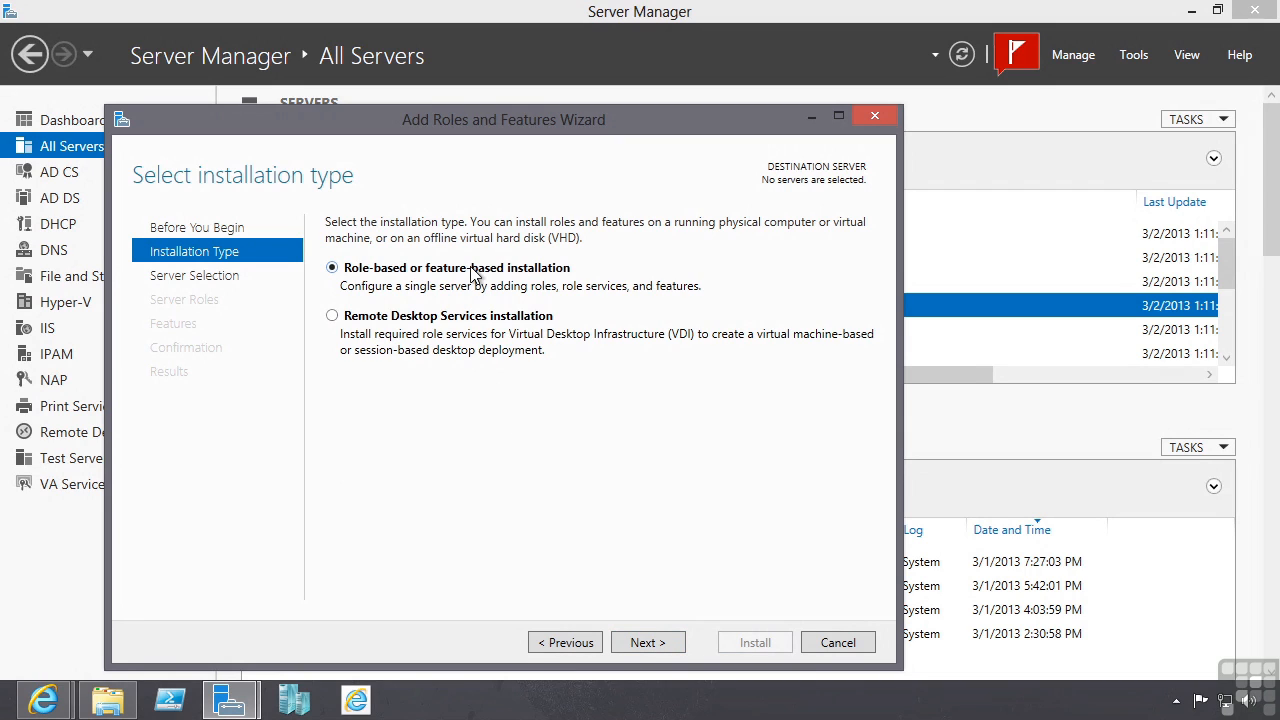
mouse_move(488, 324)
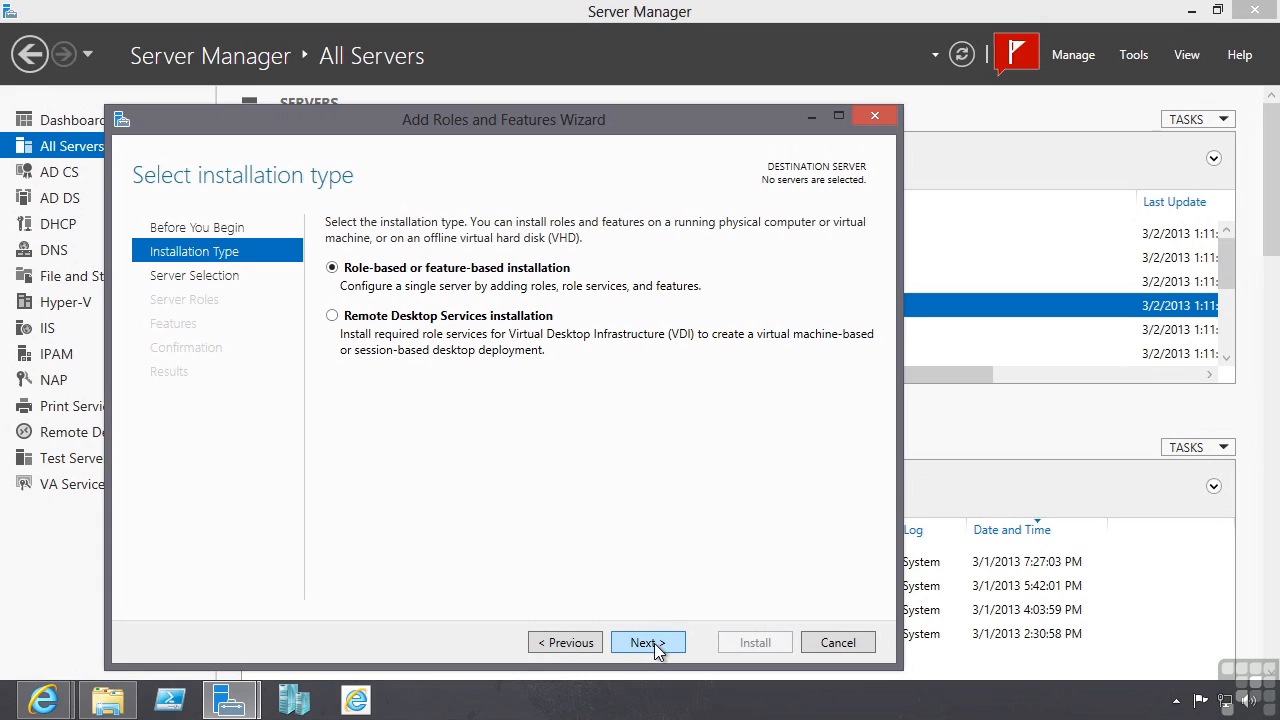
click(648, 642)
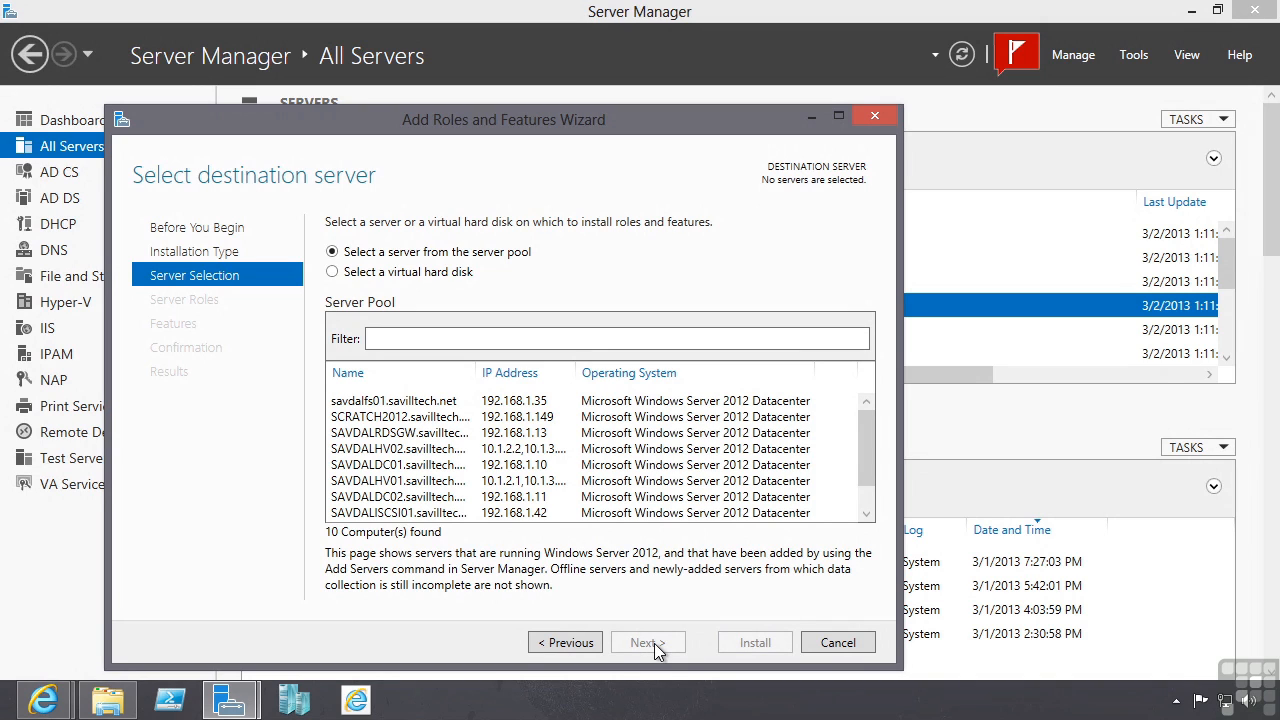
mouse_move(392, 260)
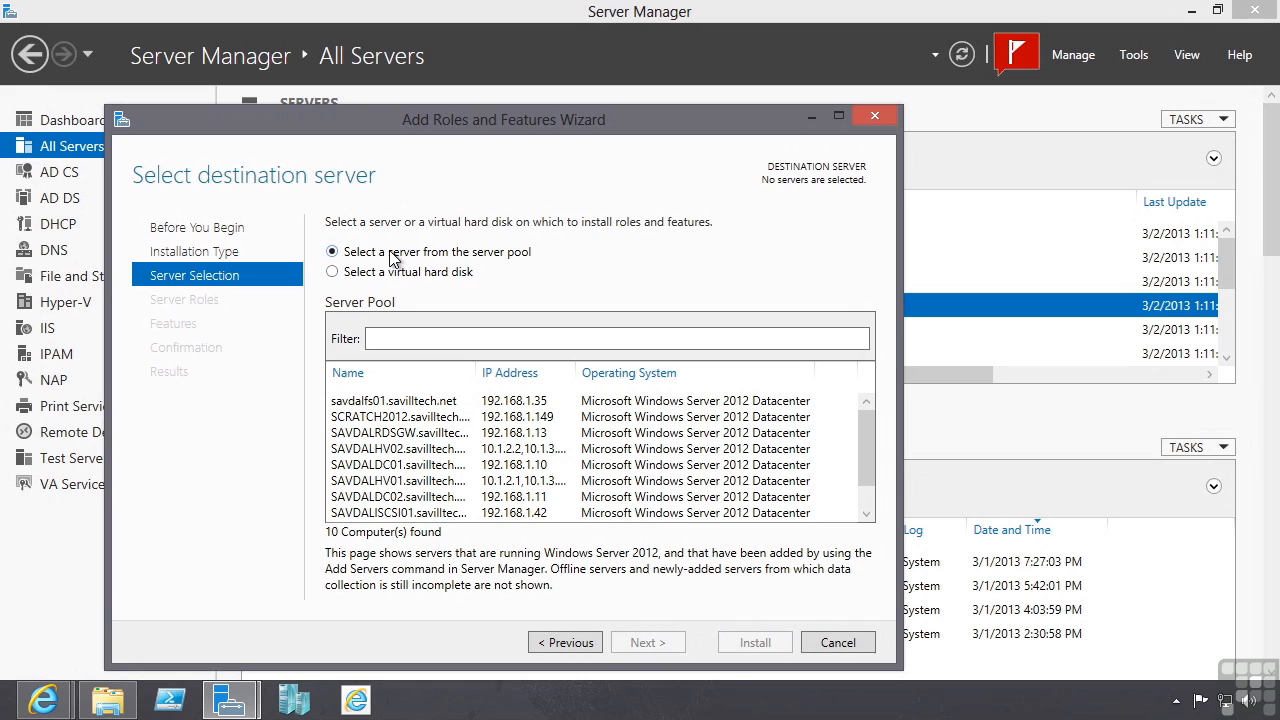
- Pick savdalfs01.savilltech.net from the server pool and advance to its Server Roles list
click(400, 416)
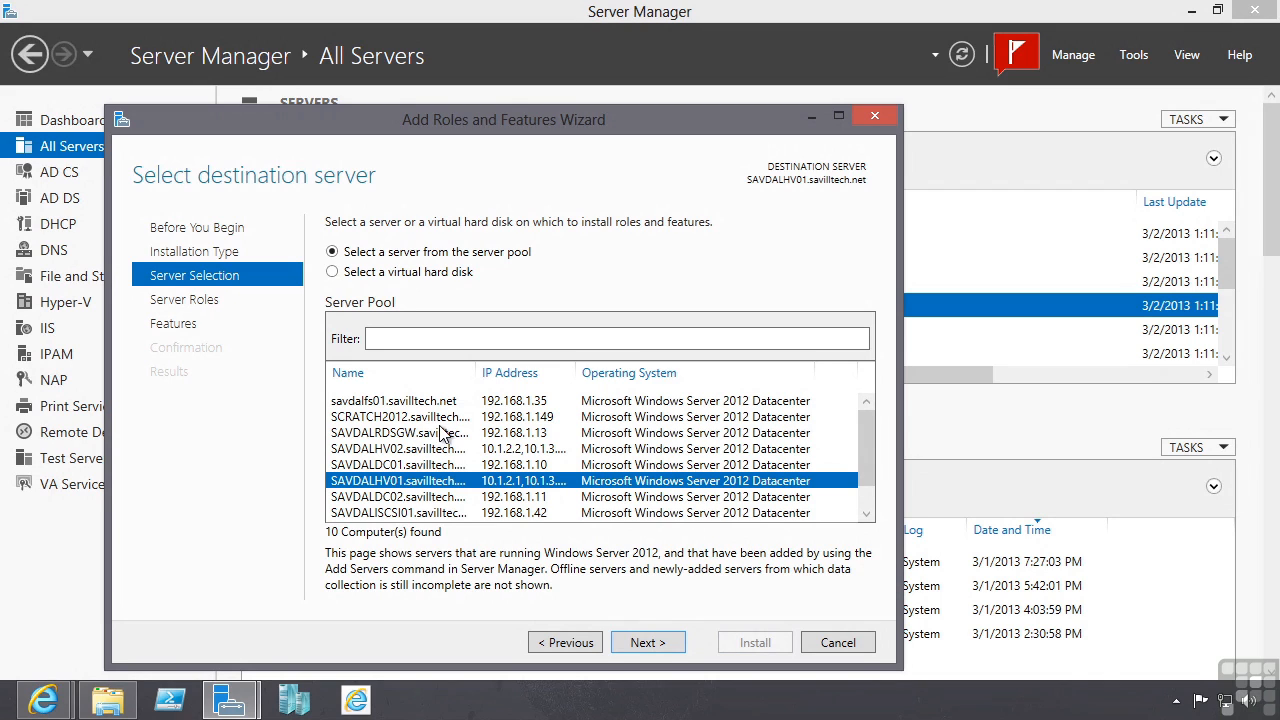
click(398, 400)
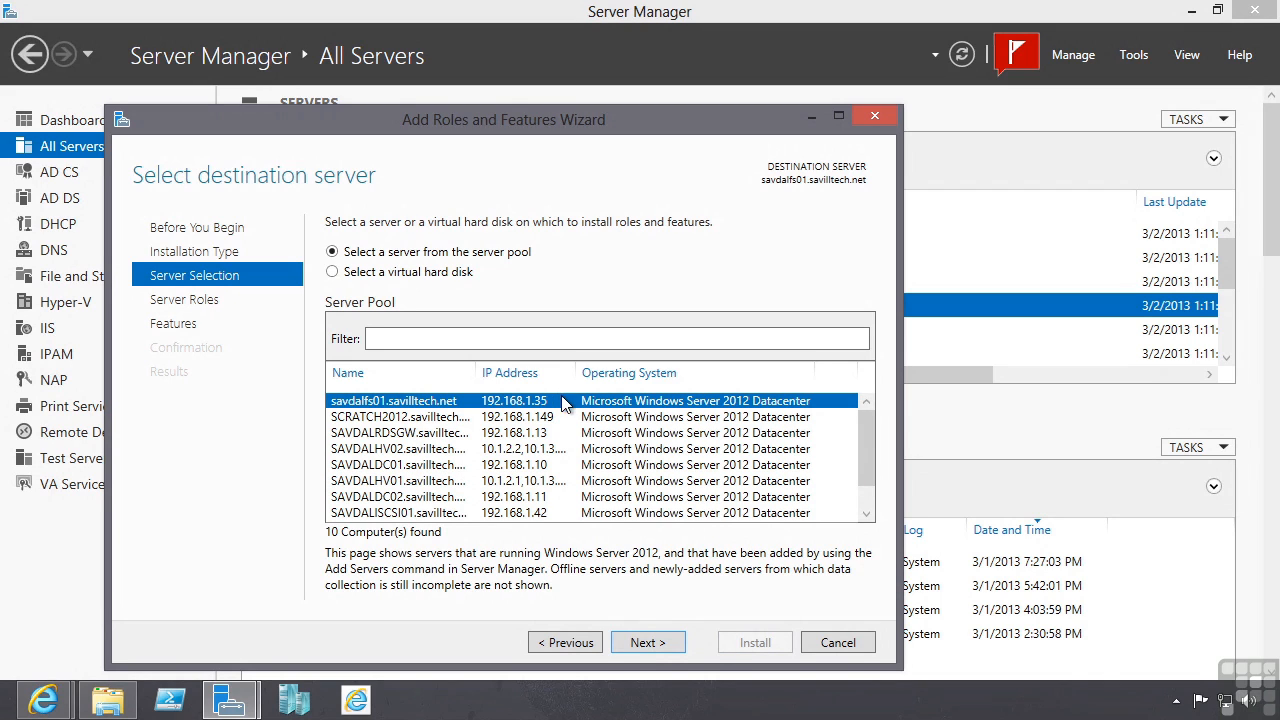
click(648, 642)
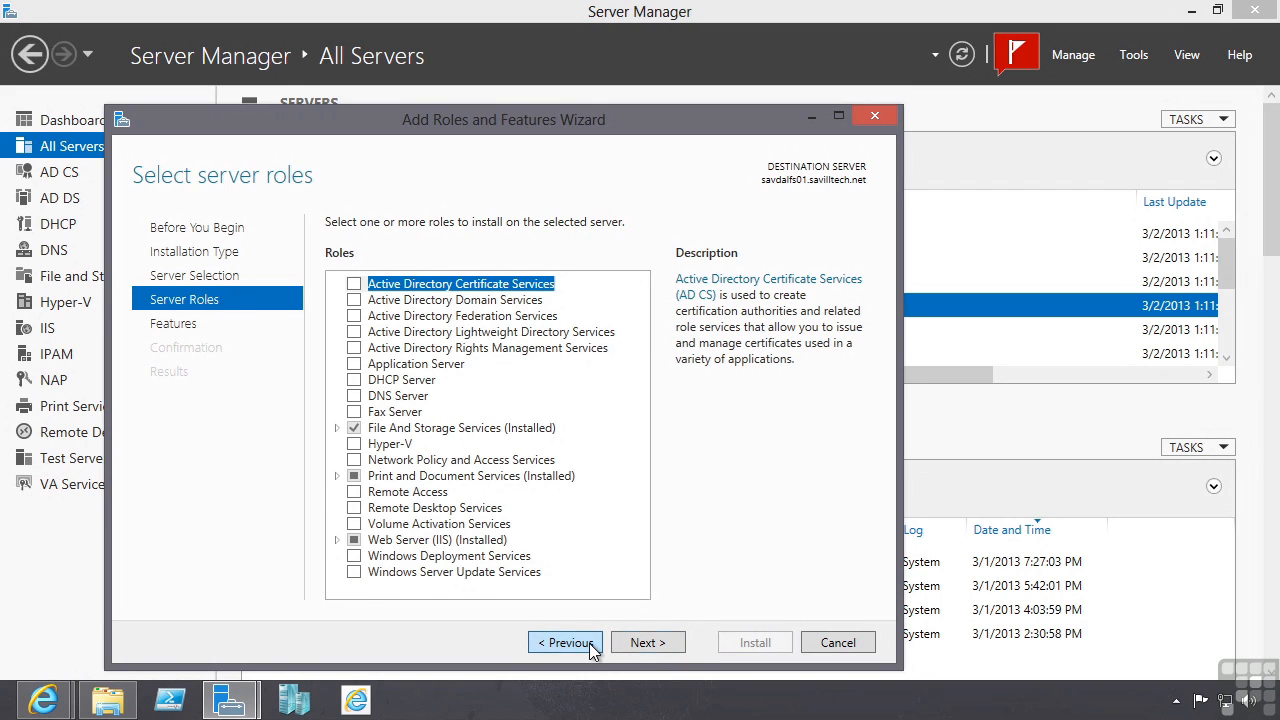
- Go back, try the virtual hard disk option, then return to the server pool with SAVDALHV02 selected
click(566, 642)
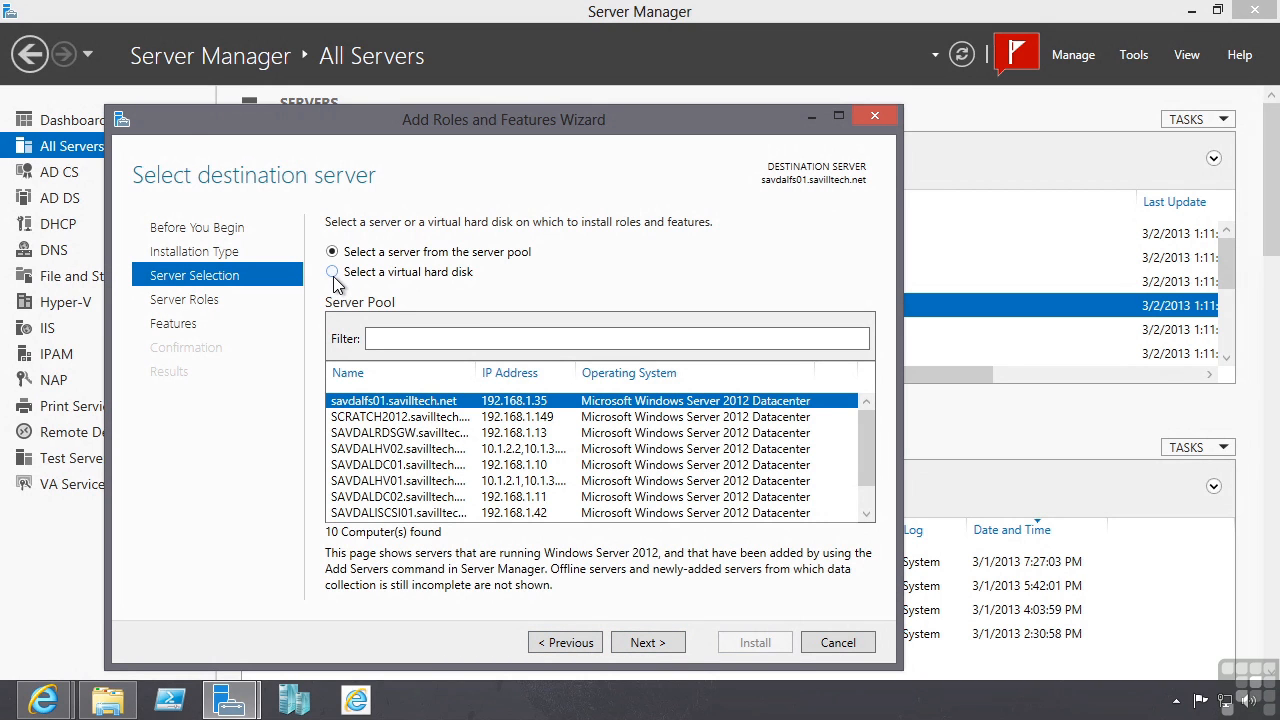
click(332, 272)
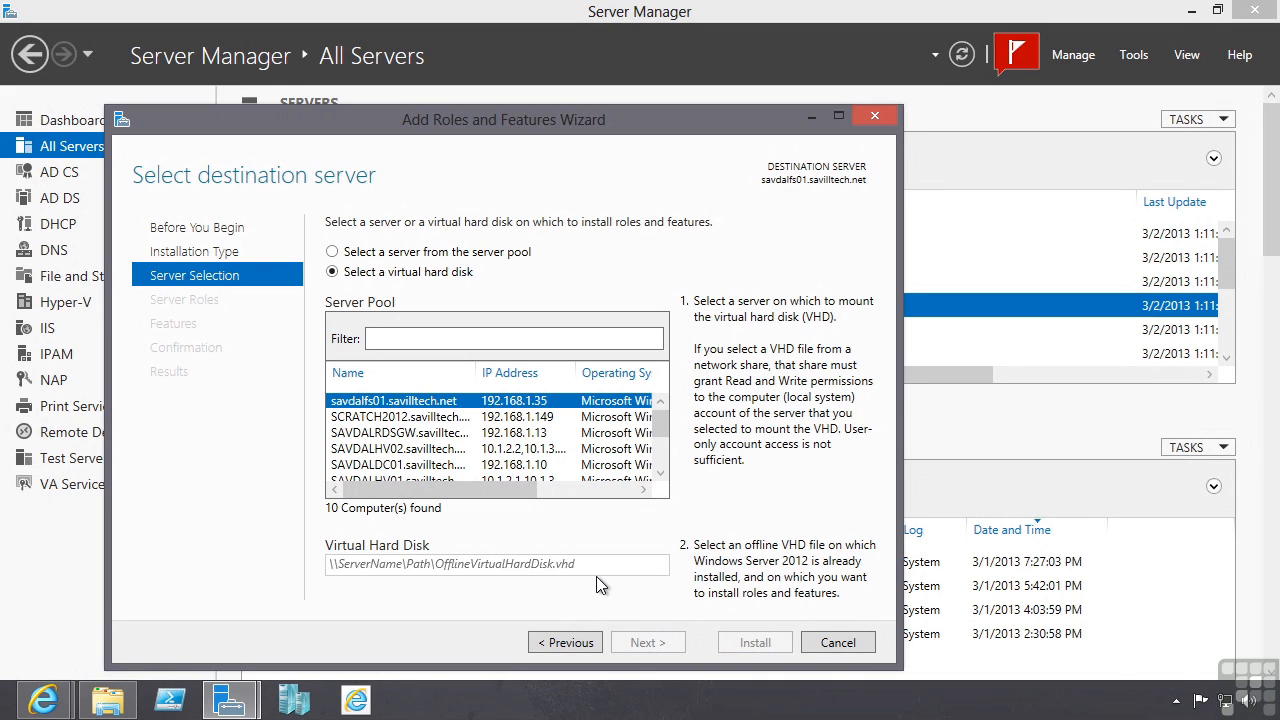
mouse_move(594, 544)
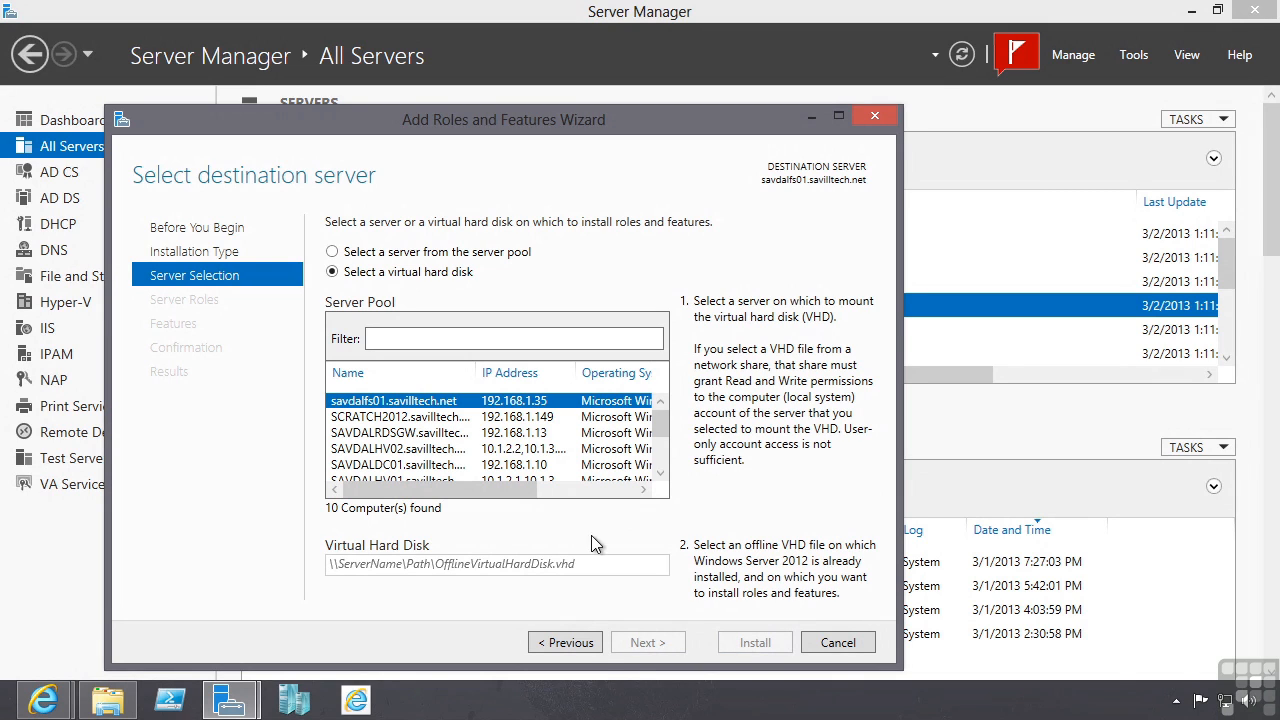
click(332, 252)
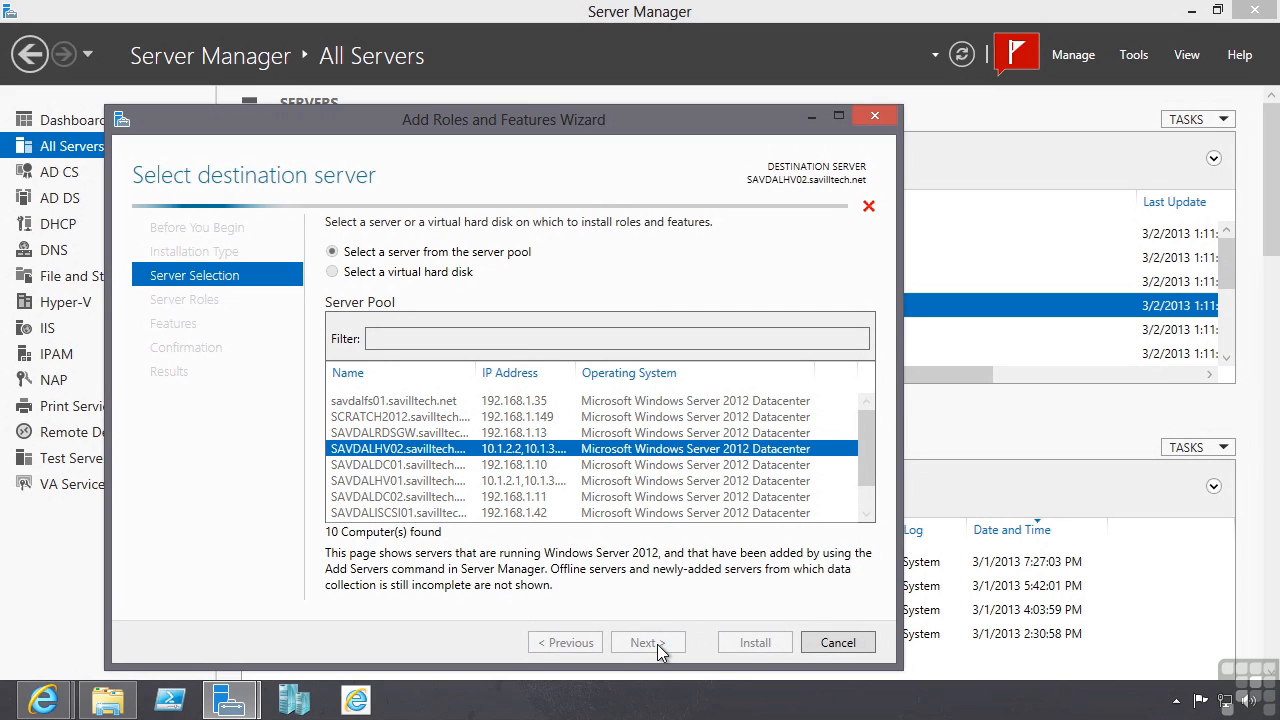
- Tick DNS Server with its management tools for SAVDALHV02 and advance to the Confirmation page
click(648, 642)
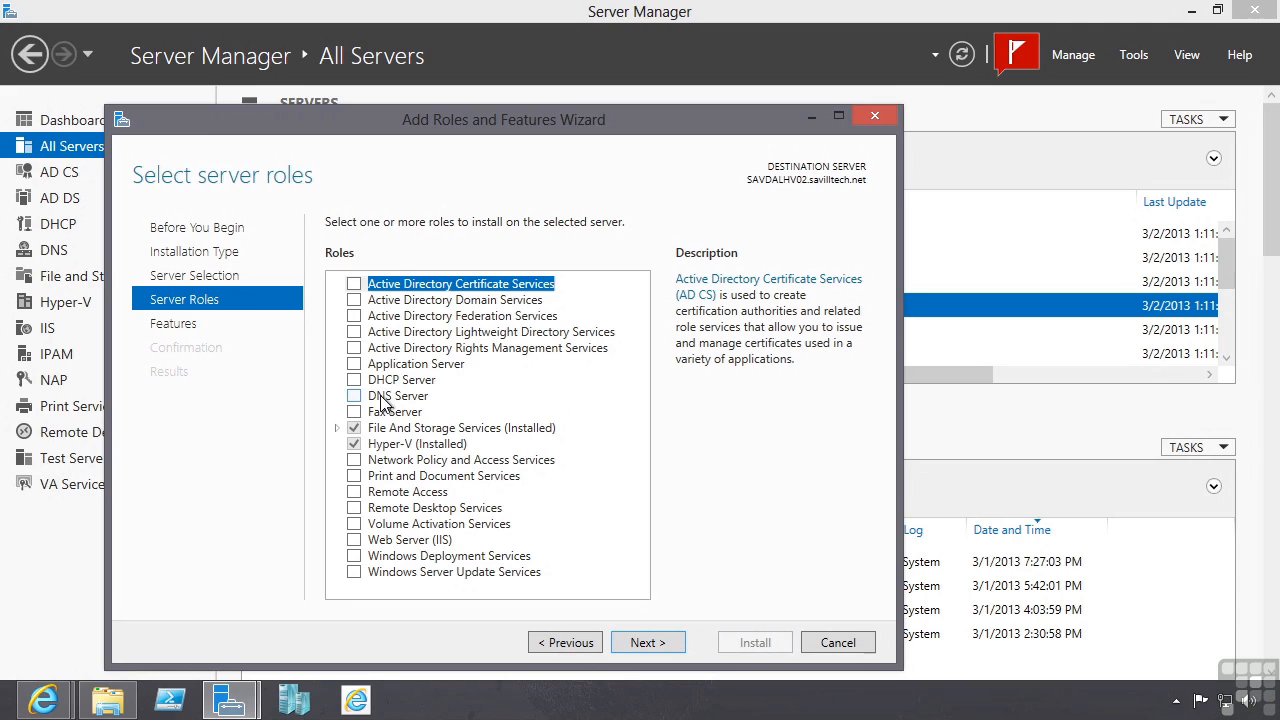
mouse_move(324, 390)
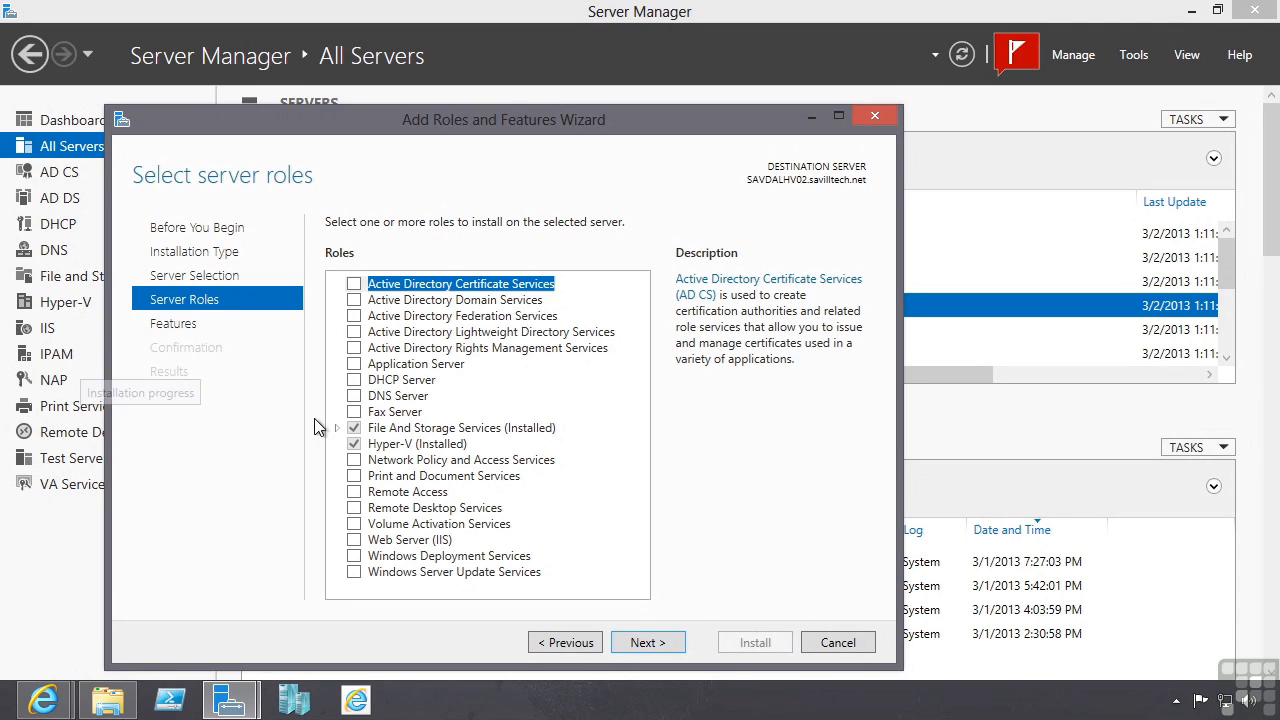
click(354, 396)
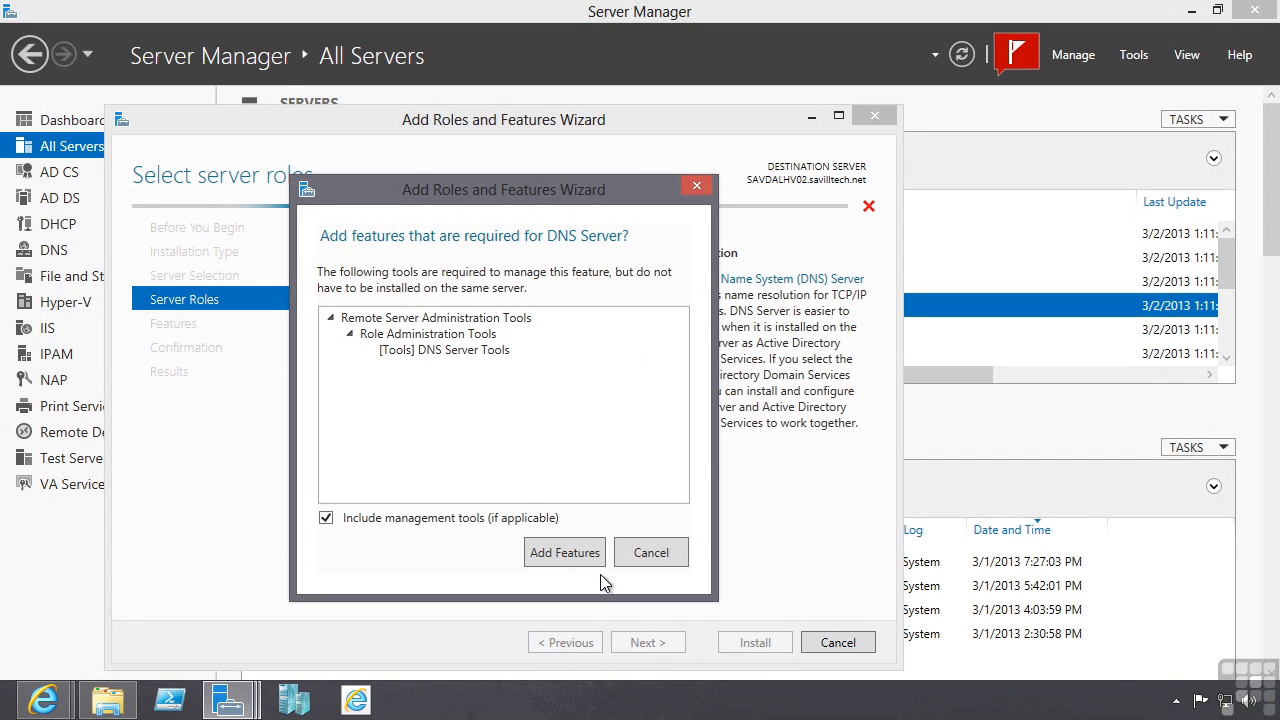
mouse_move(572, 556)
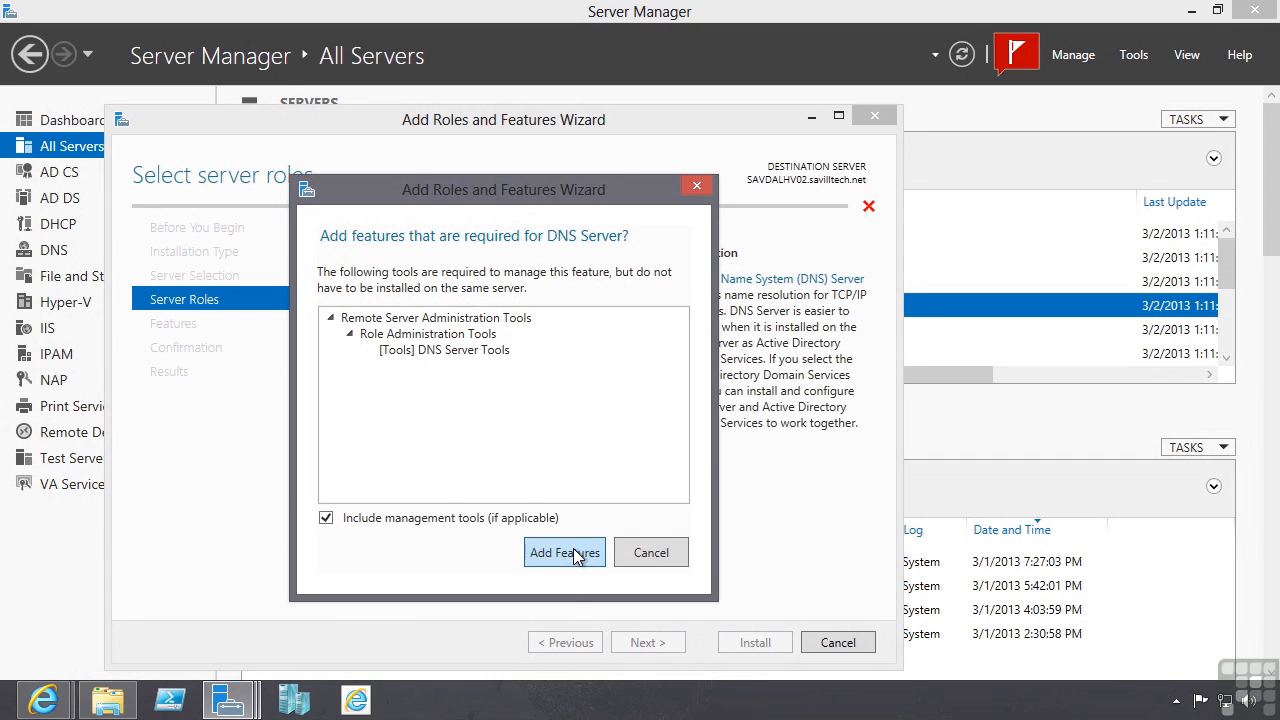
click(564, 552)
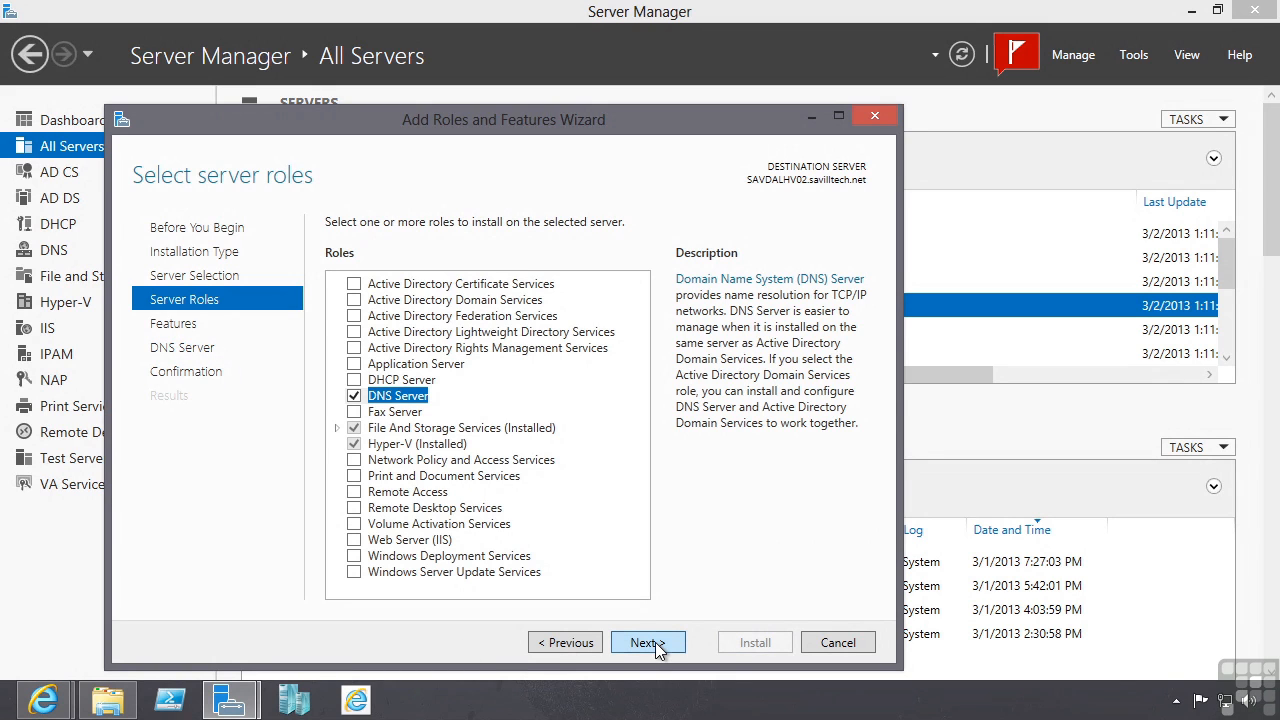
click(648, 642)
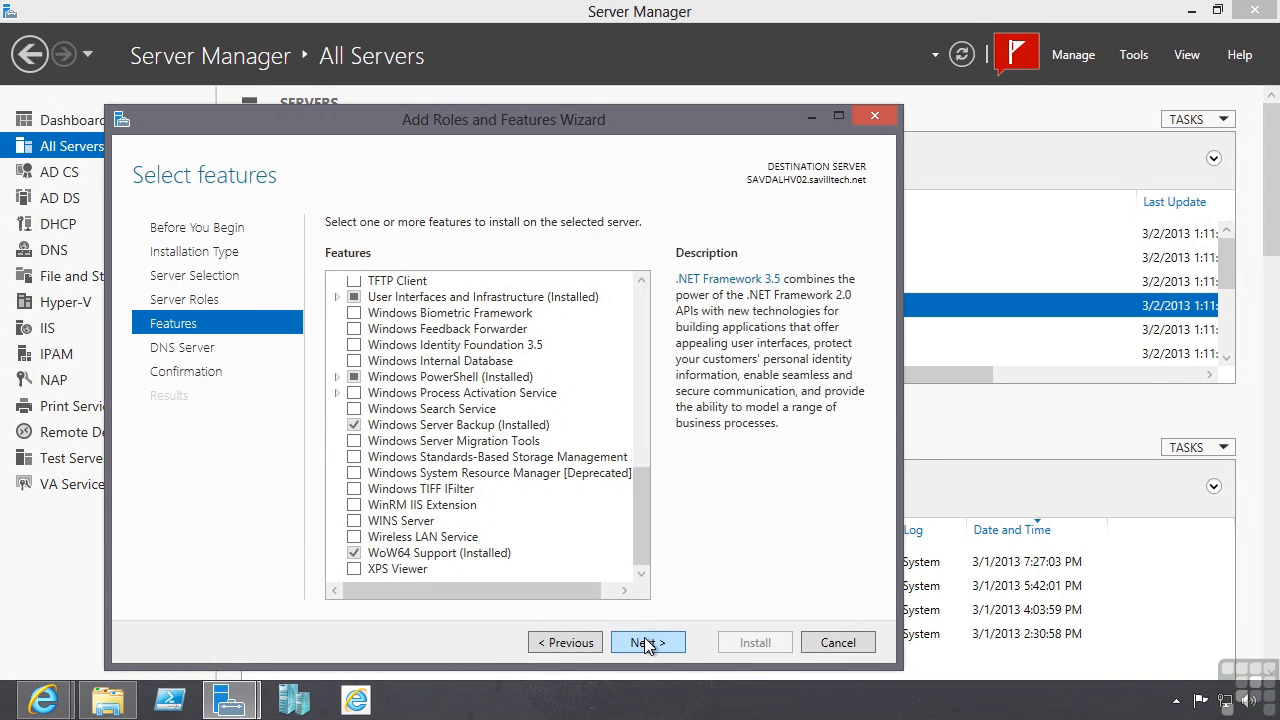
click(648, 642)
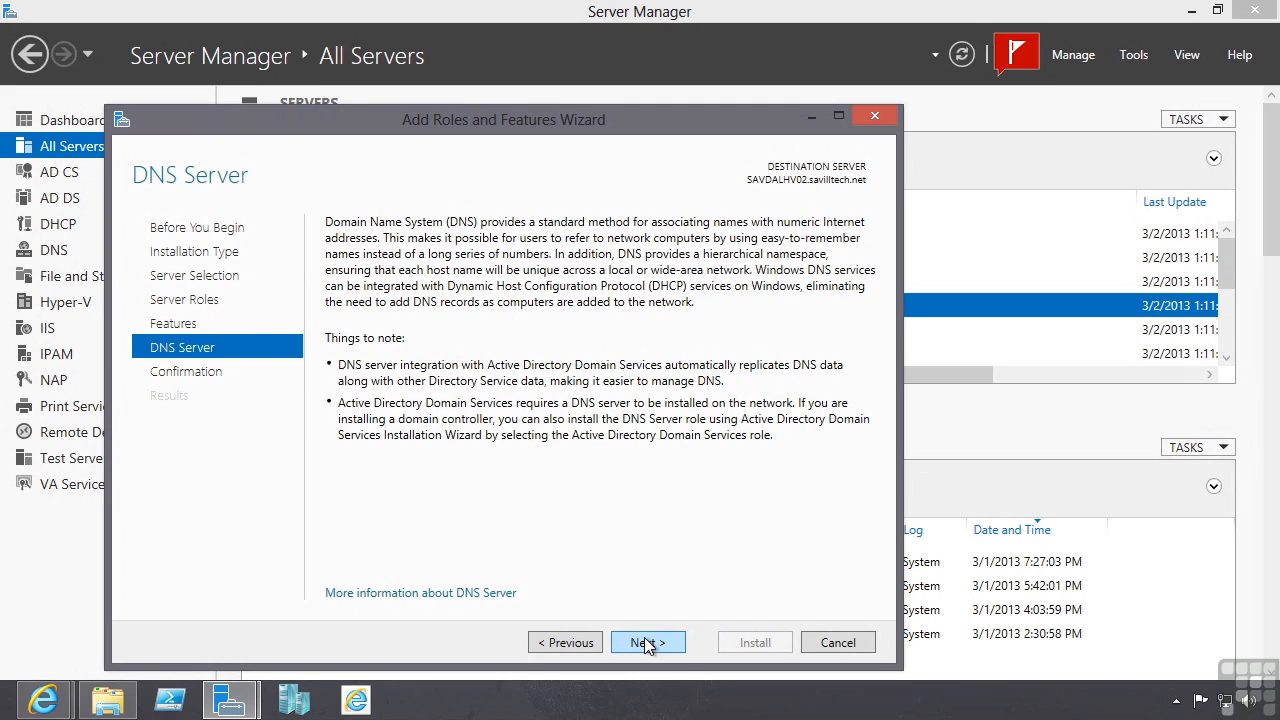
click(648, 642)
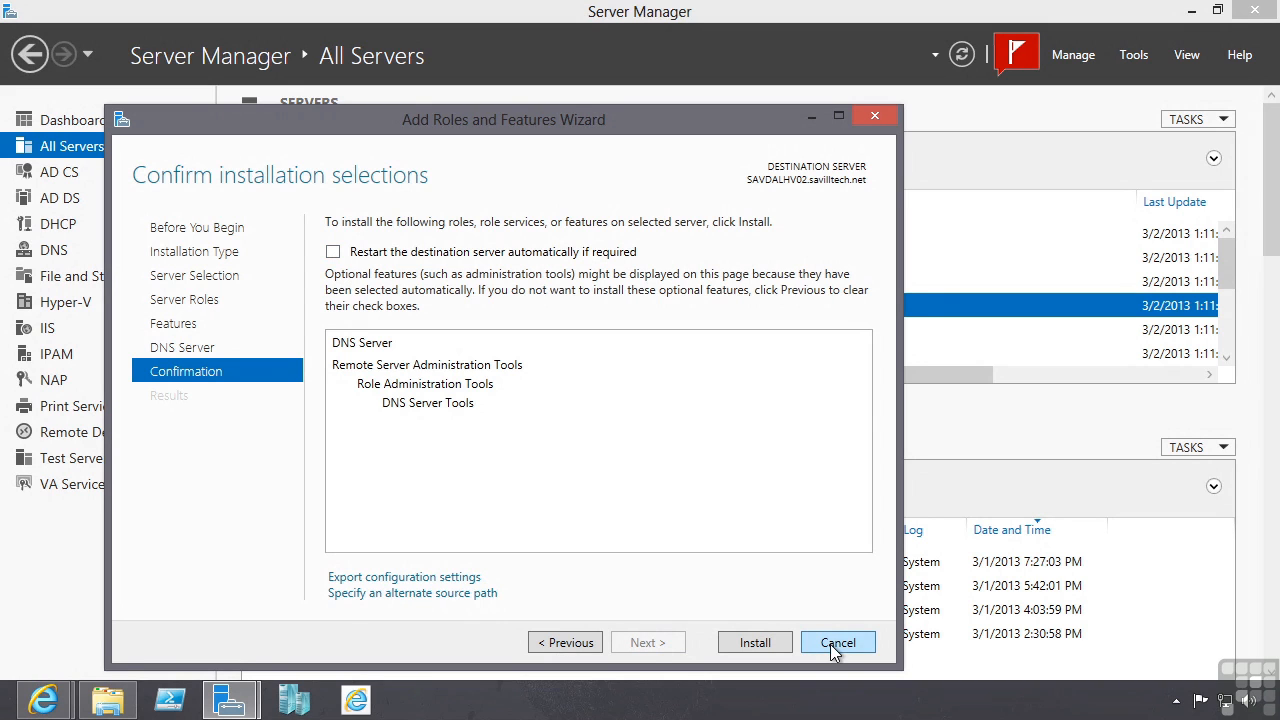
- Cancel the add wizard and launch Remove Roles and Features from the Manage menu
click(840, 642)
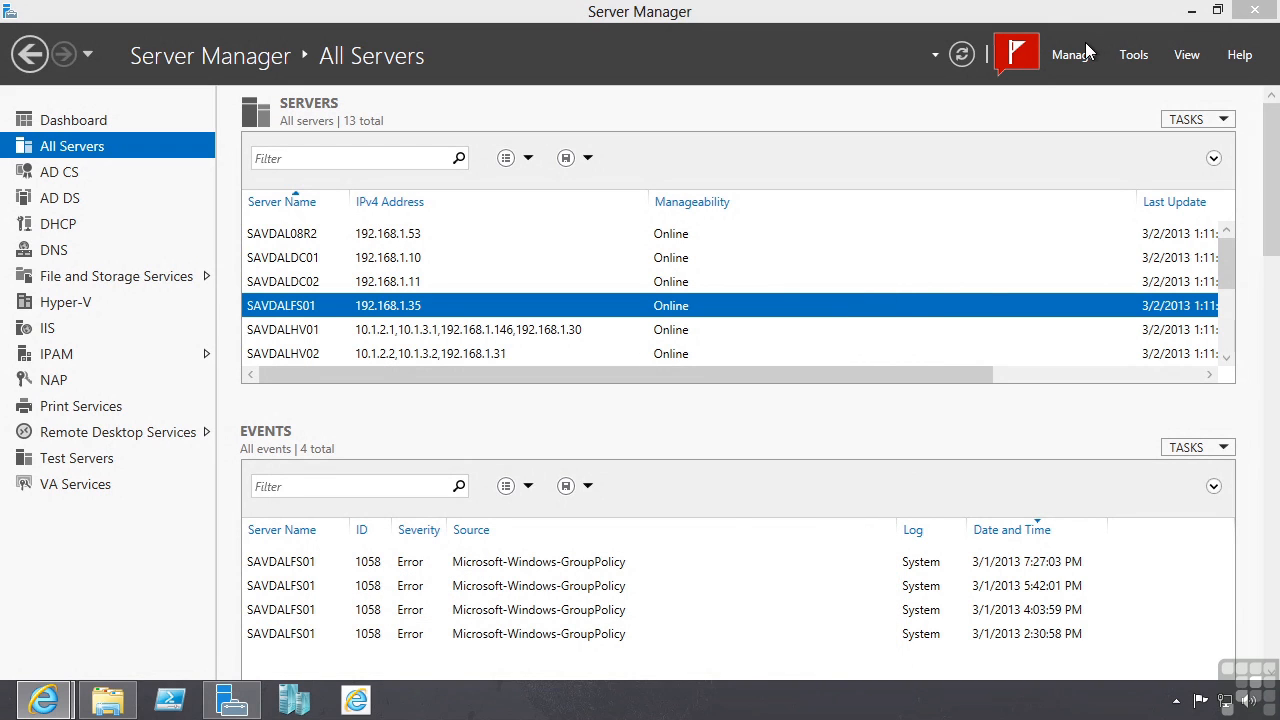
click(1072, 54)
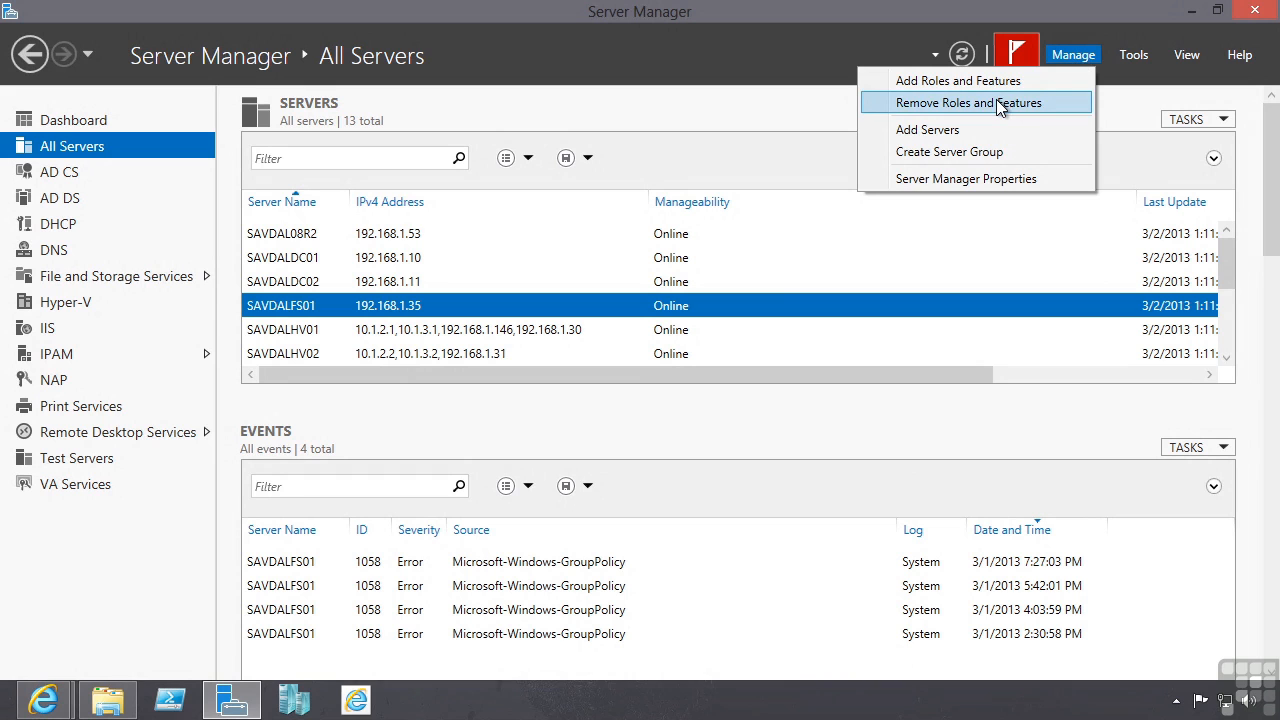
click(976, 102)
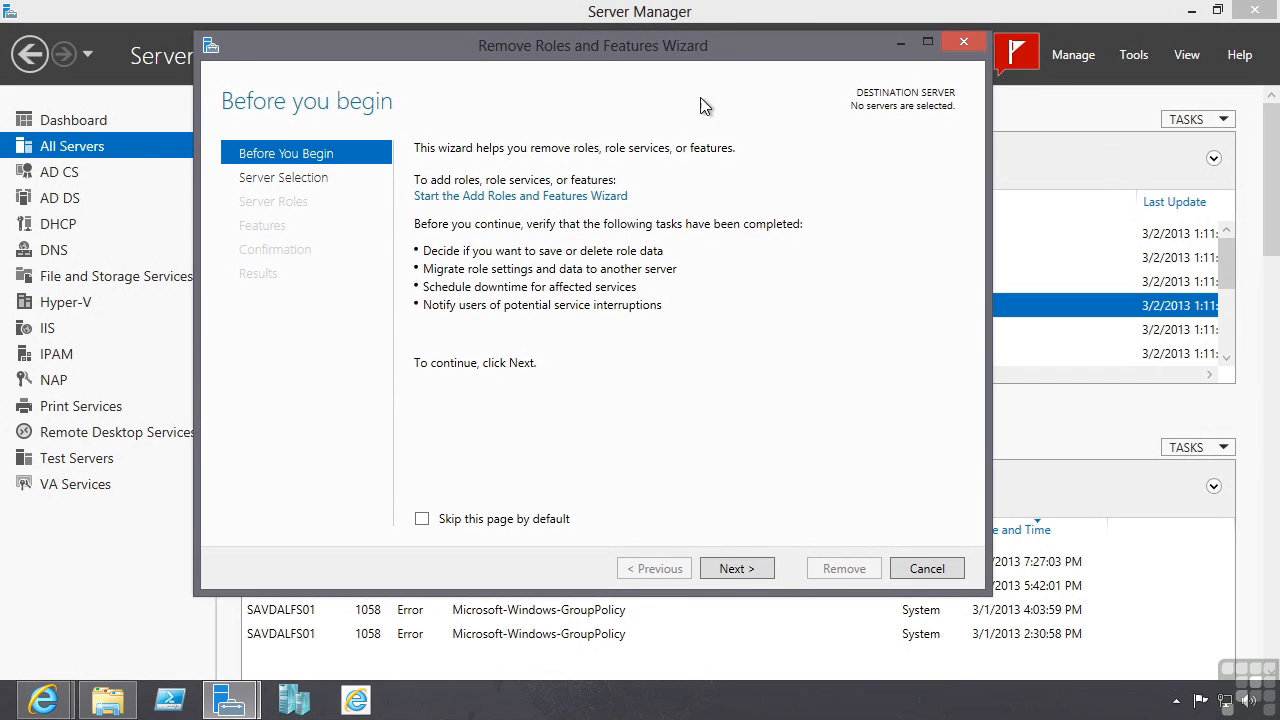
click(736, 568)
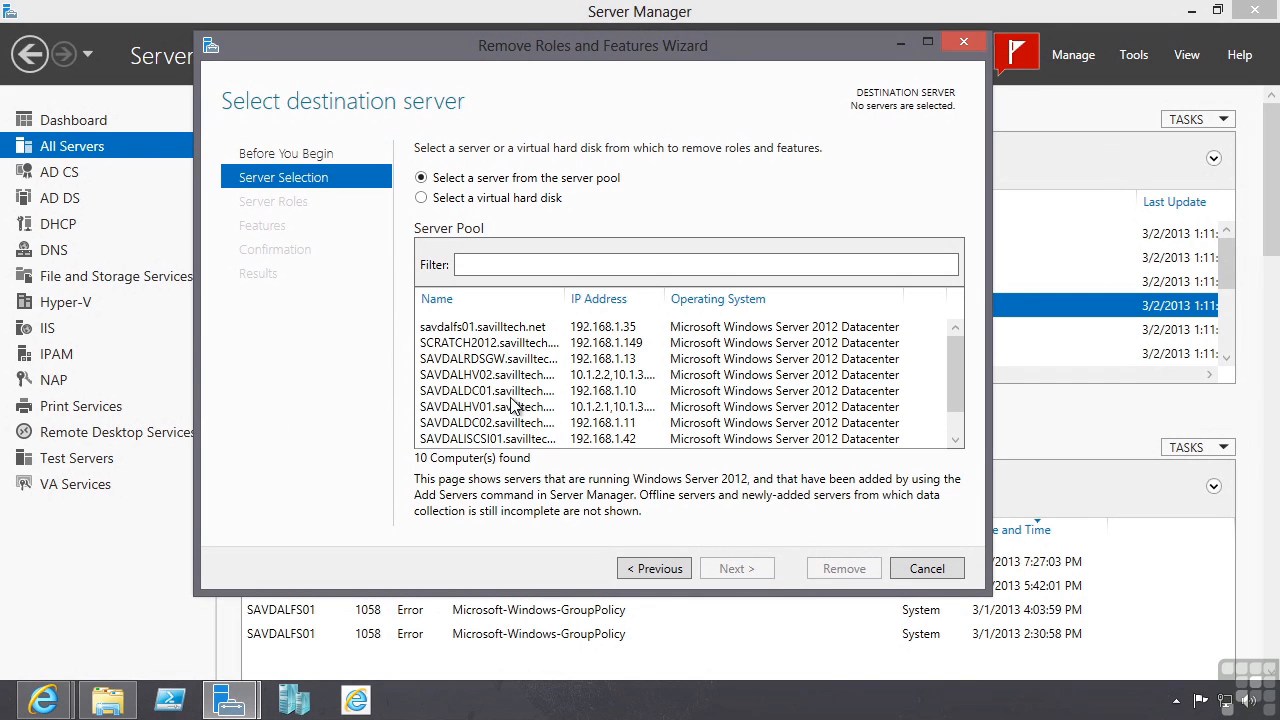
mouse_move(516, 406)
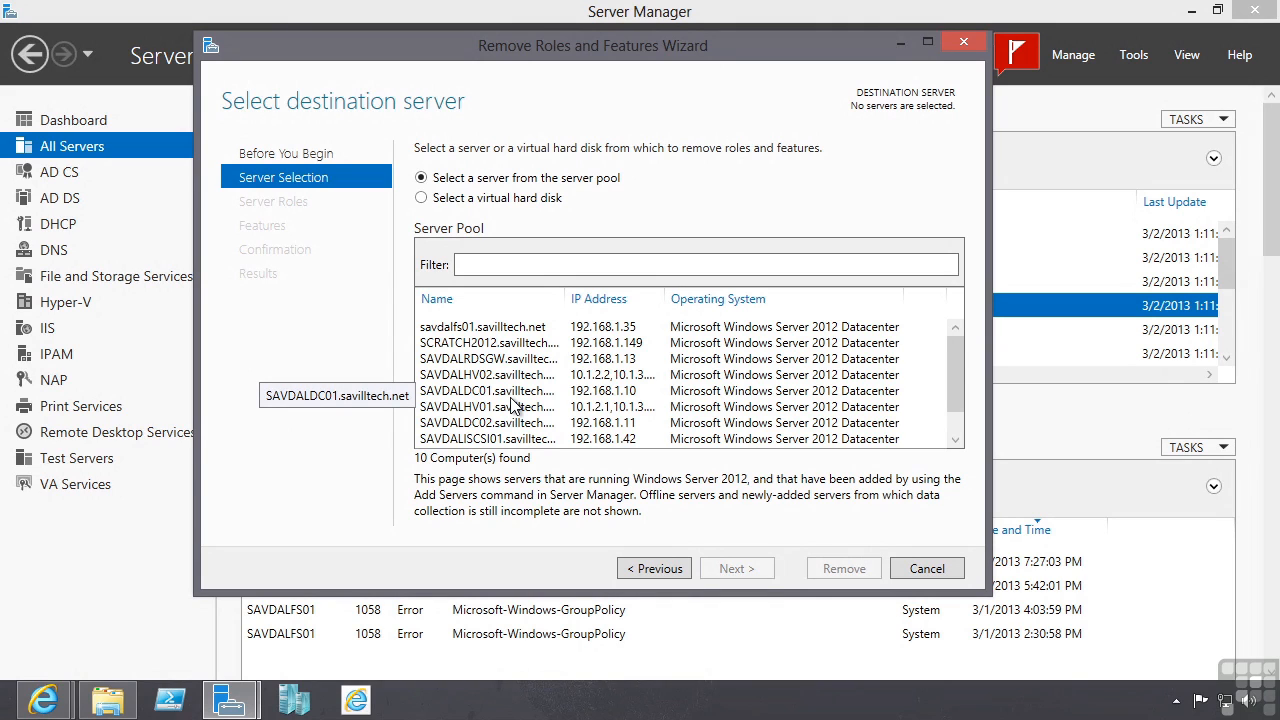
- Select SAVDALDC01 in the server pool, briefly try SCRATCH2012, then settle on SAVDALDC01
click(488, 390)
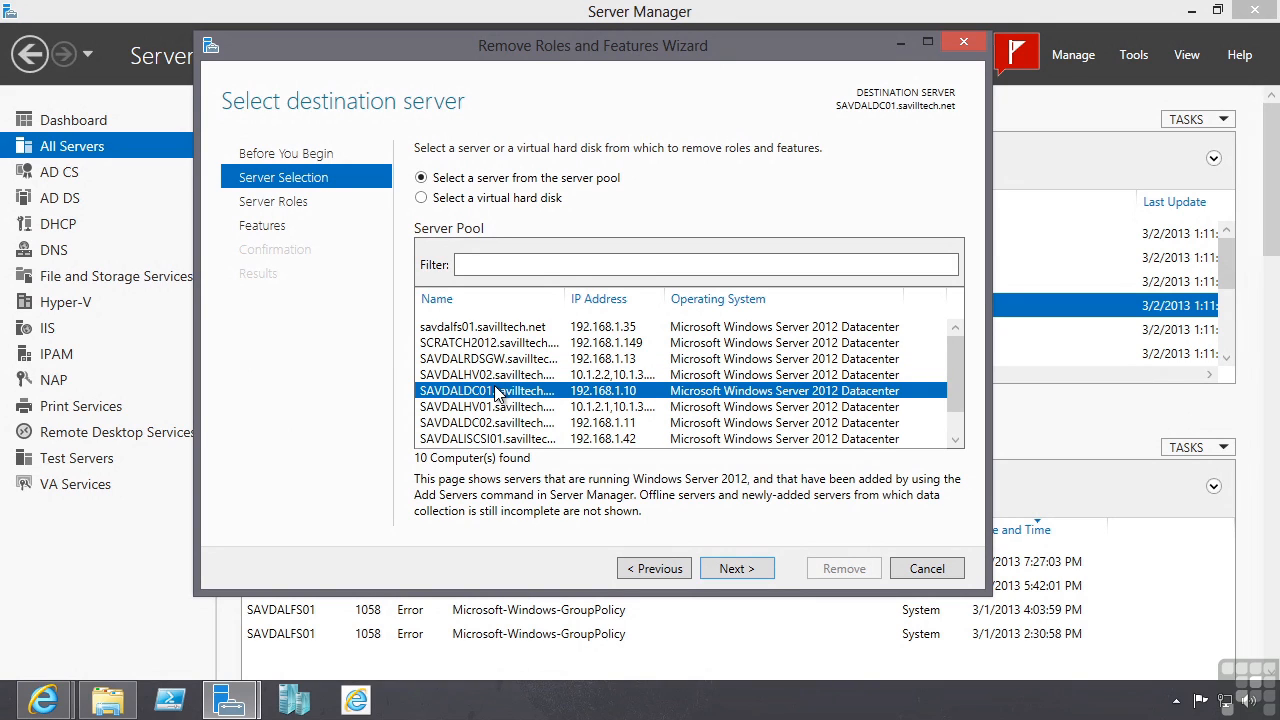
mouse_move(502, 376)
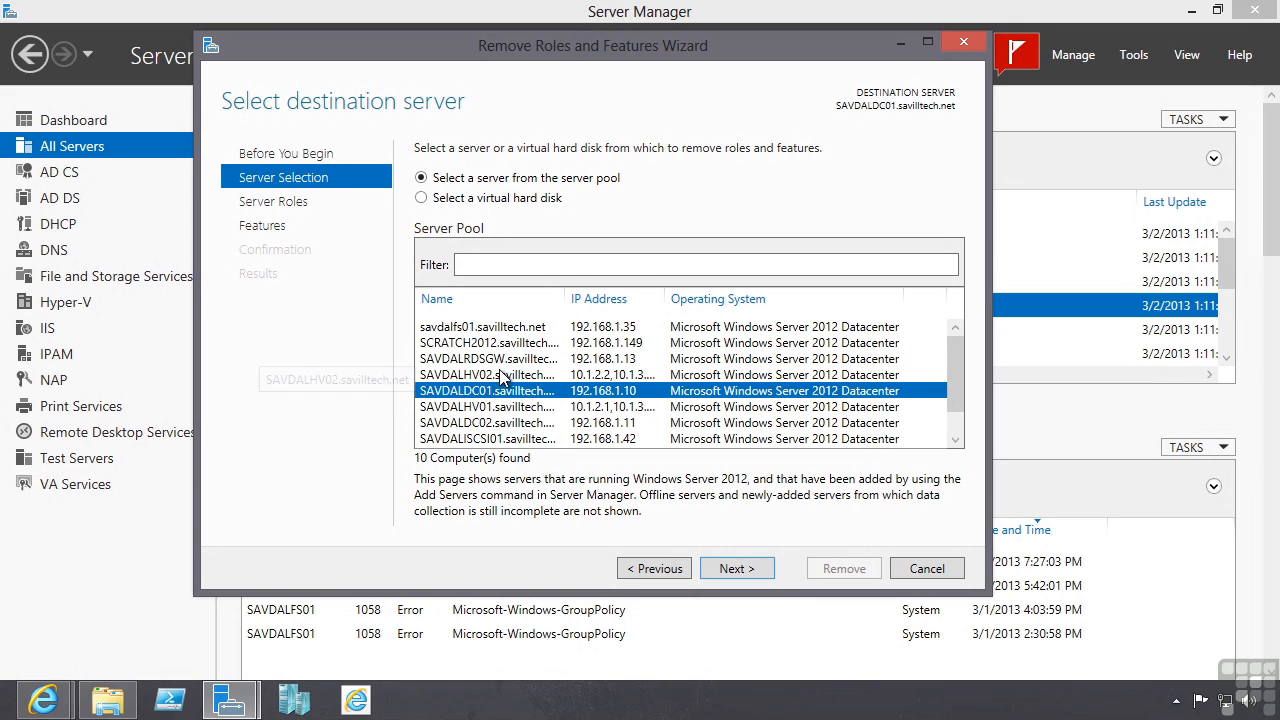
click(488, 342)
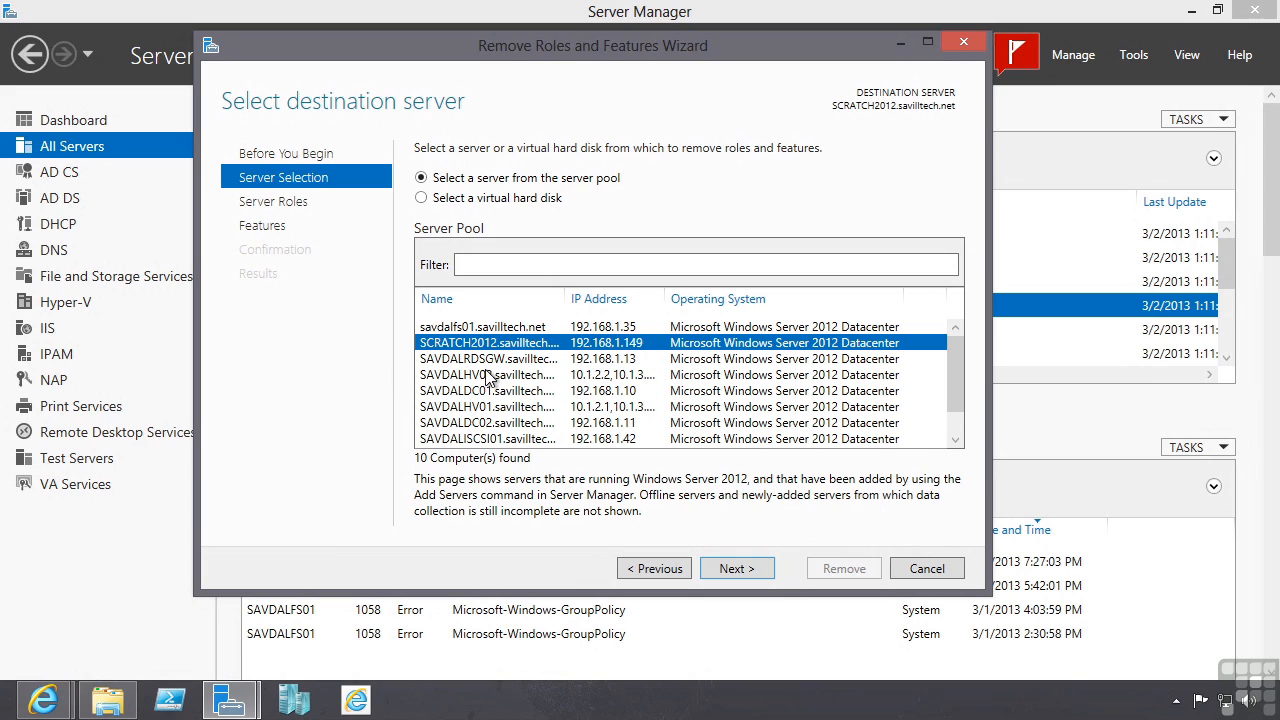
click(488, 390)
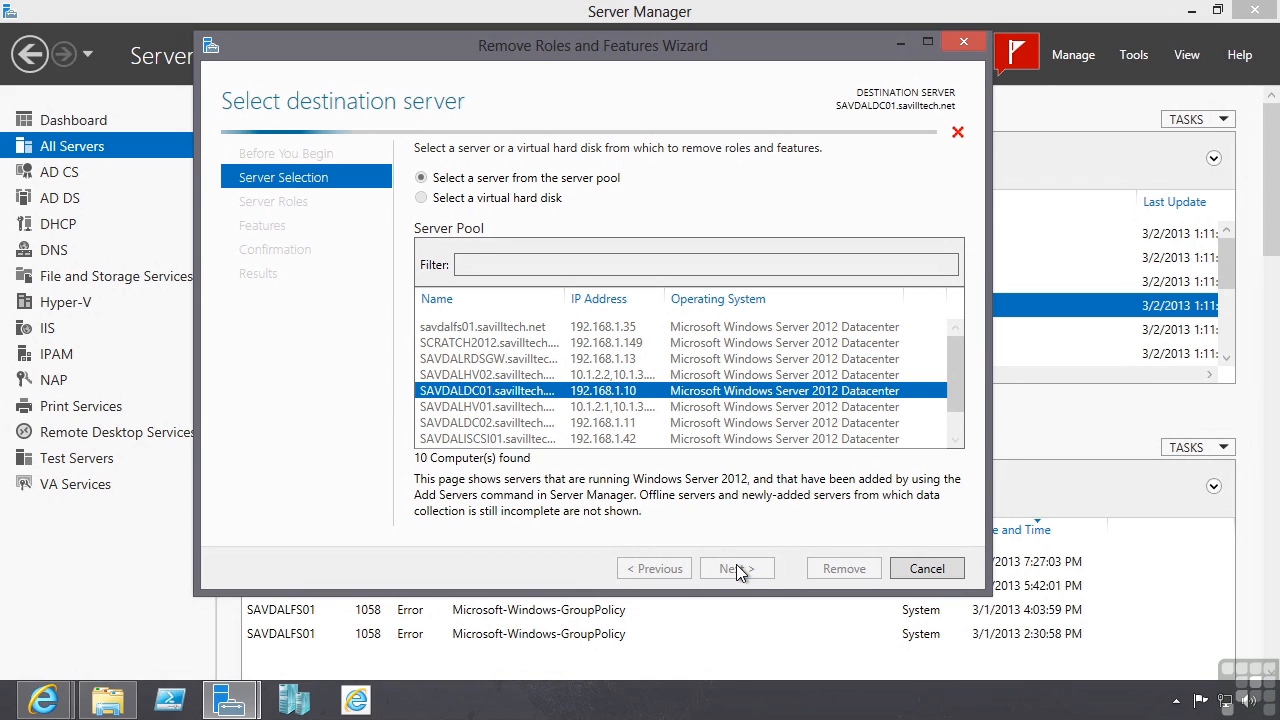
- Untick Group Policy Management for removal from SAVDALDC01, reach Confirmation, then cancel the wizard
click(736, 568)
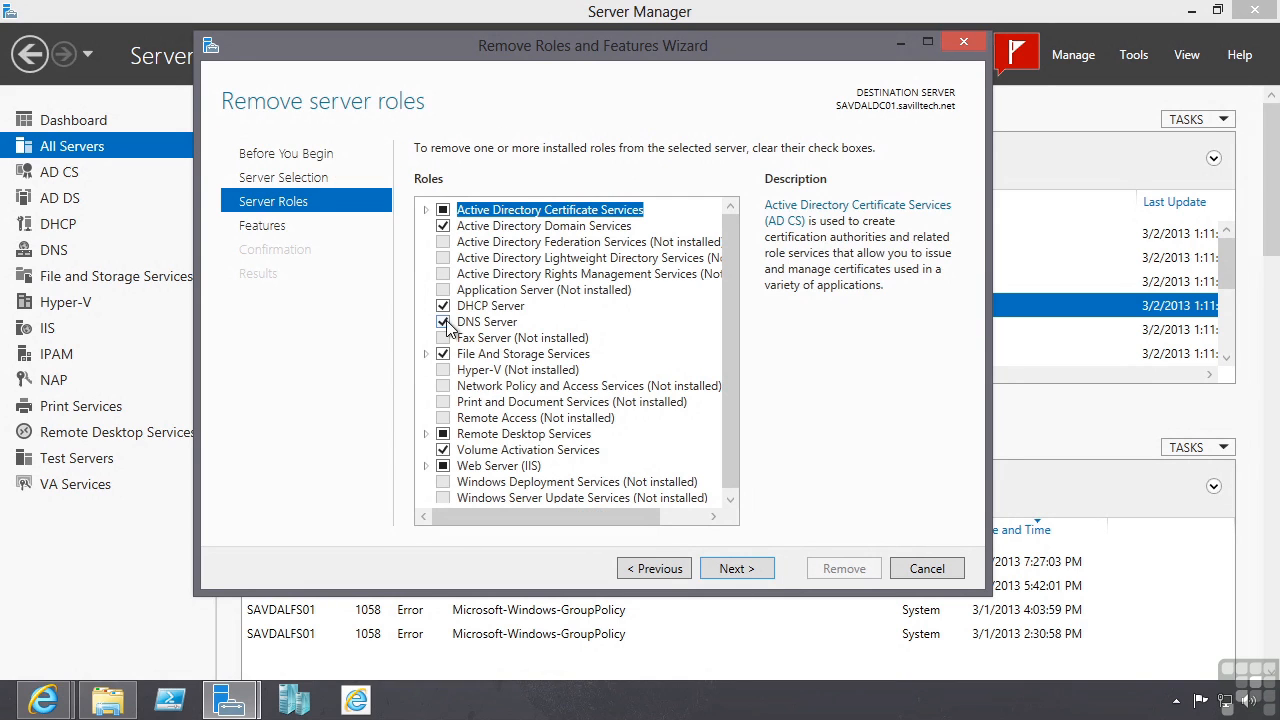
click(444, 320)
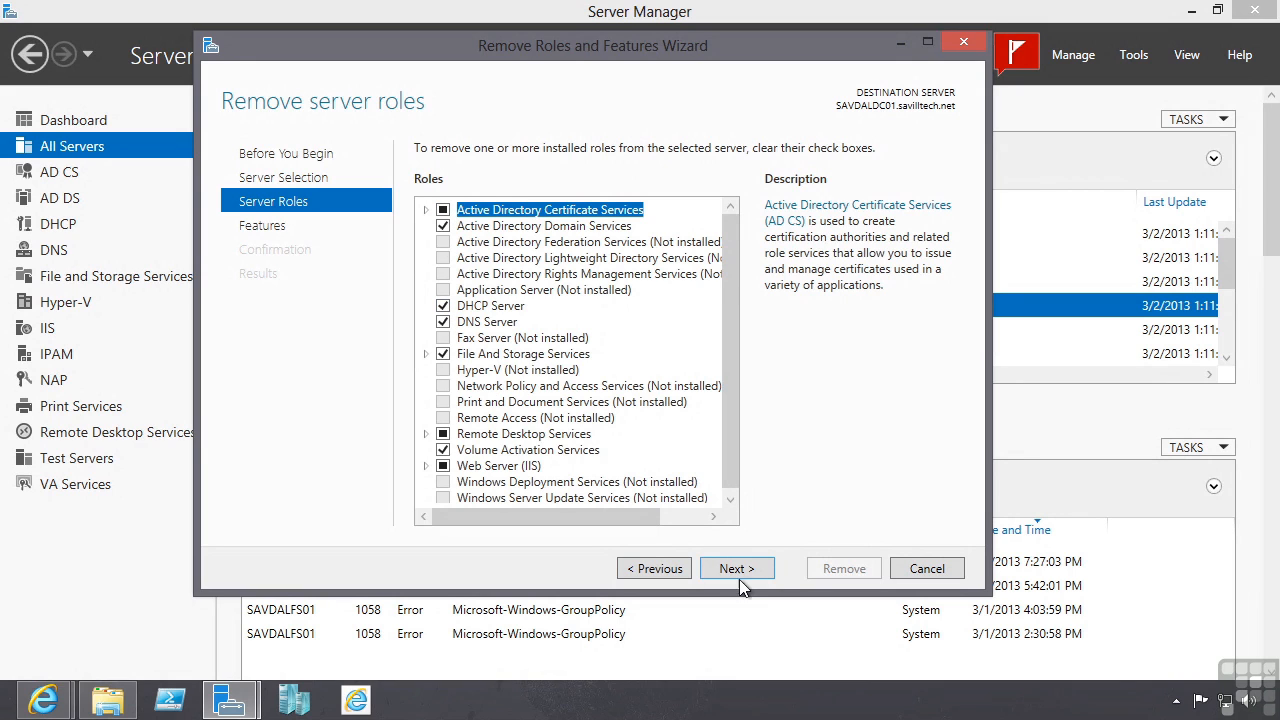
click(736, 568)
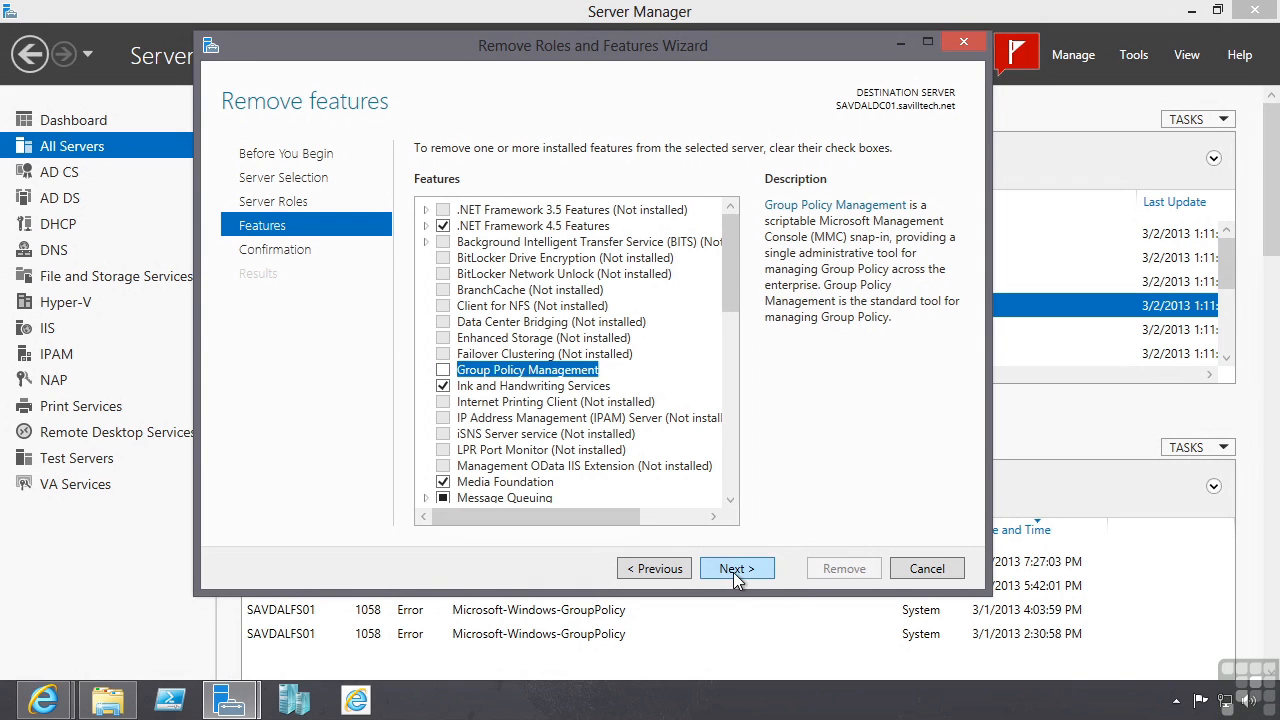
click(736, 568)
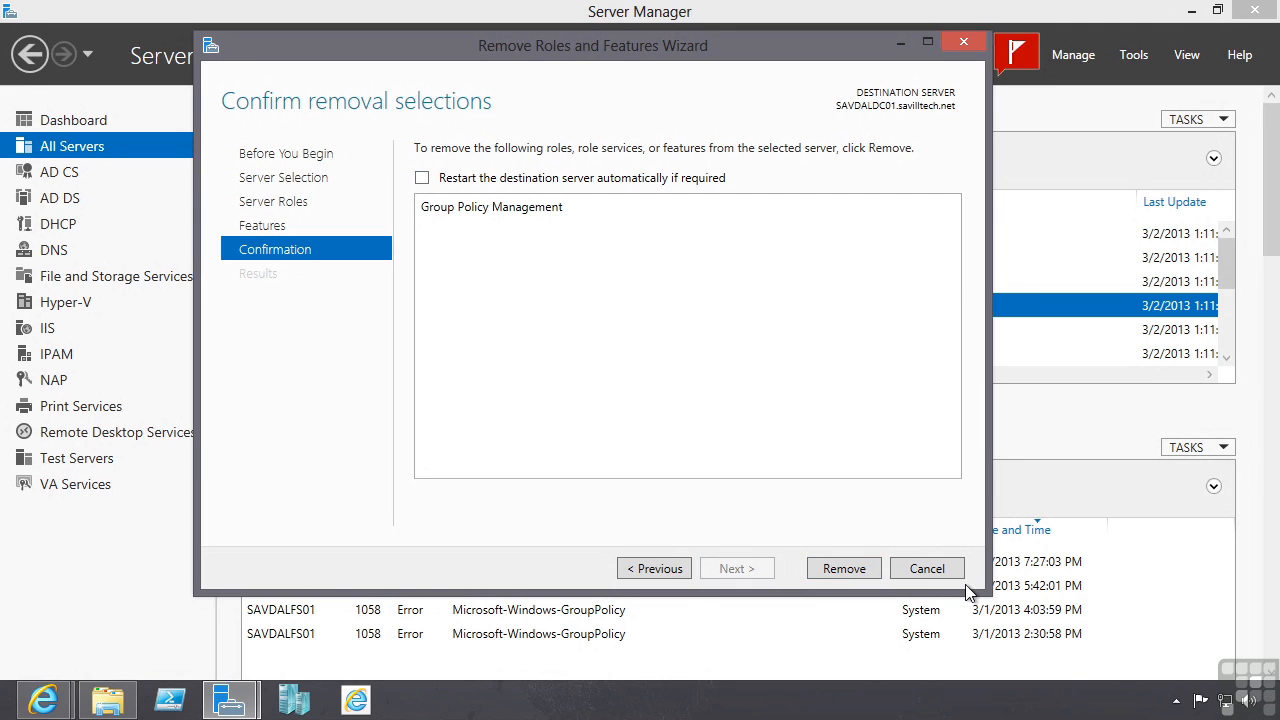
click(928, 568)
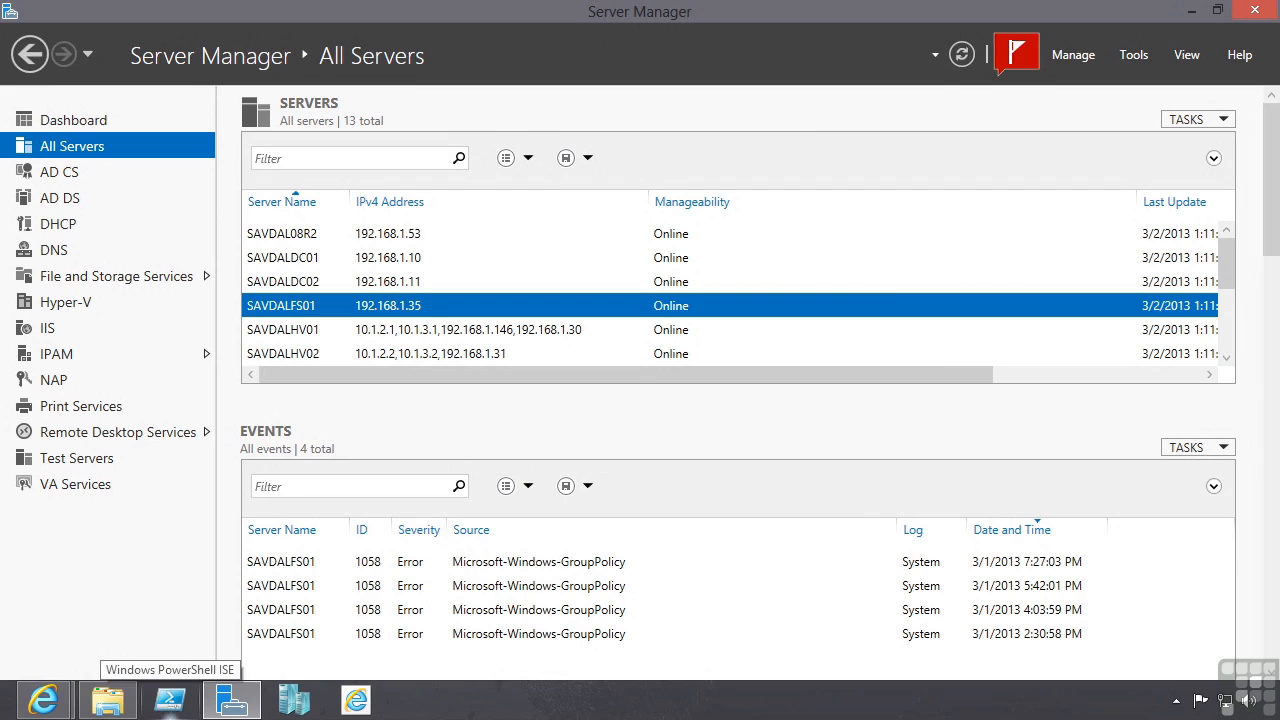
- In PowerShell ISE, run Get-WindowsFeature to list all Windows features and their install state
click(76, 144)
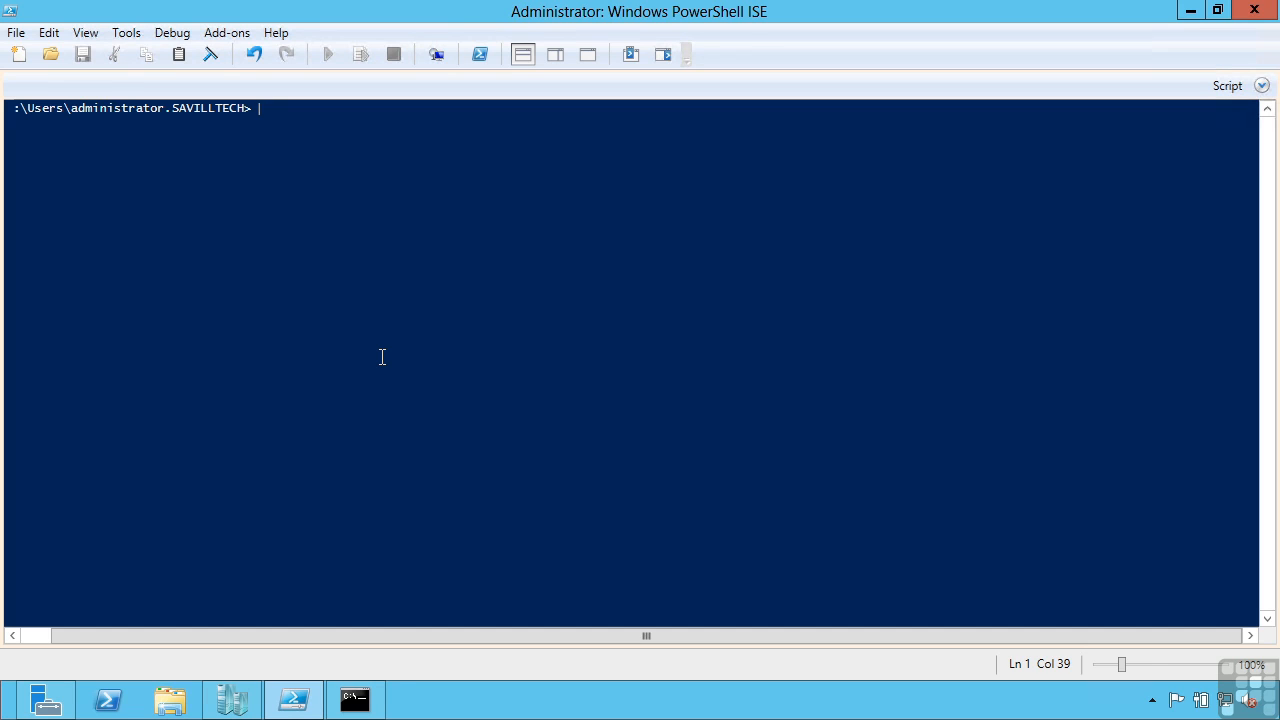
text(get-win)
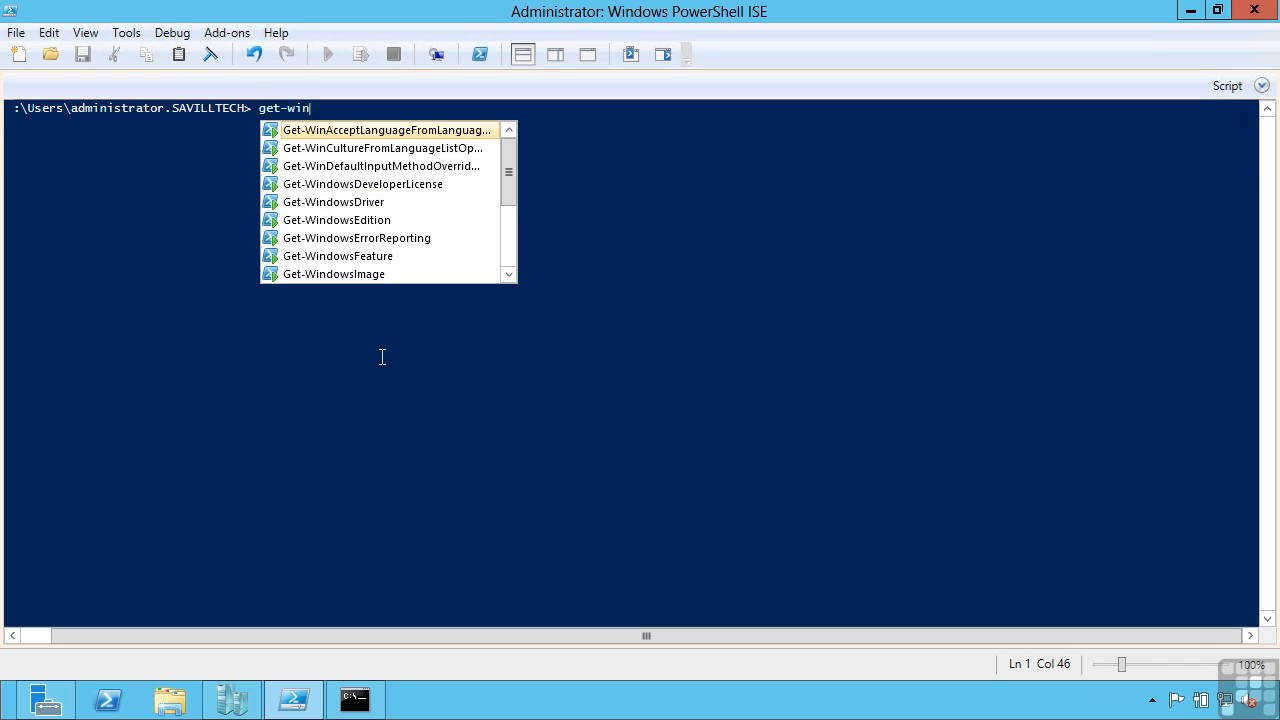
click(338, 256)
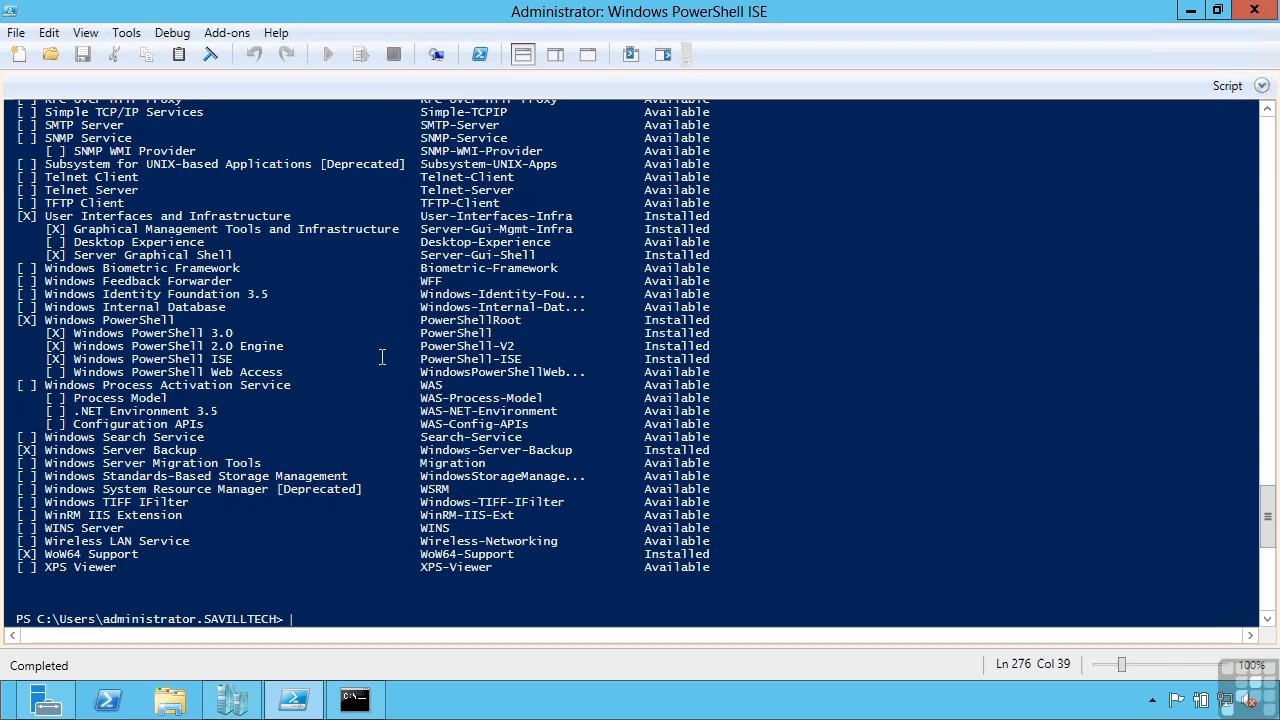
scroll(up, 3)
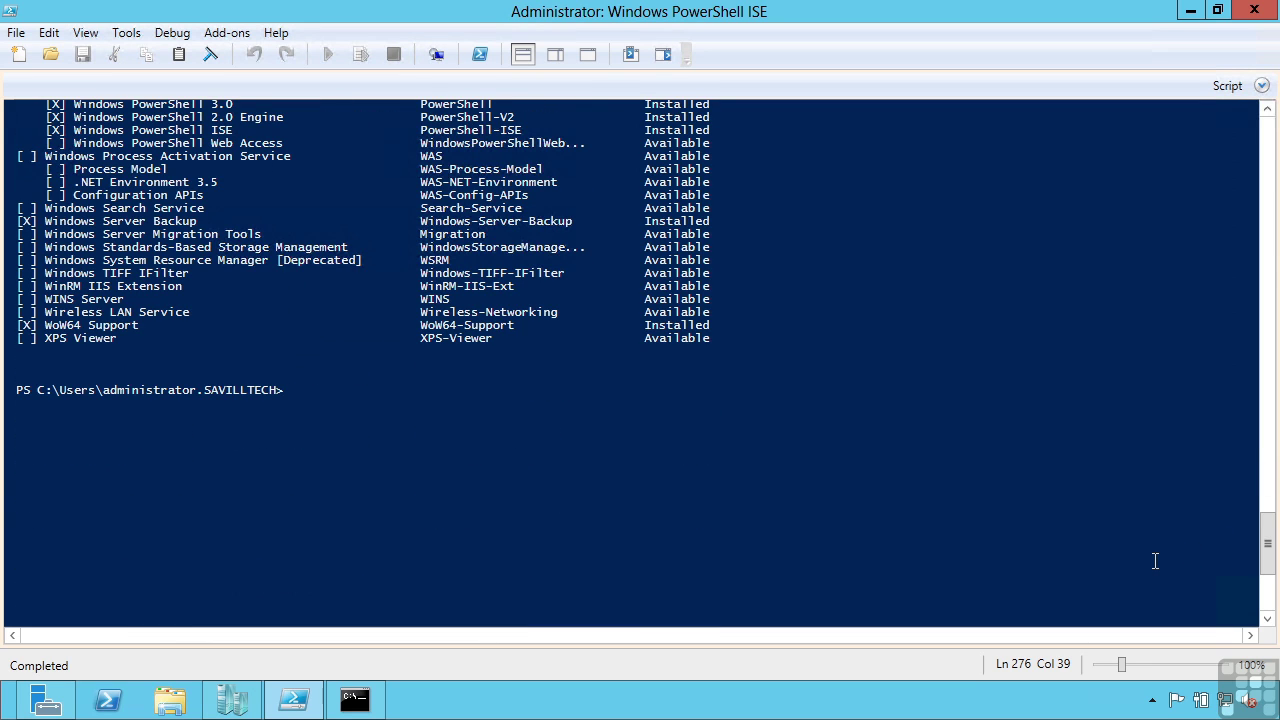
- Run Install-WindowsFeature XPS-Viewer -Restart -WhatIf to preview the install without performing it
text(install-wind)
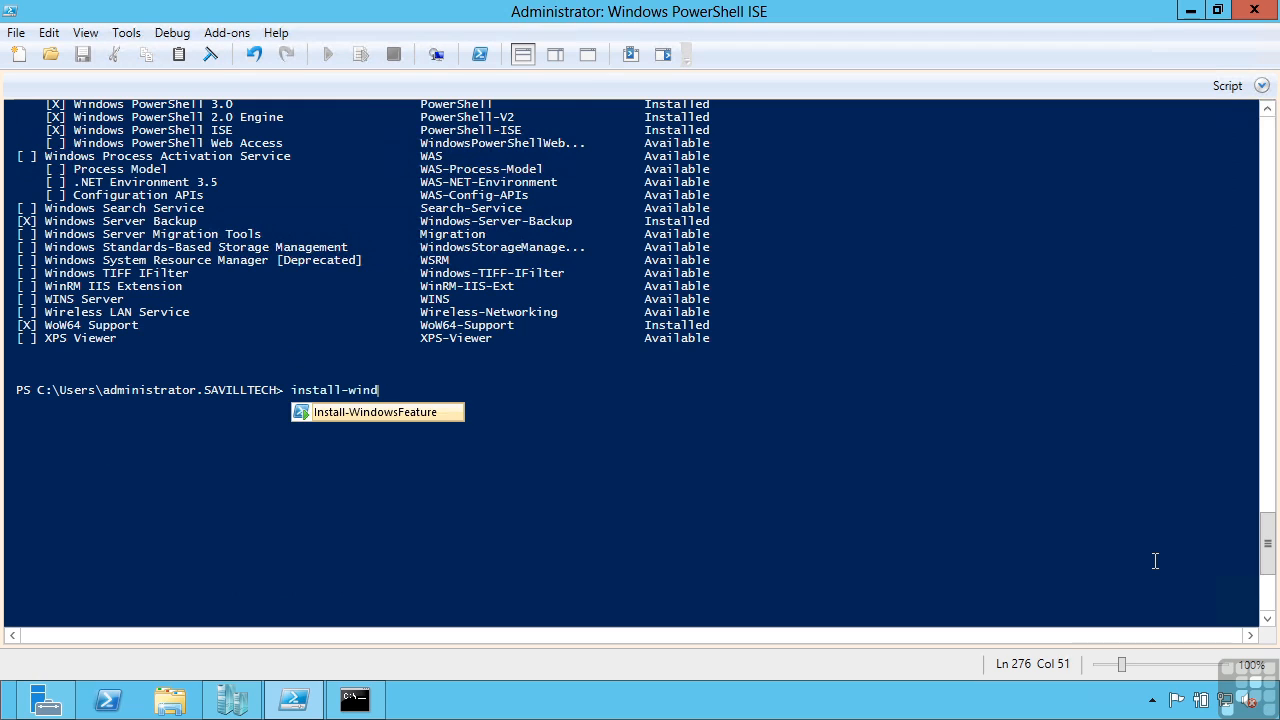
key(Tab)
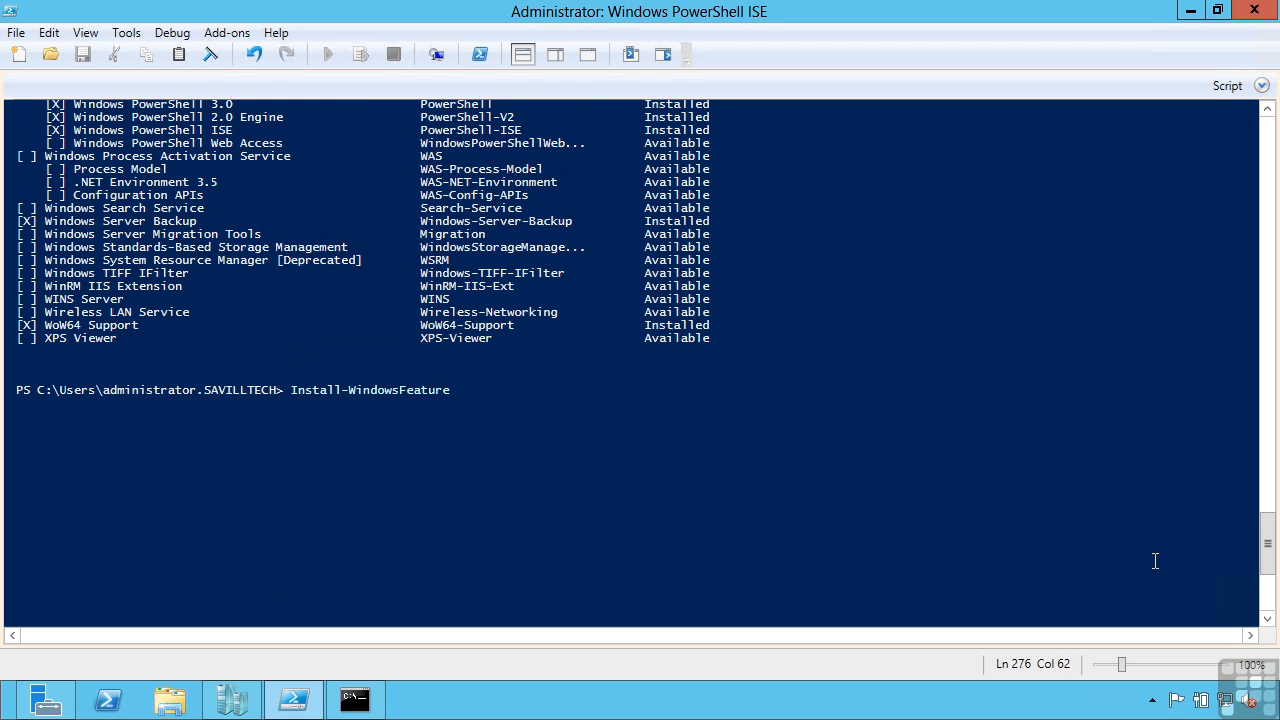
text(XPS-Viewer)
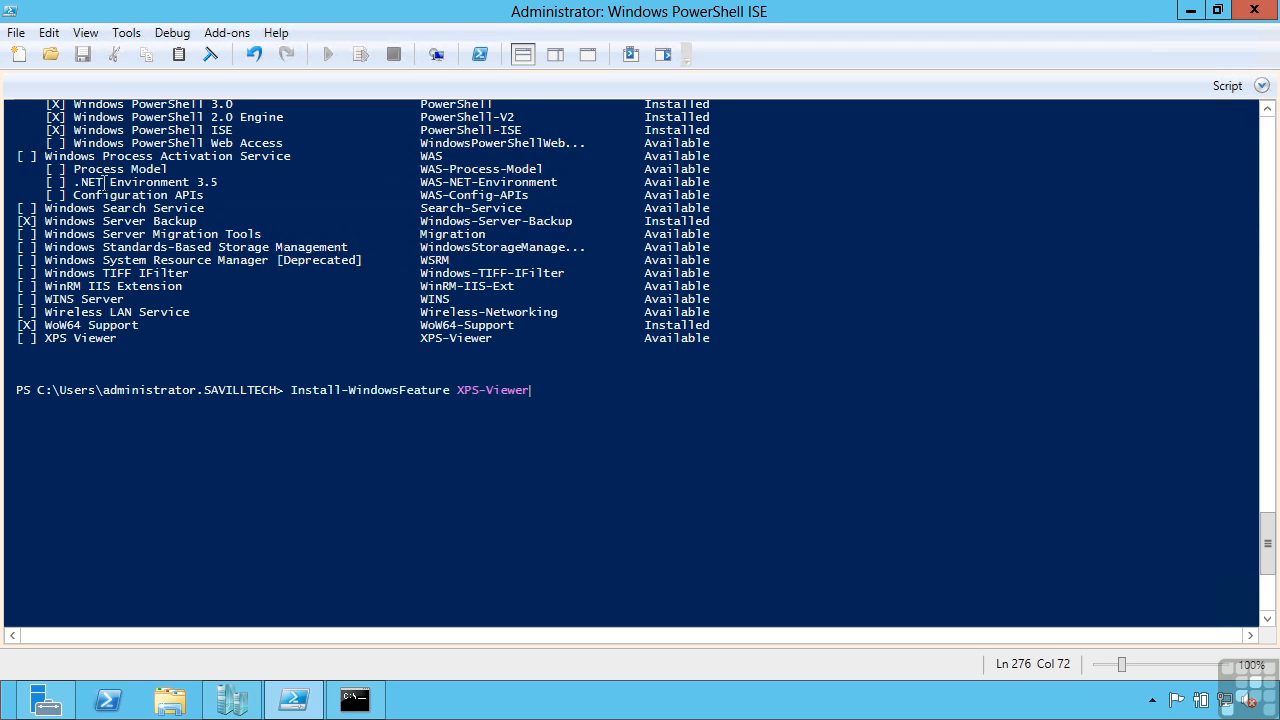
mouse_move(460, 116)
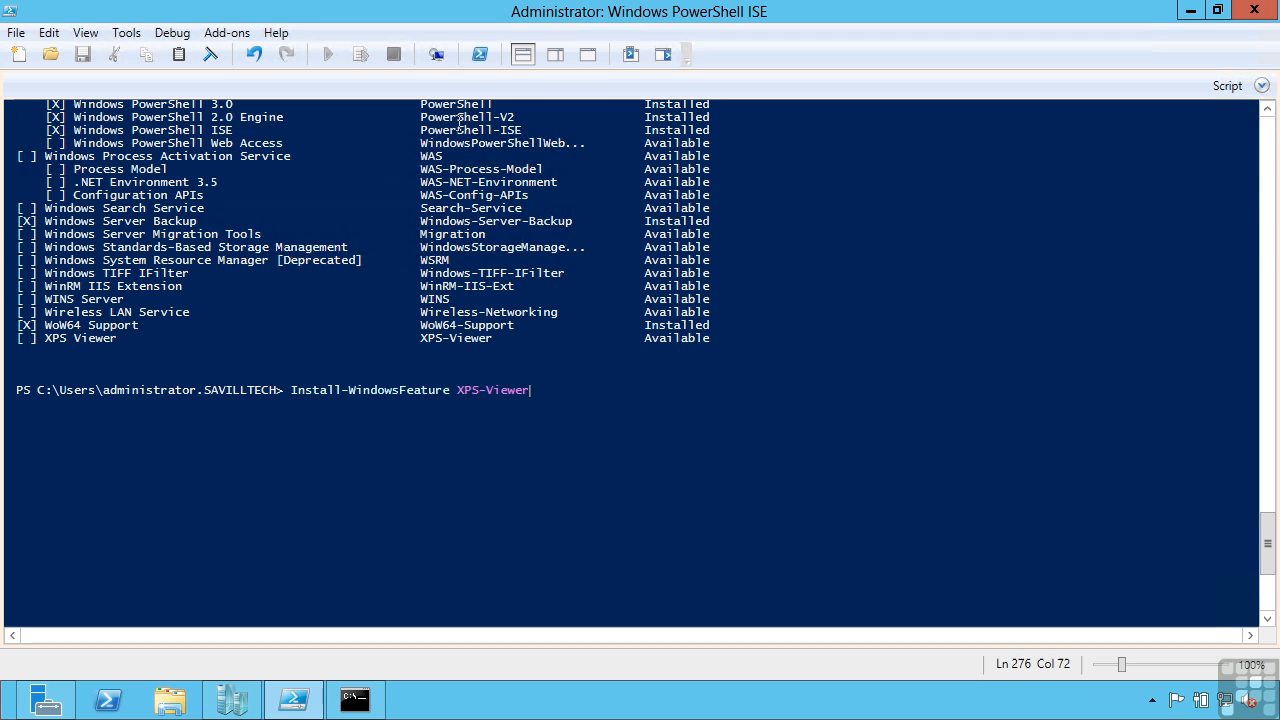
mouse_move(464, 324)
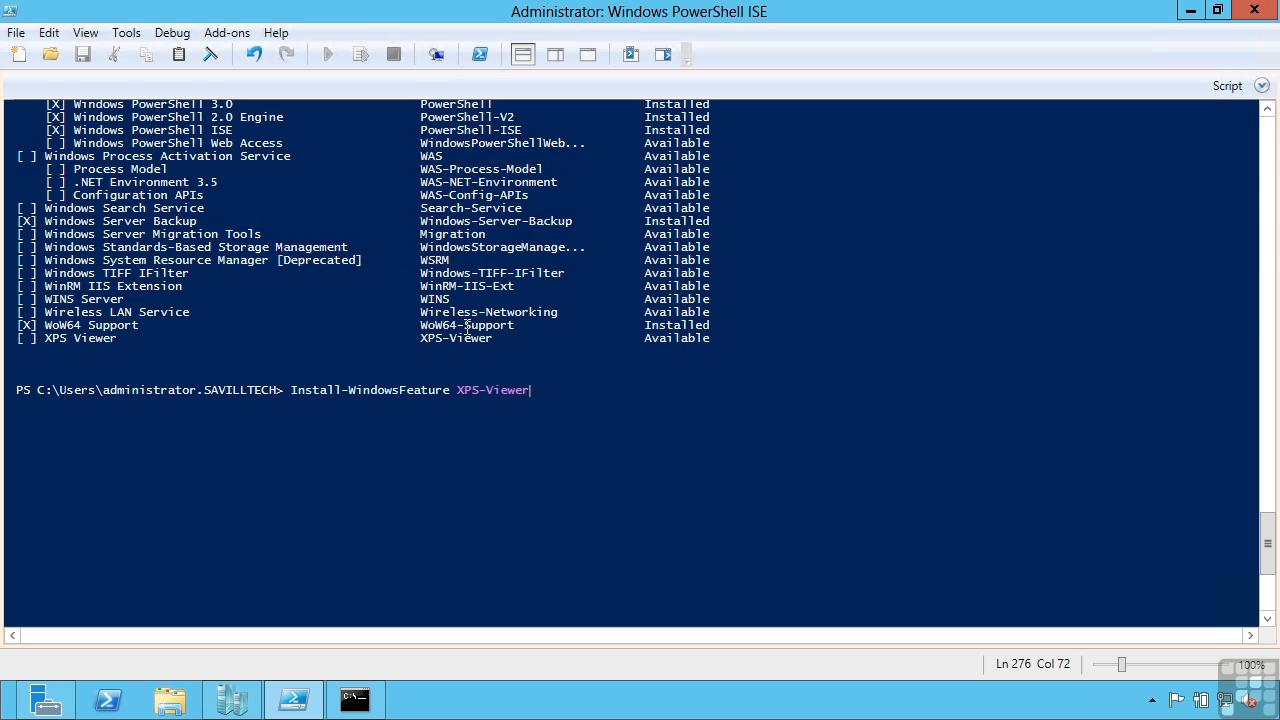
mouse_move(1264, 474)
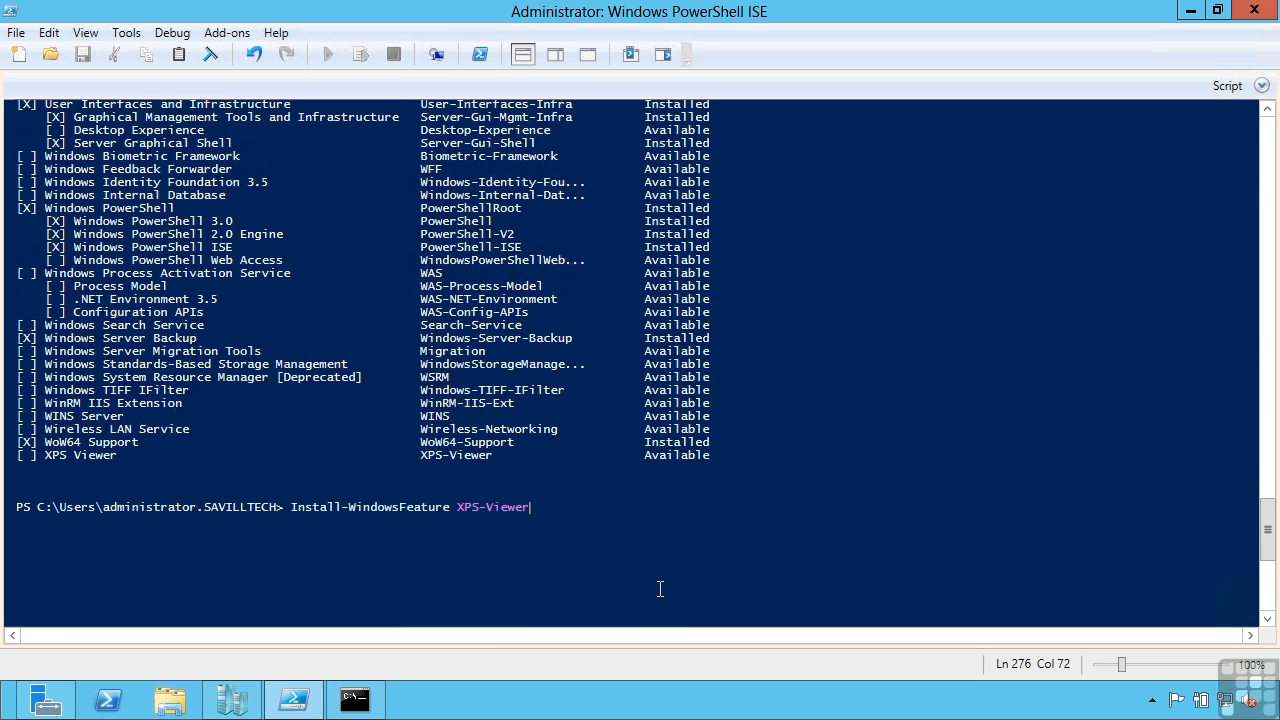
mouse_move(416, 512)
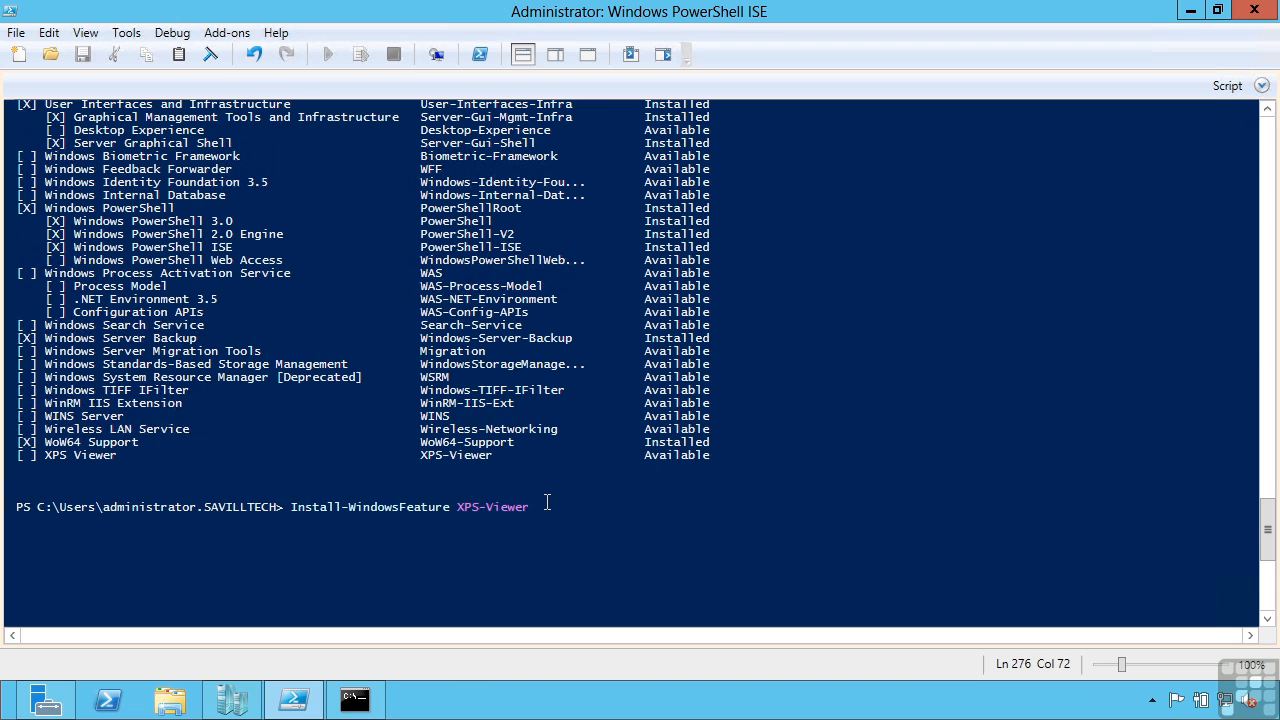
text(-Restart)
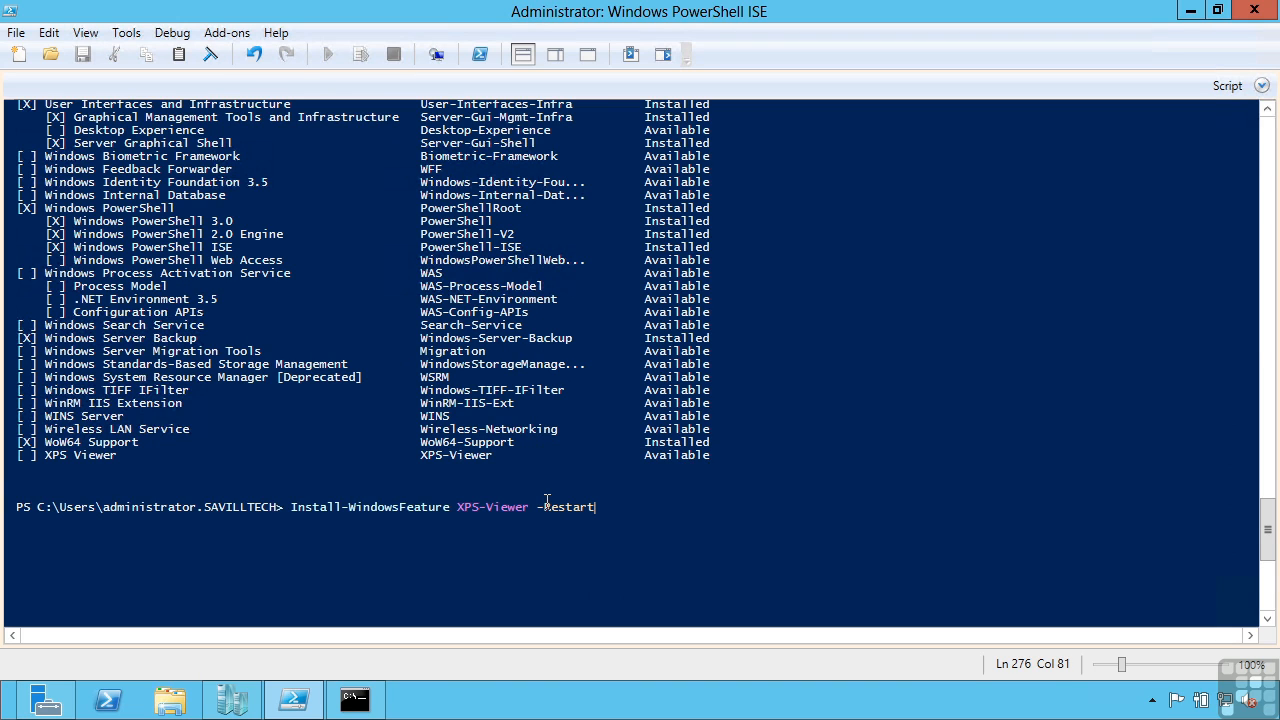
text(-Wh)
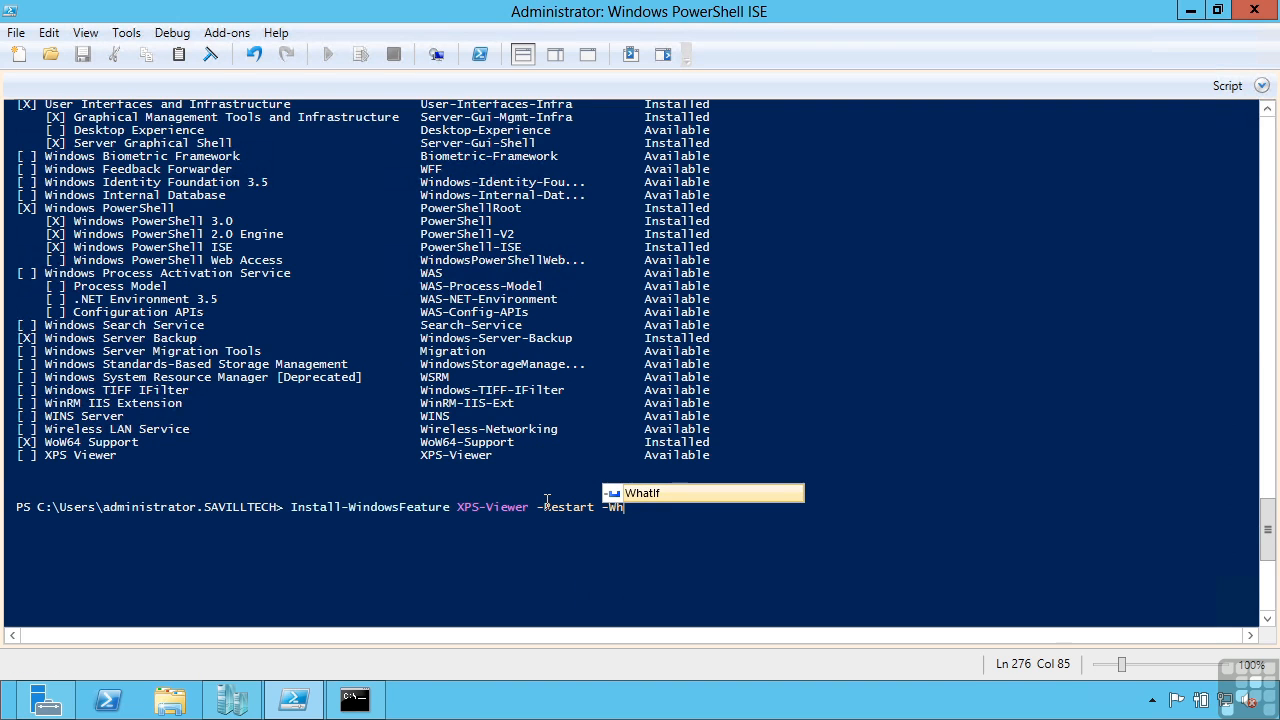
key(Tab)
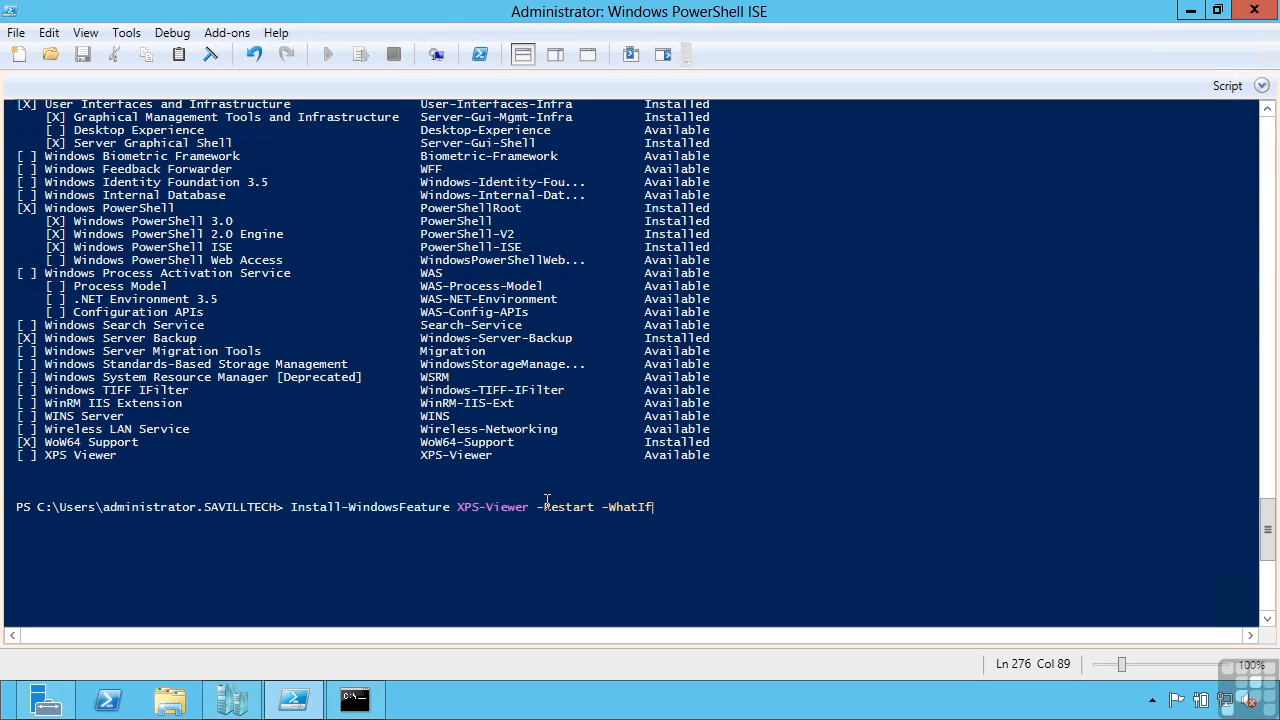
key(Enter)
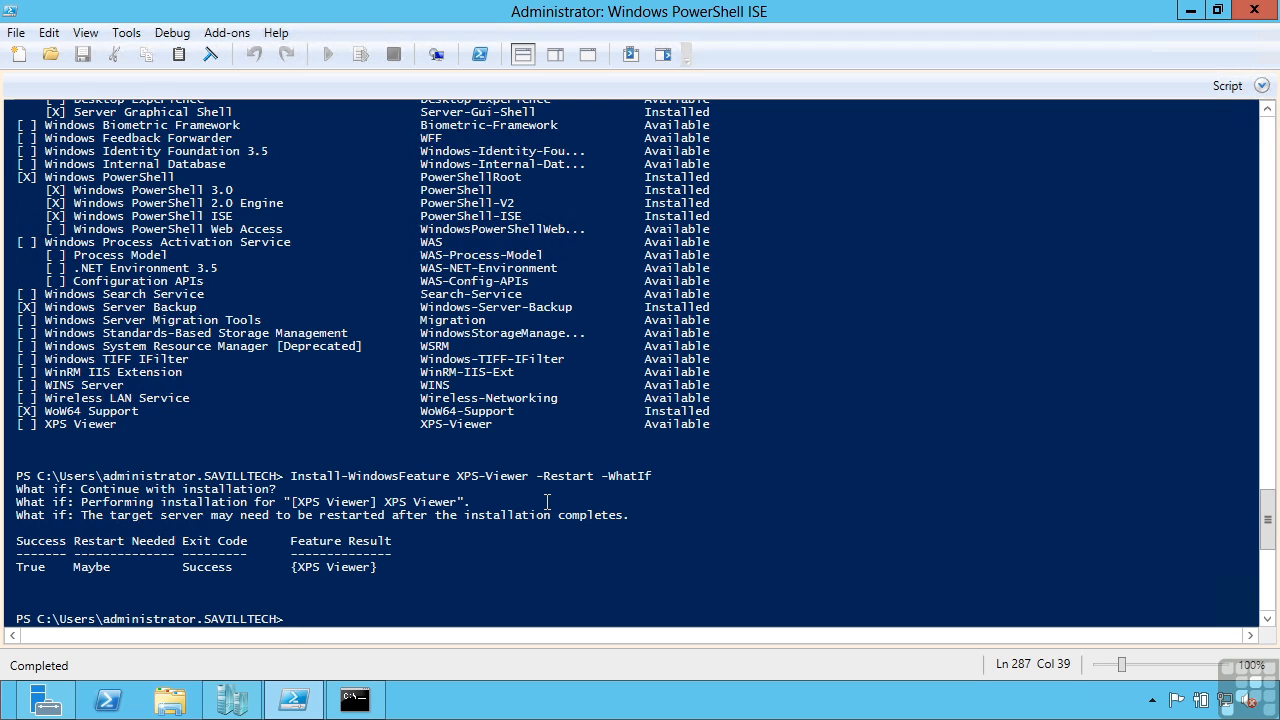
- Rerun the XPS-Viewer WhatIf install with -ComputerName savdalhv02 to target the remote server
text(Install-WindowsFeature XPS-Viewer -Restart -WhatIf)
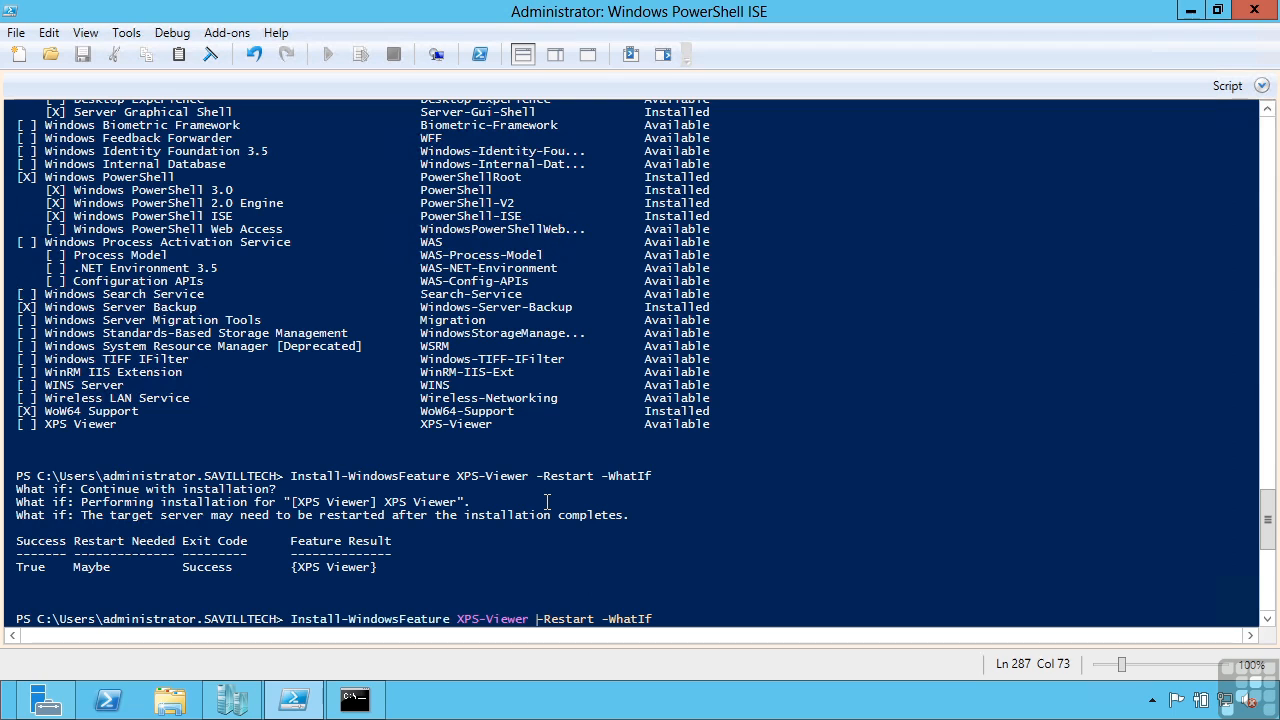
text(-ComputerName savdalhv0-)
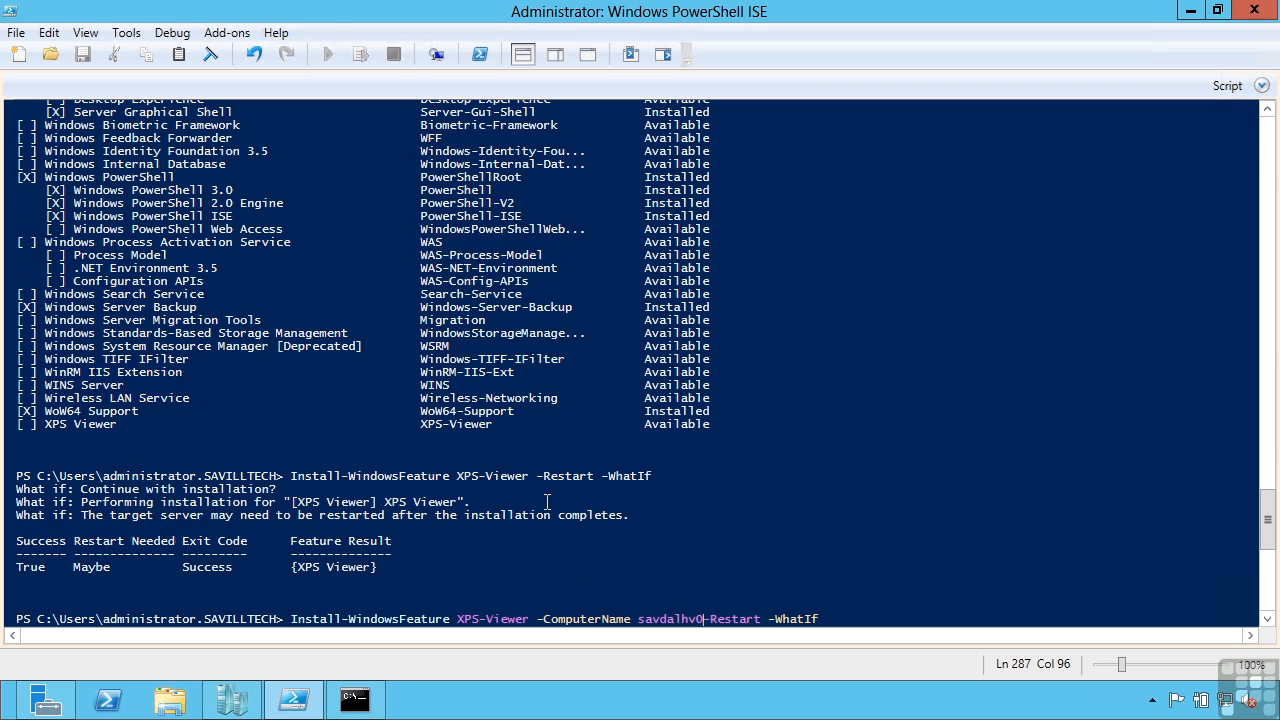
click(328, 54)
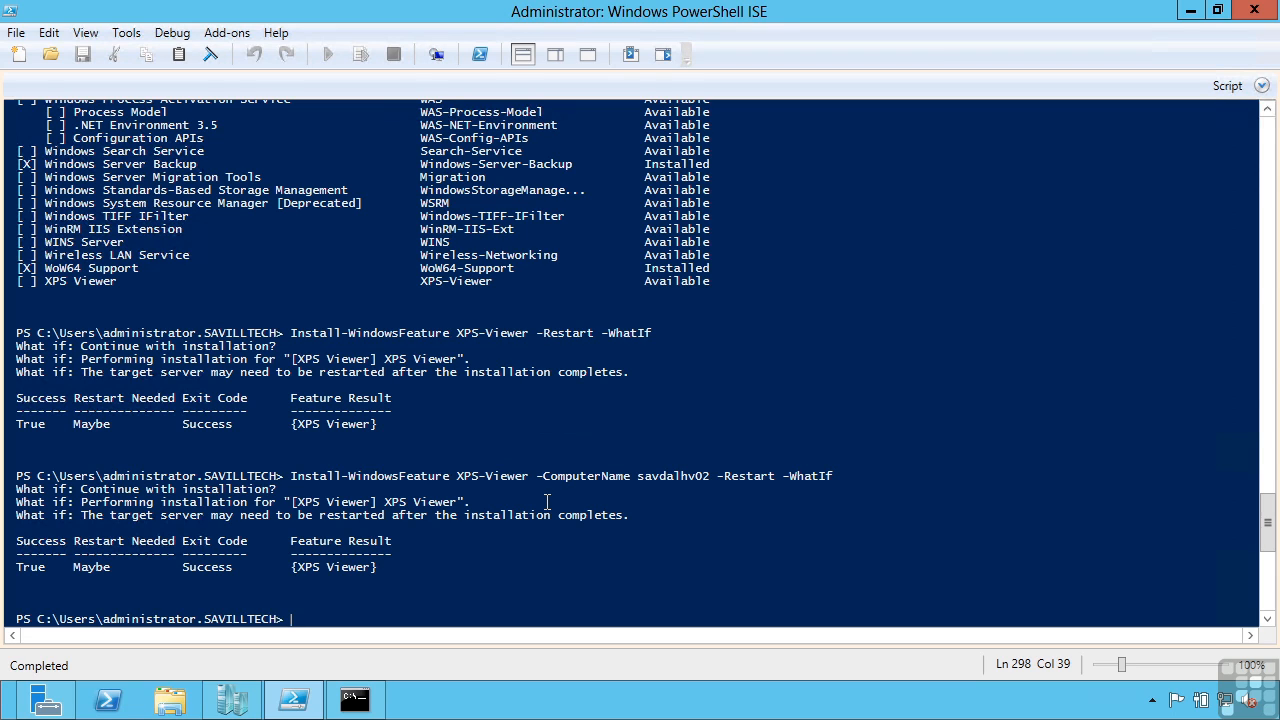
- Wrap the XPS-Viewer WhatIf install in Invoke-Command -ScriptBlock for savdalhv01, savdalhv02 and savdaldc01
text(Install-WindowsFeature XPS-Viewer -ComputerName savdalhv02 -Restart -WhatIf)
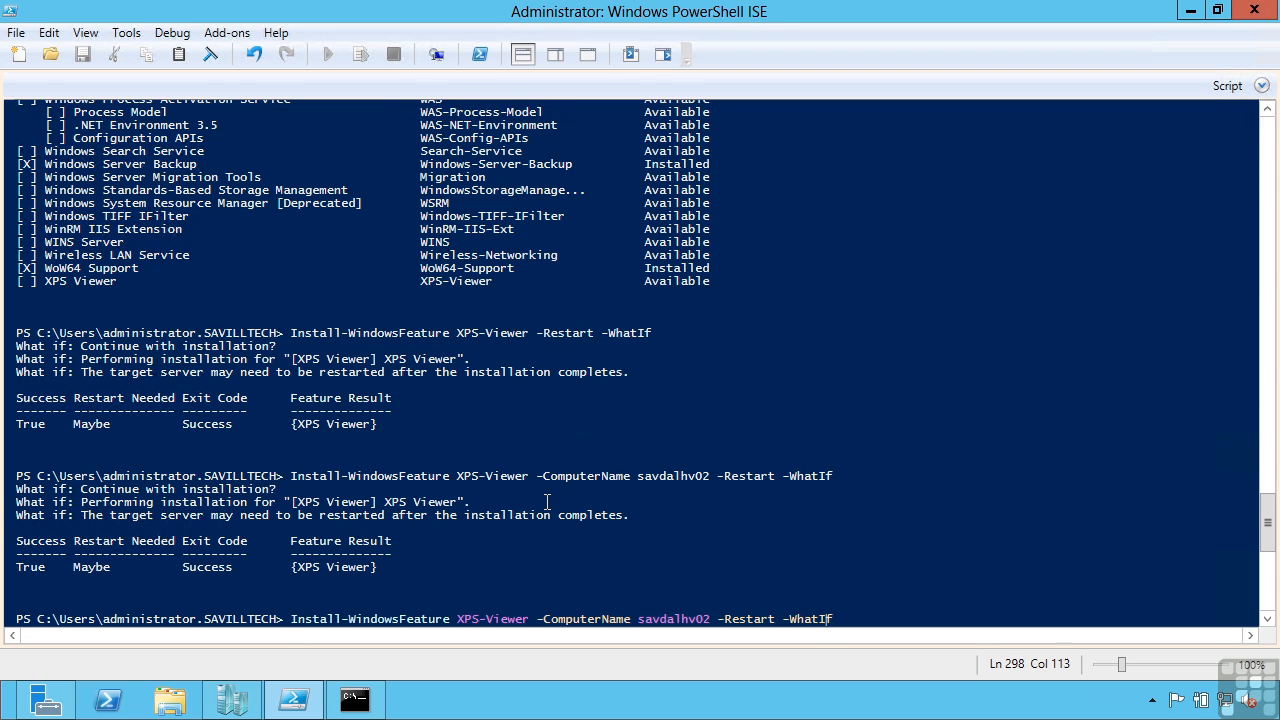
text(-C)
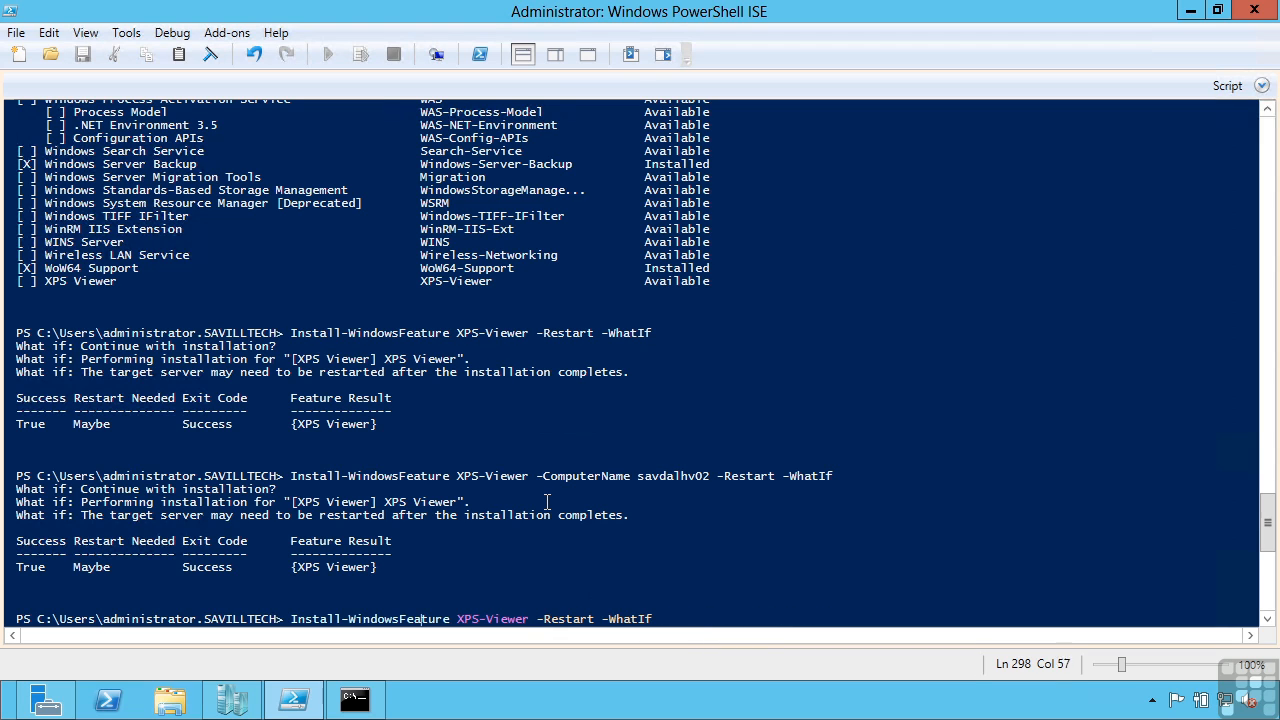
text(Invoke-Command -ScriptBlock {)
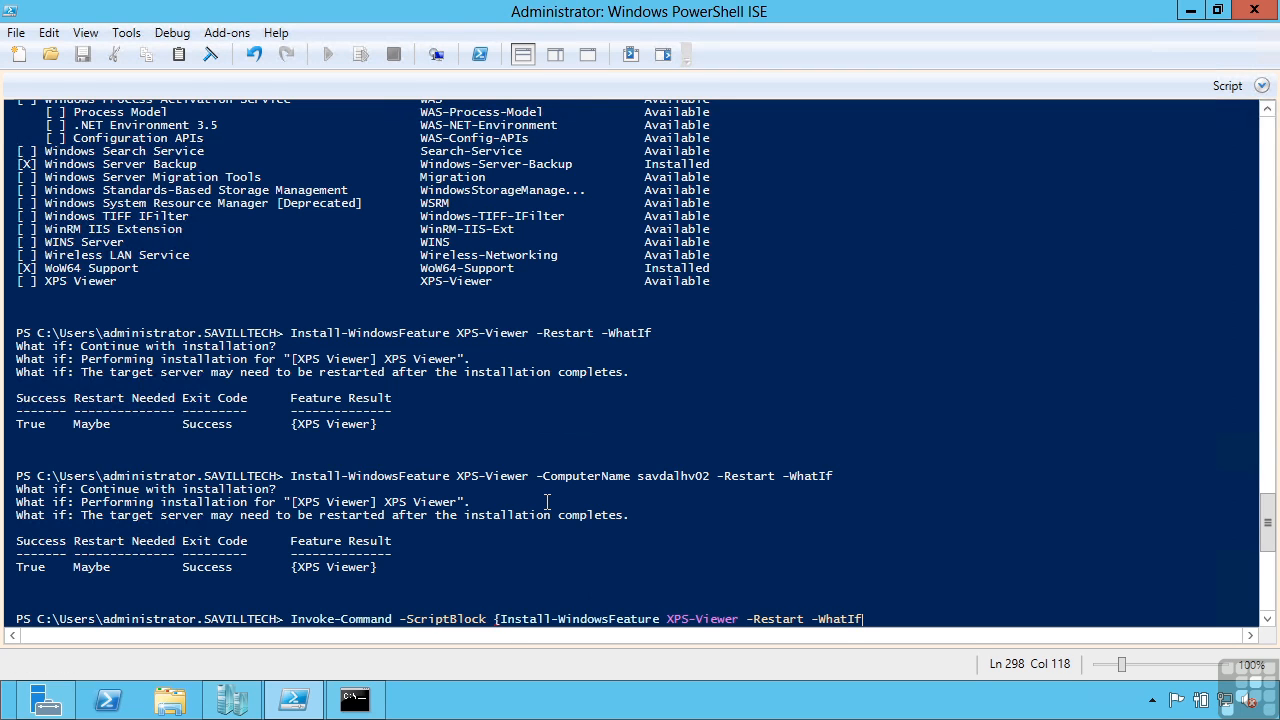
text(})
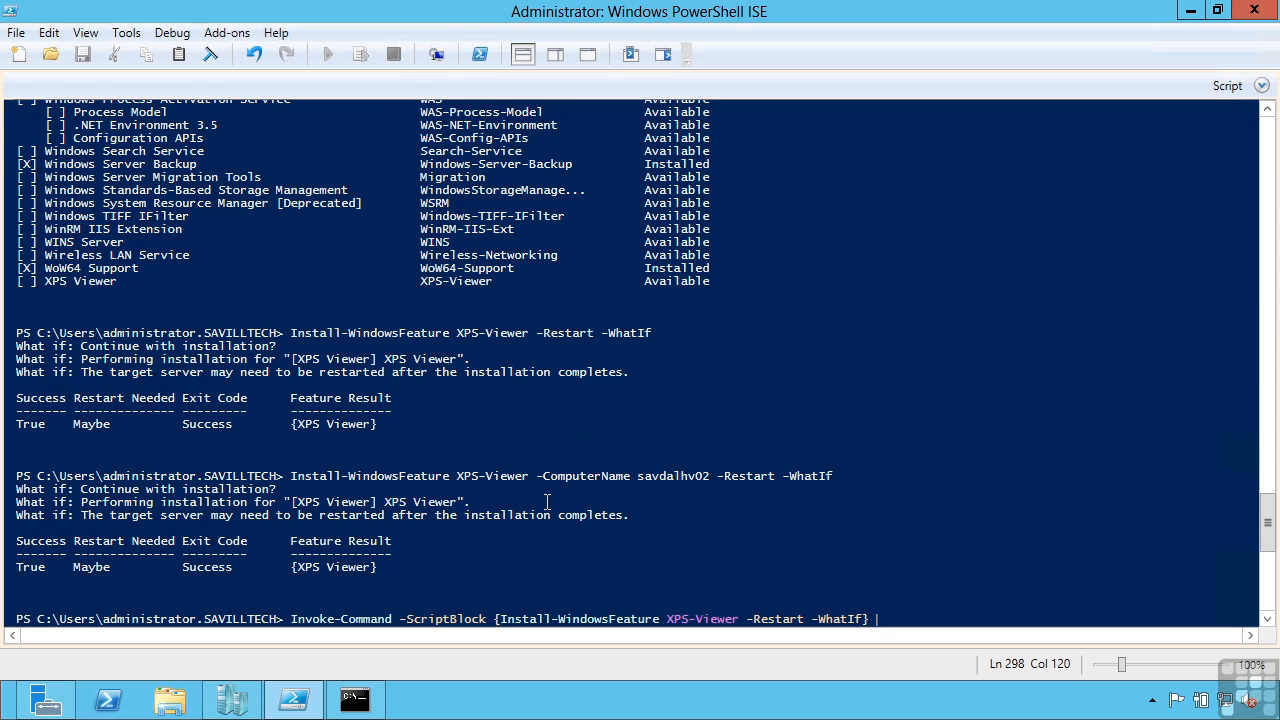
text(-ComputerName)
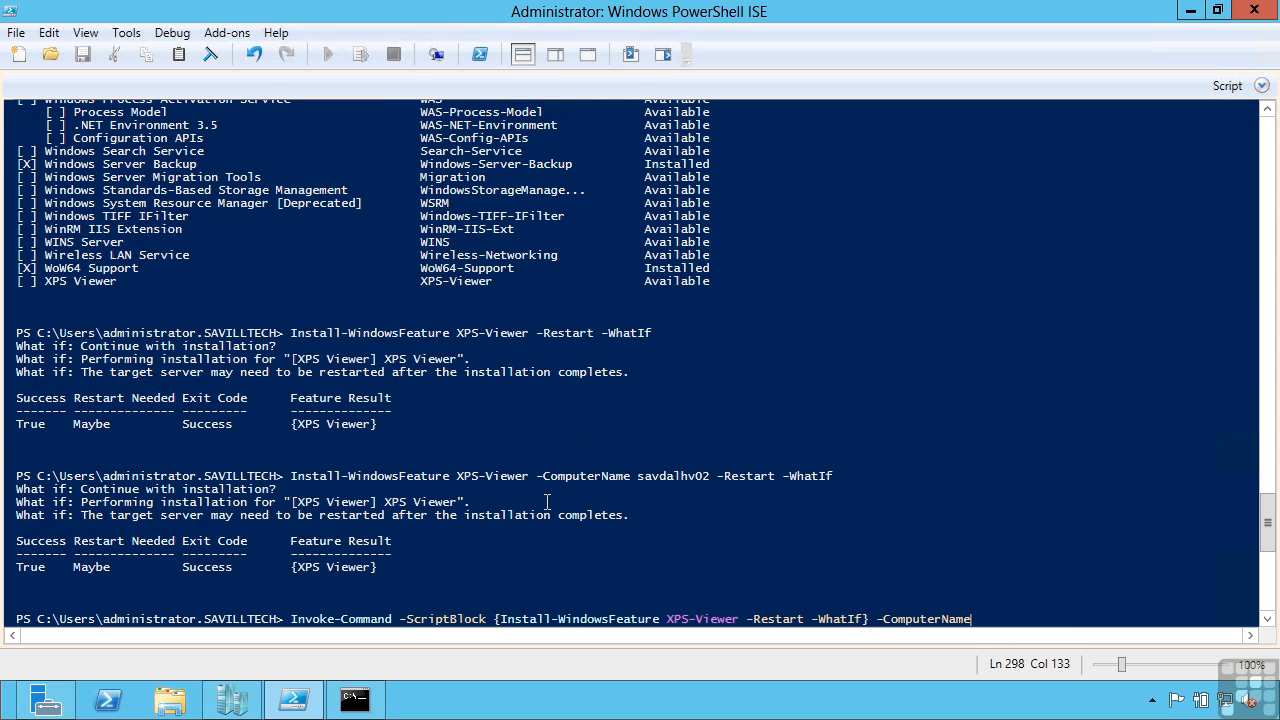
text(savdalhv01,savdalhv)
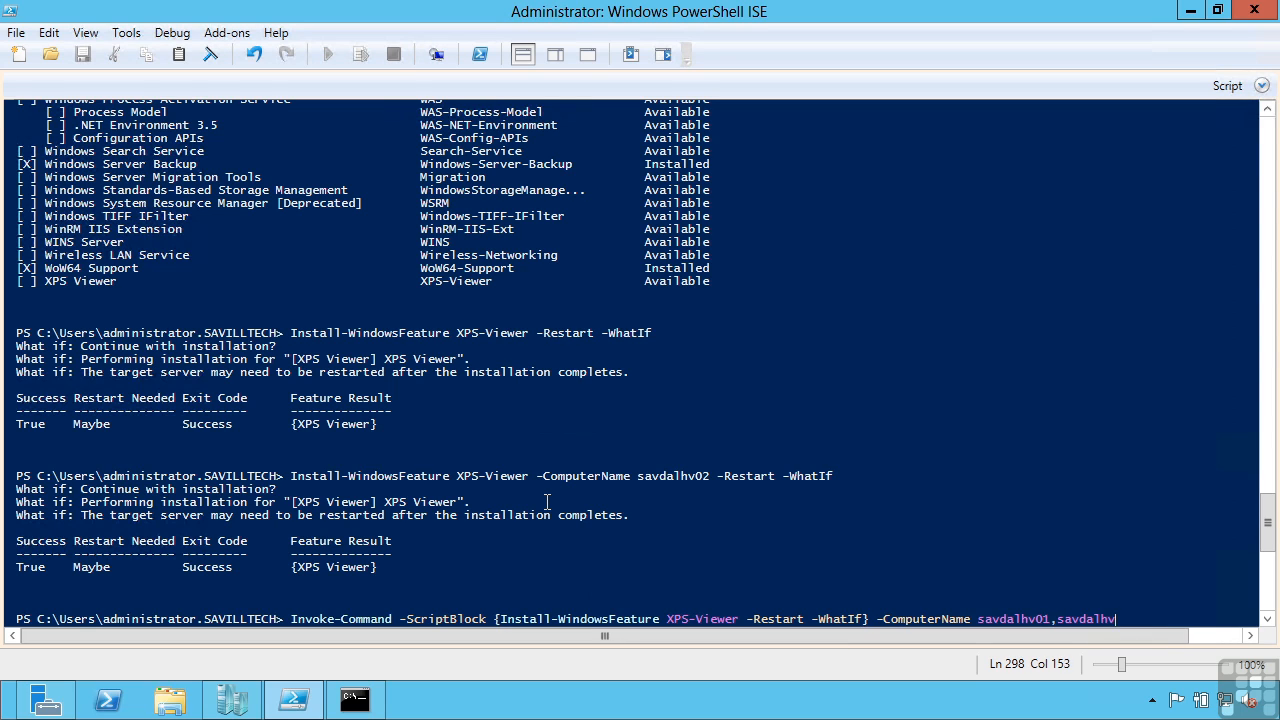
text(2,savdaldc01)
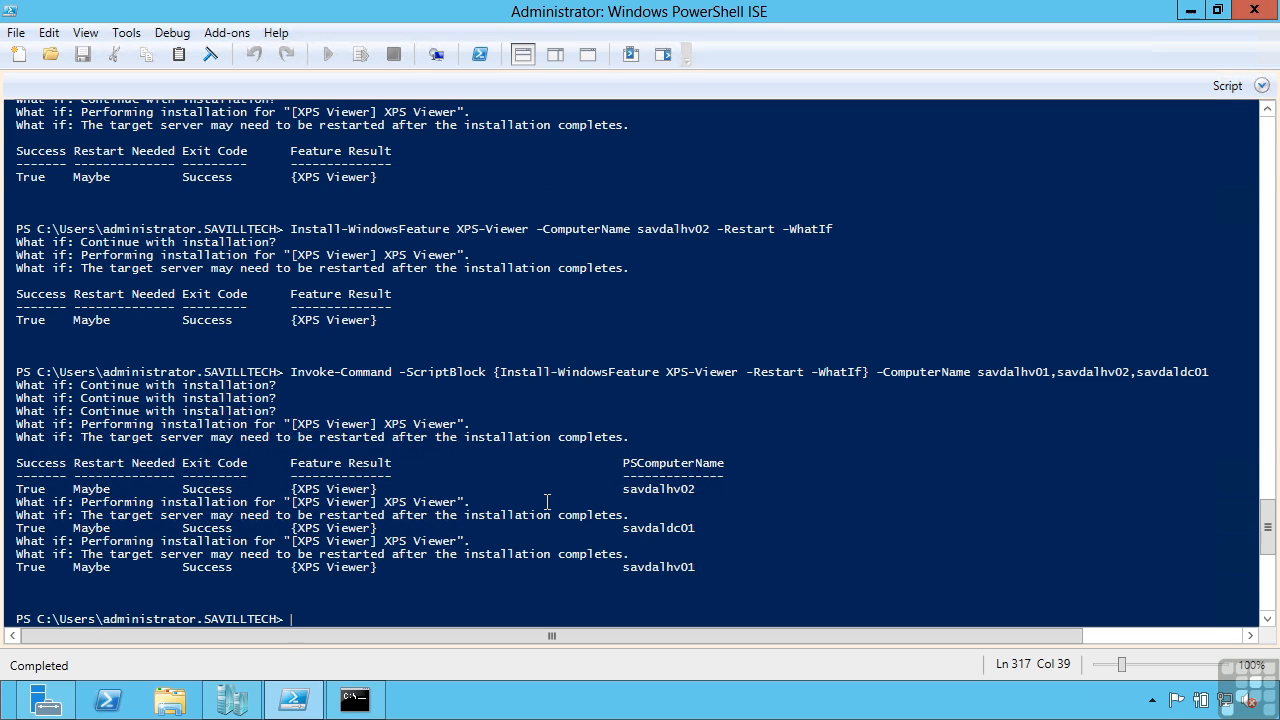
- Run get-command -noun windowsfeature to list the five WindowsFeature commands, then bring up File Explorer
text(get-command)
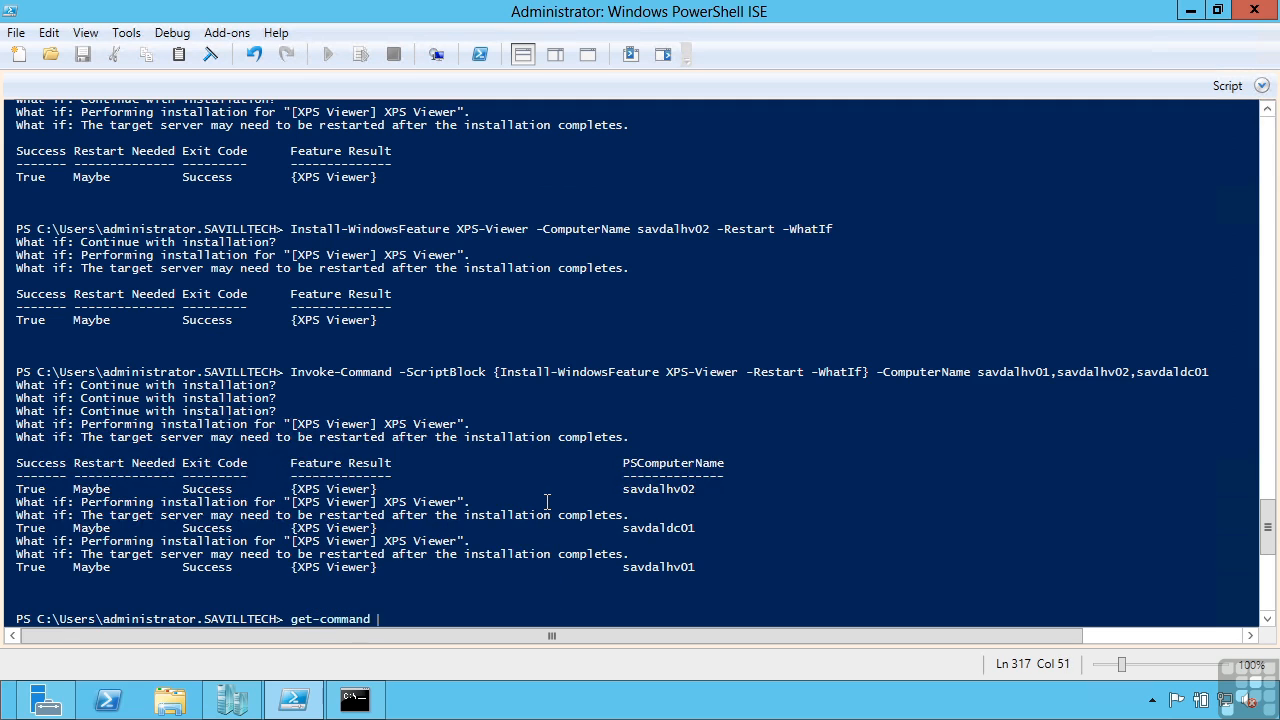
text(-noun windowsfeature)
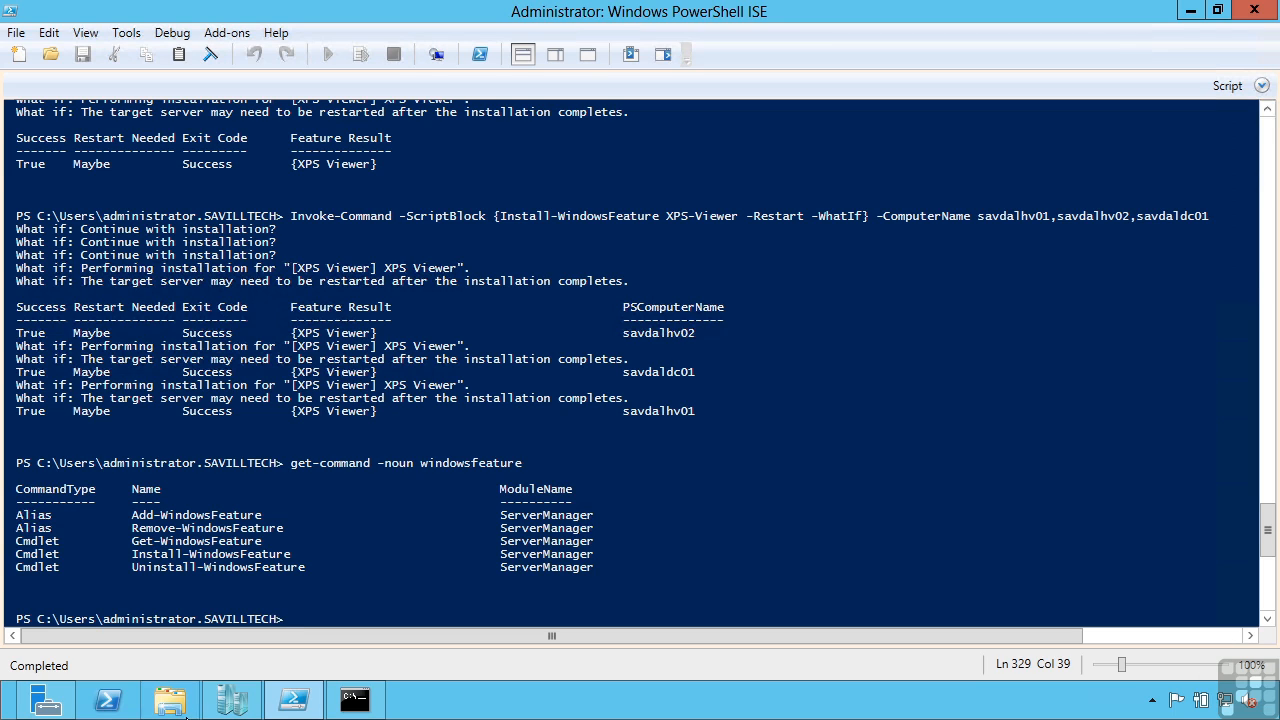
click(168, 694)
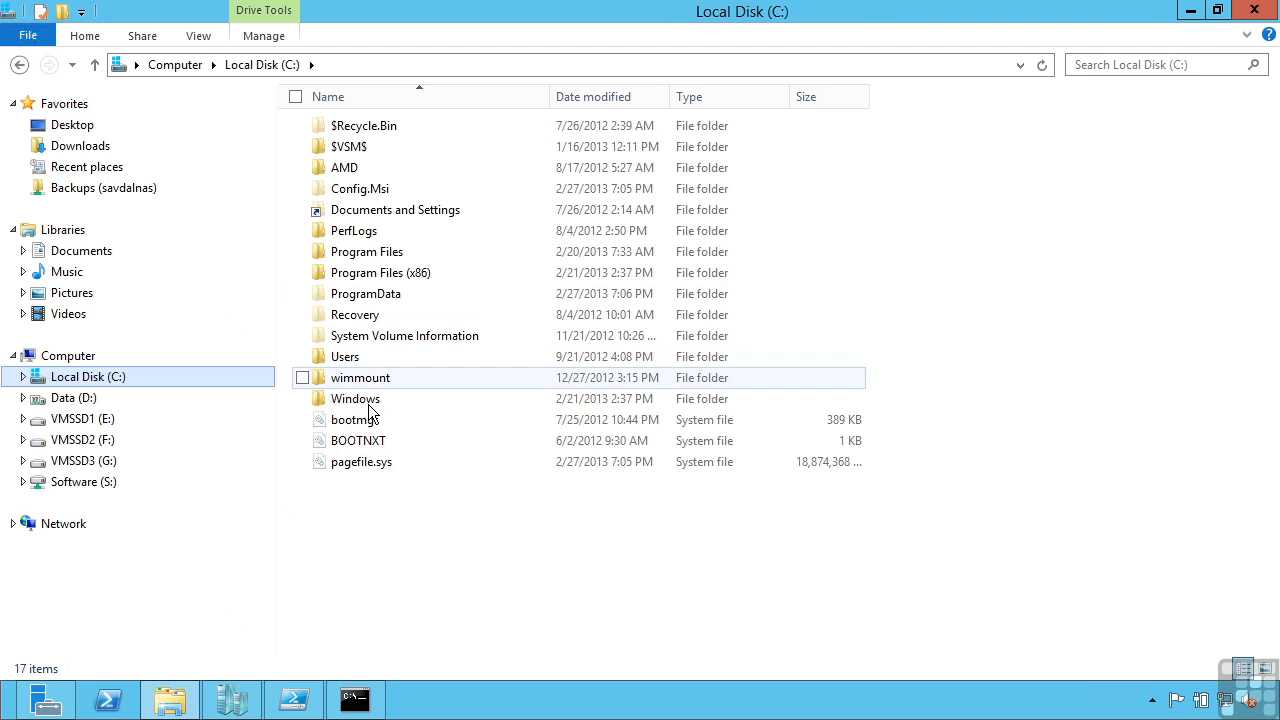
- Browse into C:\Windows\WinSxS to view the component store, then close File Explorer
double_click(356, 398)
text(security)
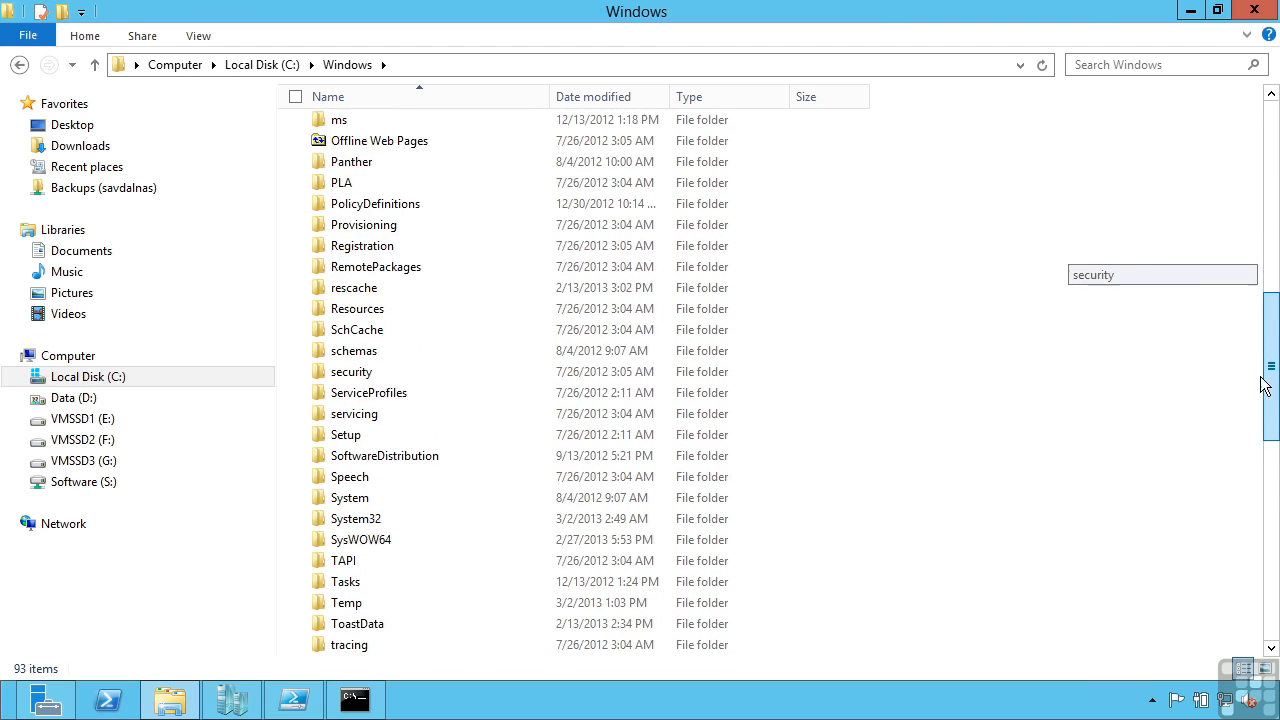
scroll(down, 3)
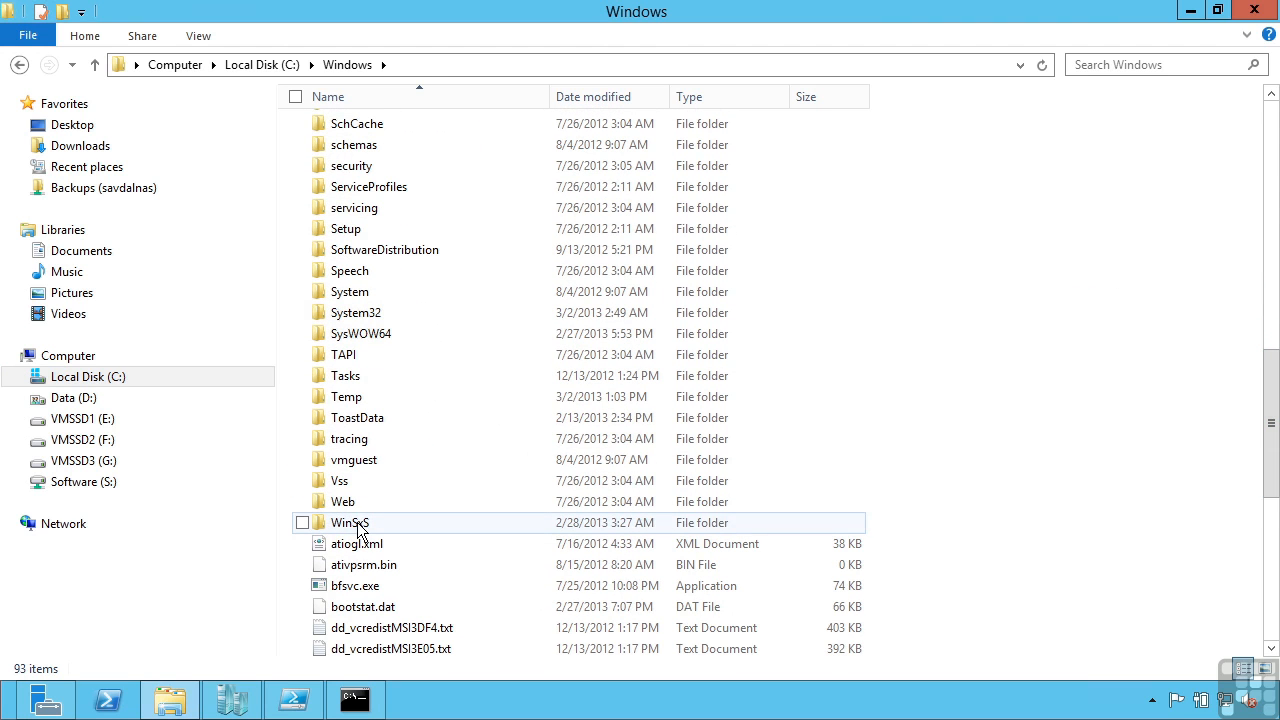
double_click(348, 522)
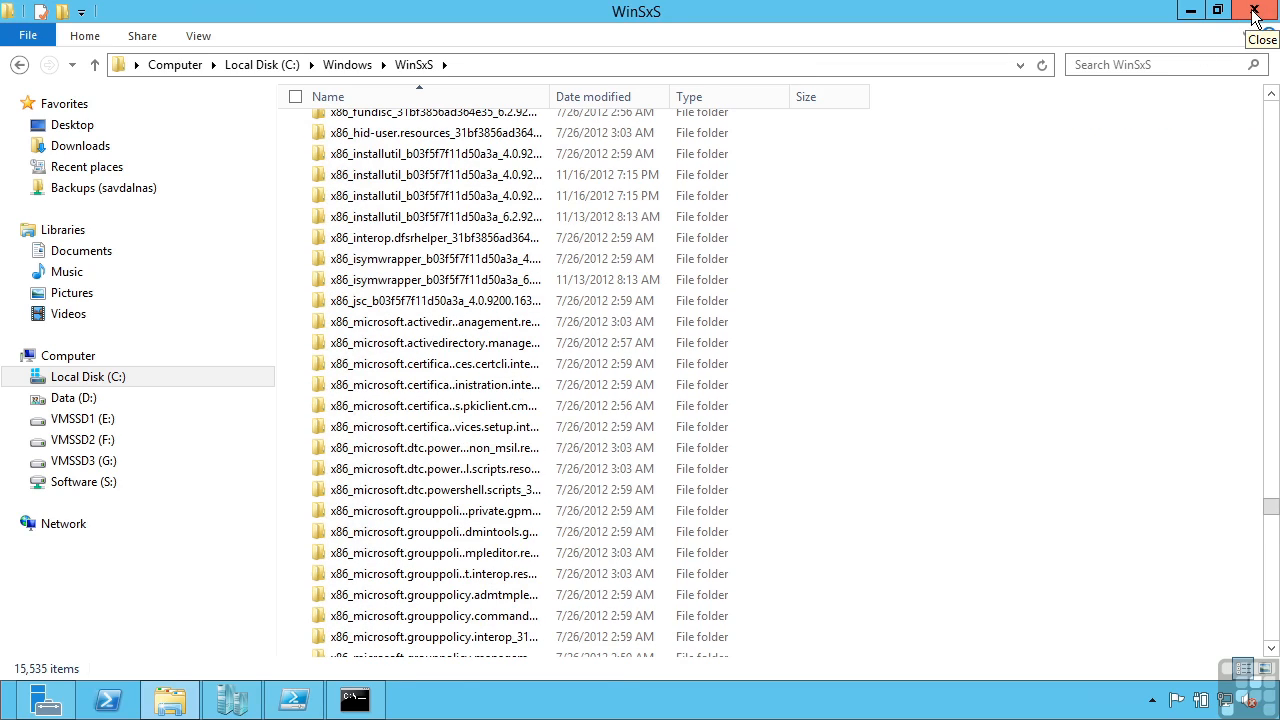
click(1252, 8)
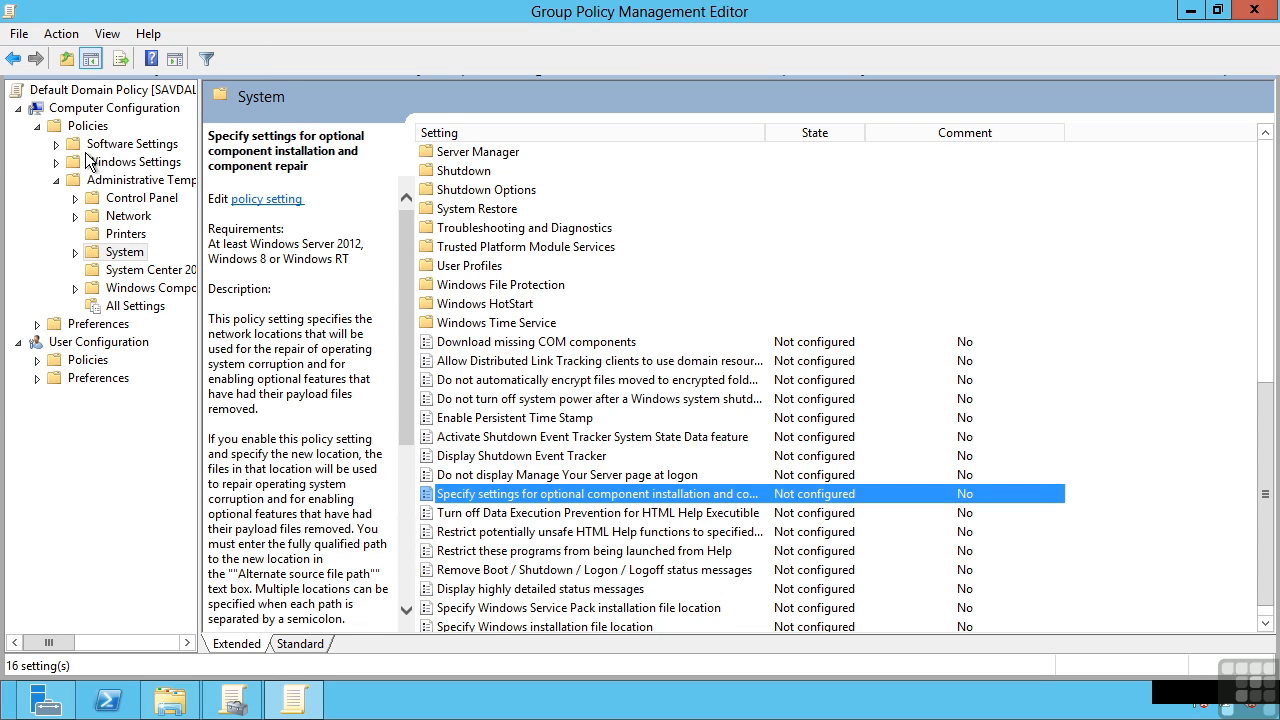
mouse_move(126, 248)
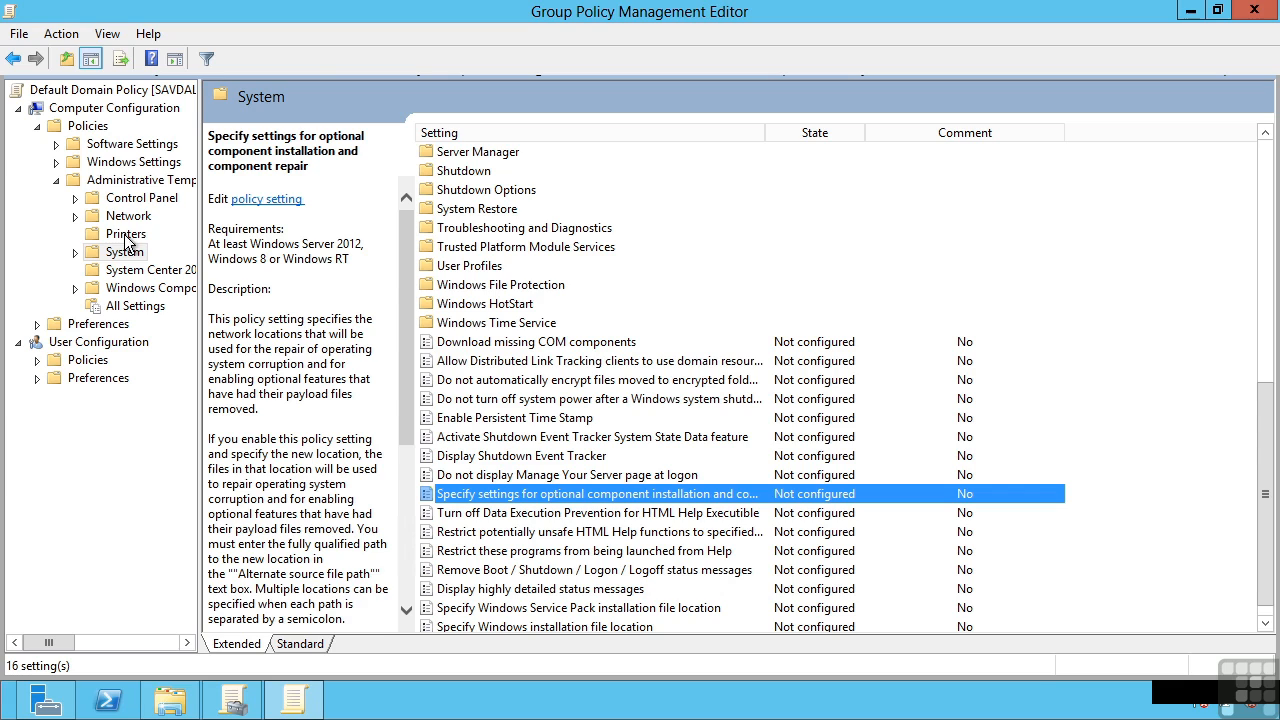
mouse_move(500, 500)
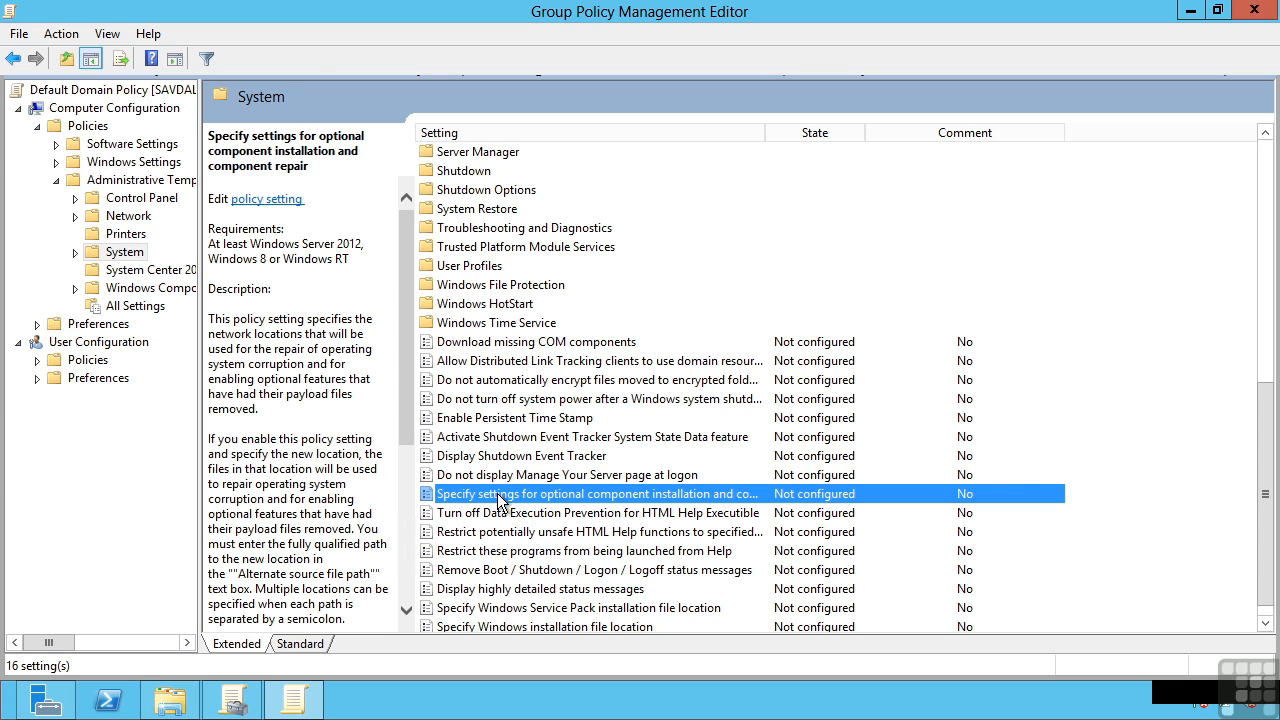
mouse_move(696, 496)
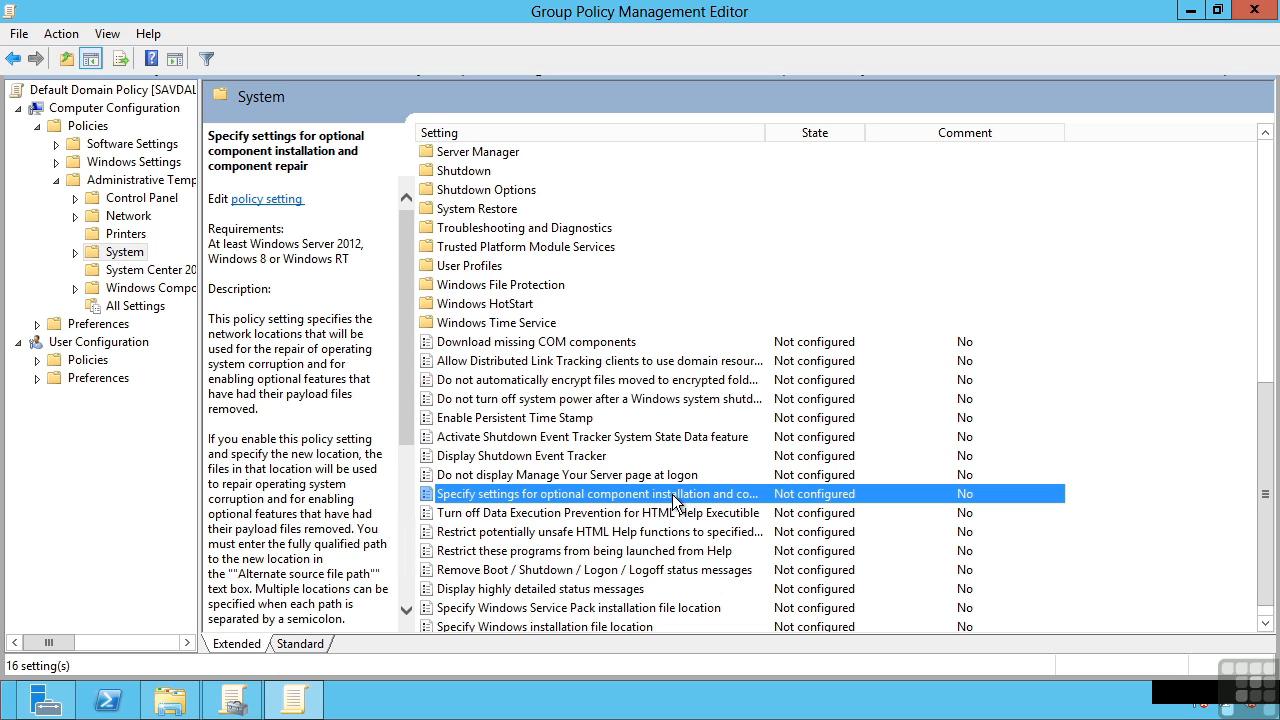
double_click(596, 494)
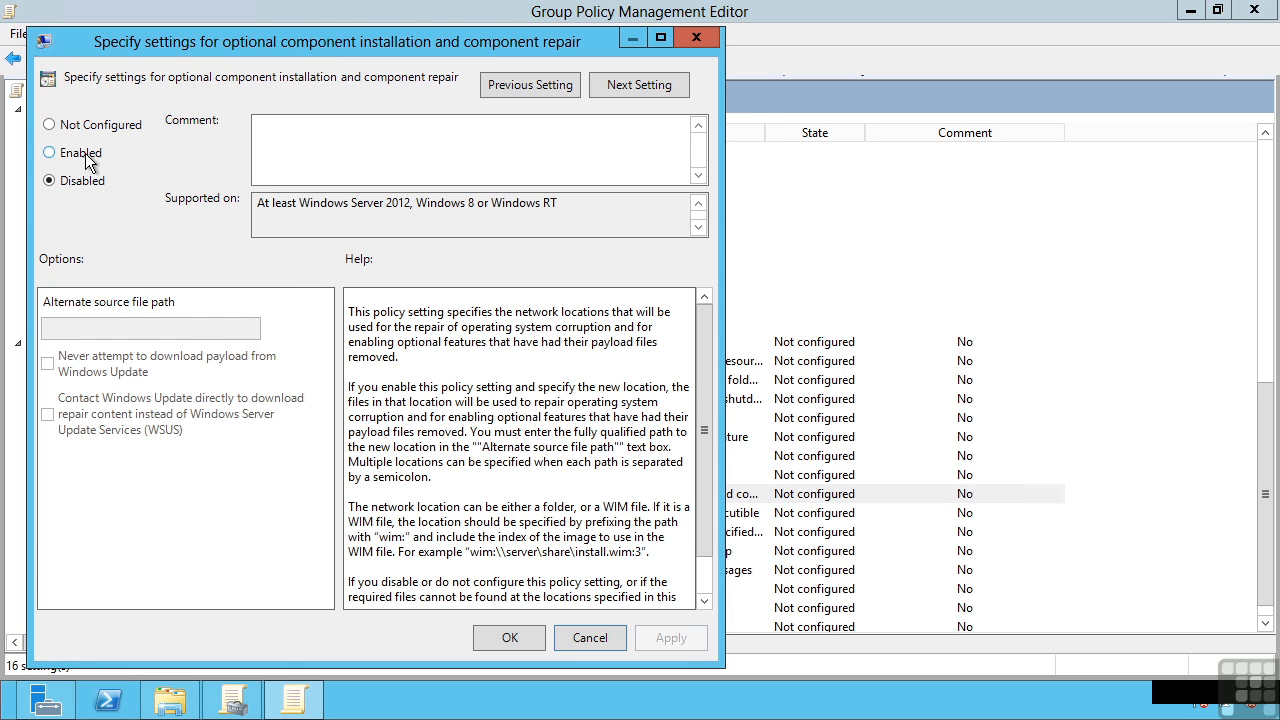
click(48, 152)
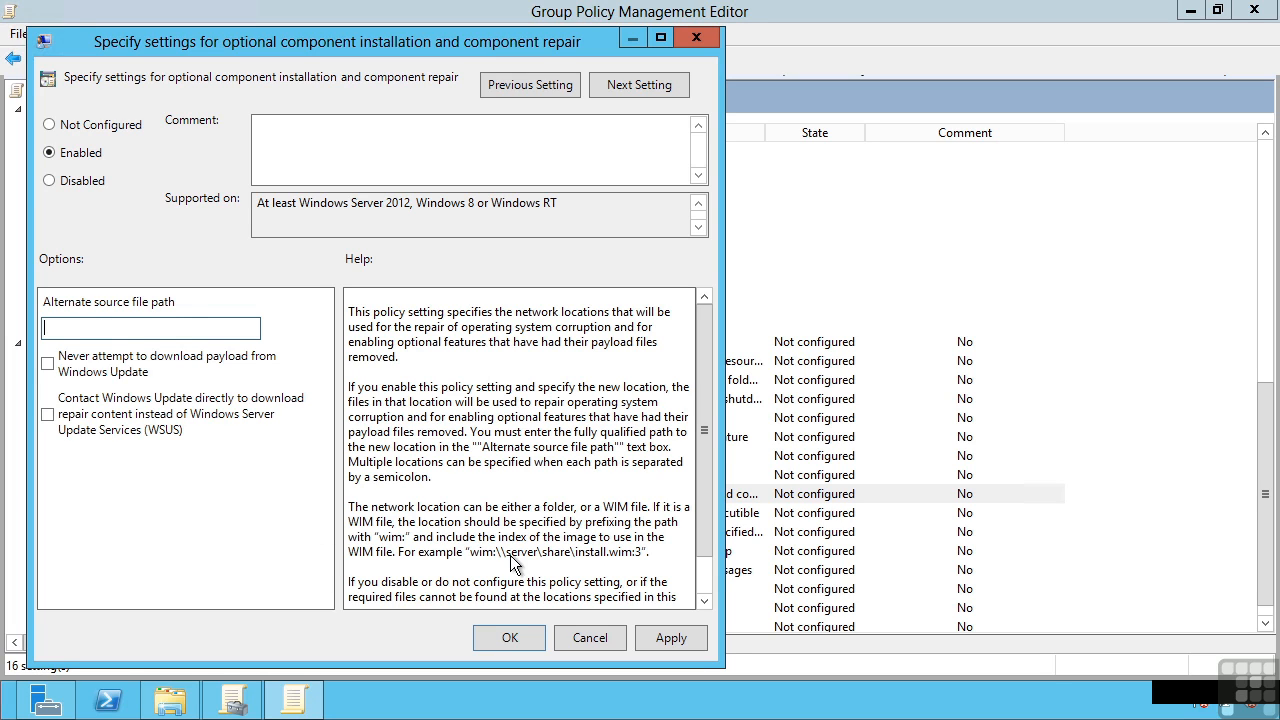
mouse_move(492, 564)
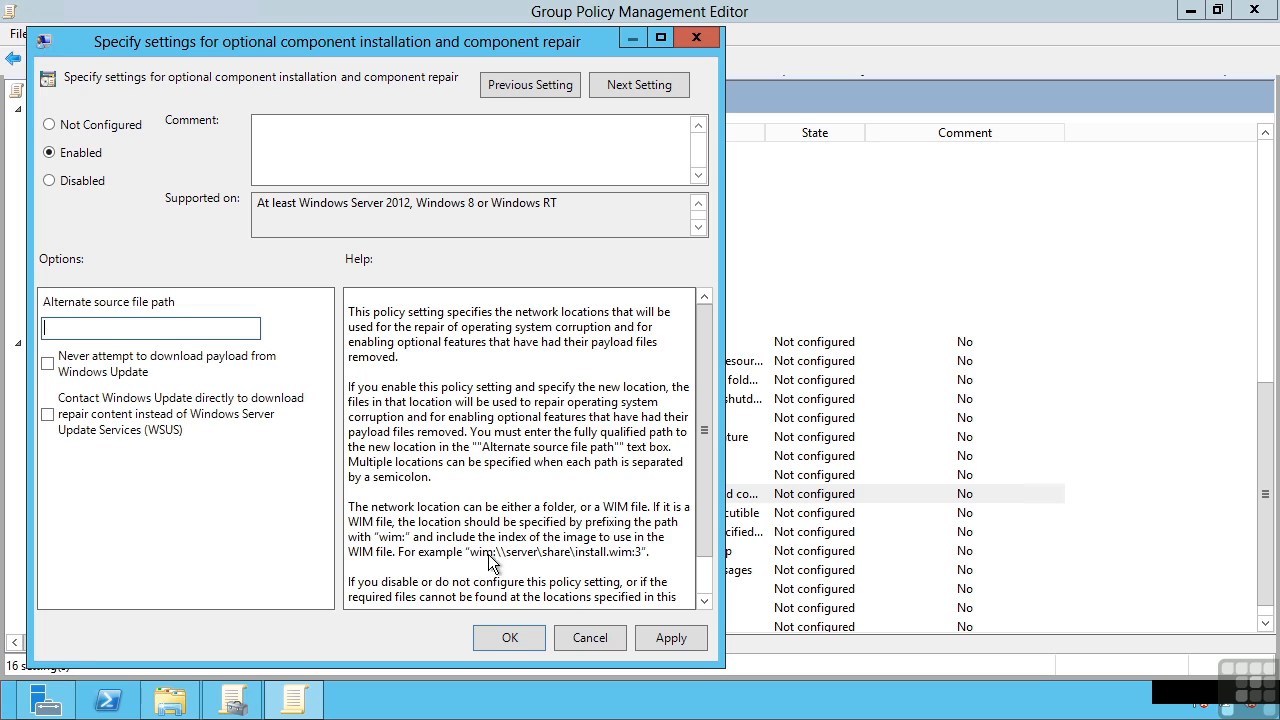
mouse_move(592, 564)
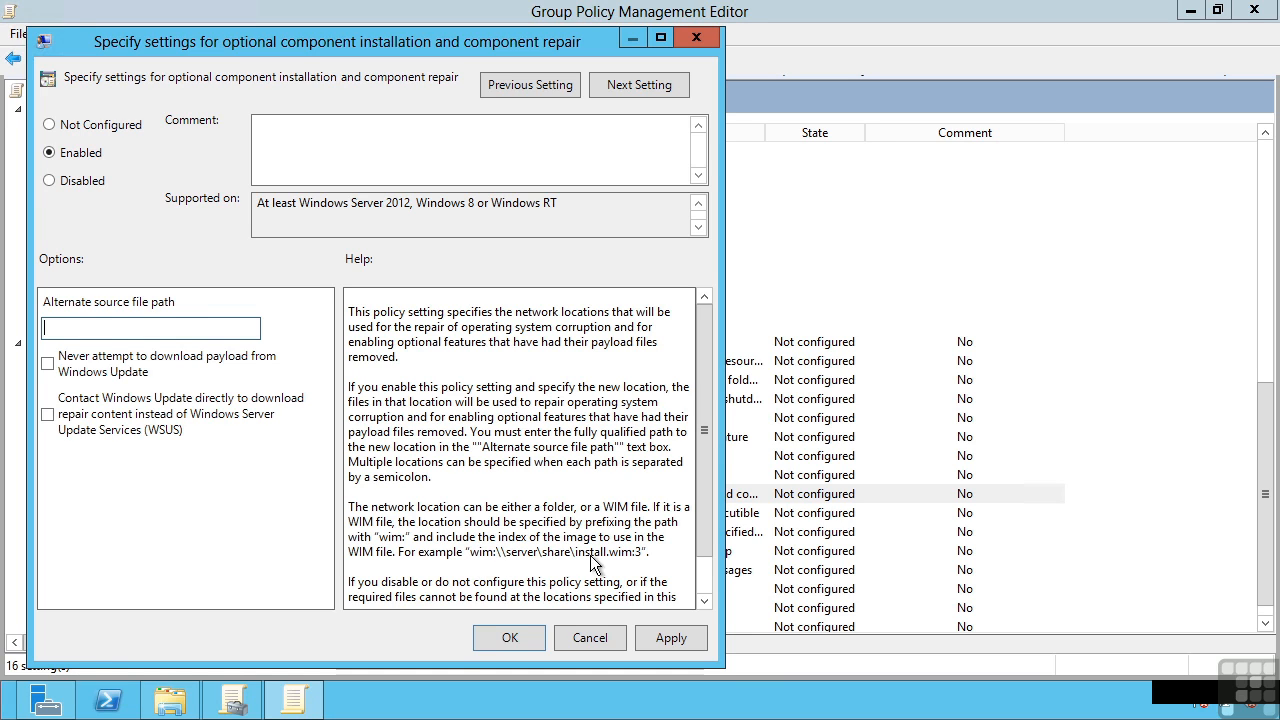
mouse_move(632, 564)
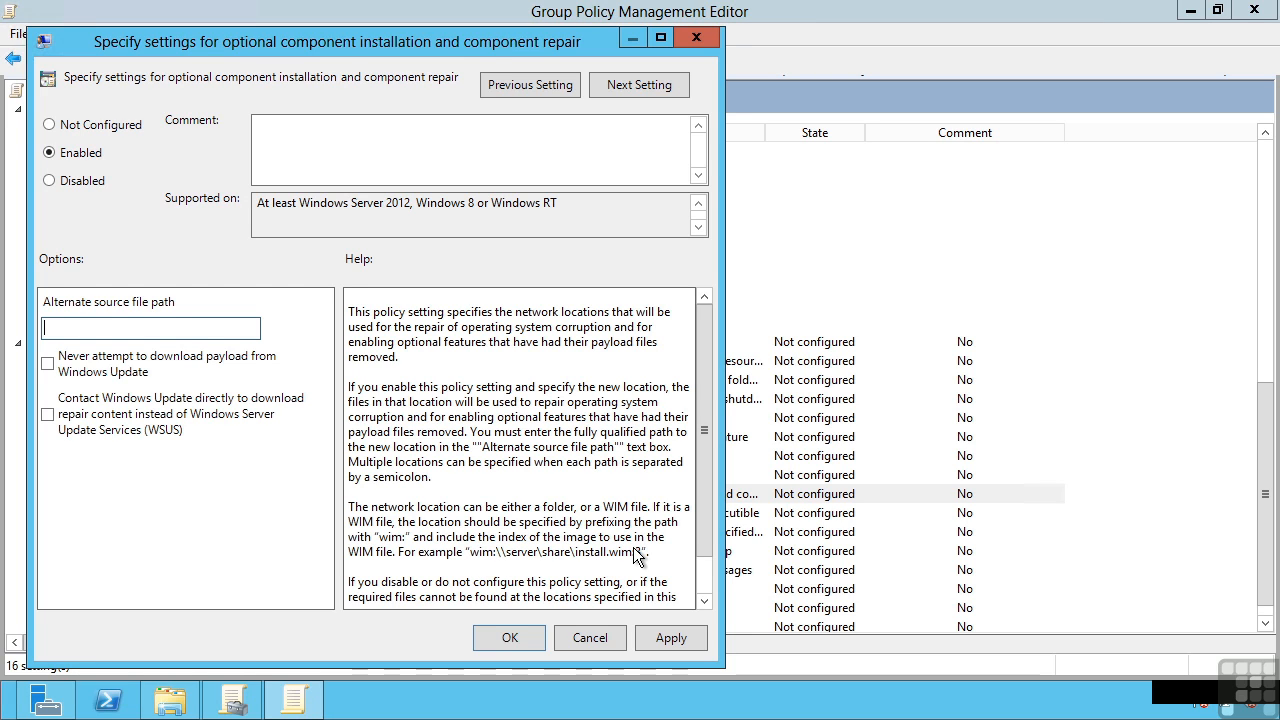
mouse_move(644, 558)
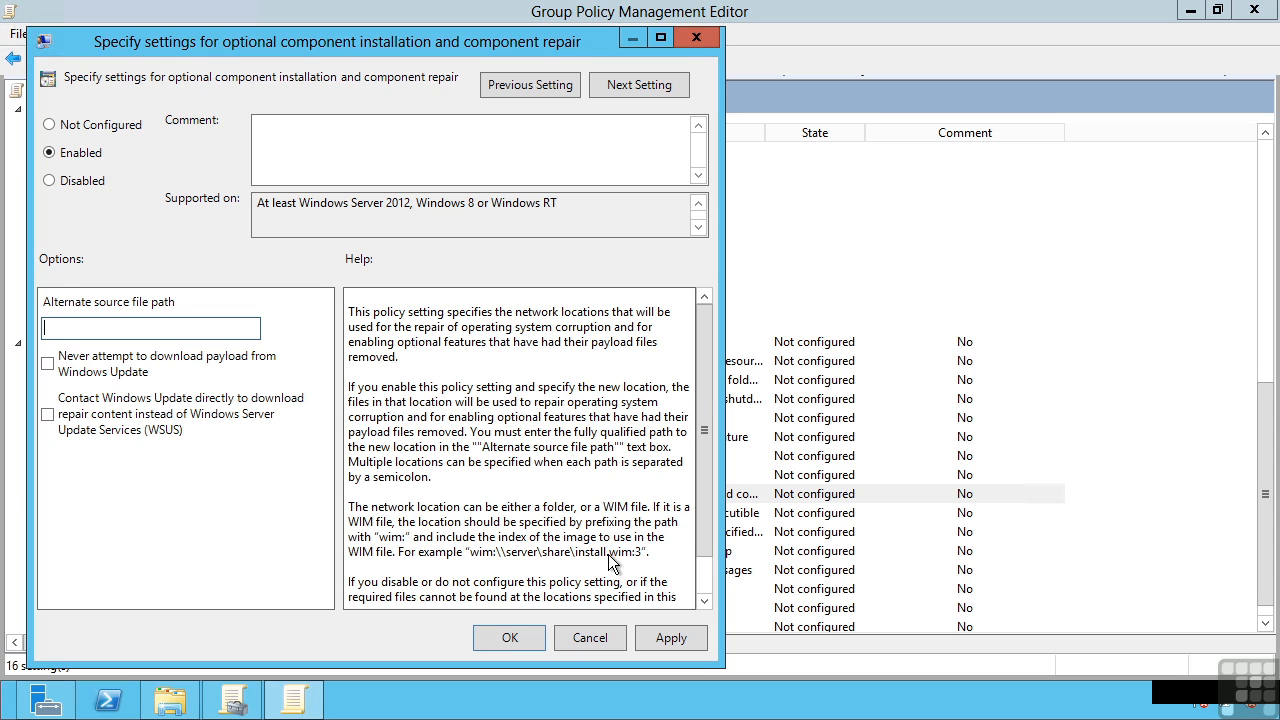
mouse_move(610, 652)
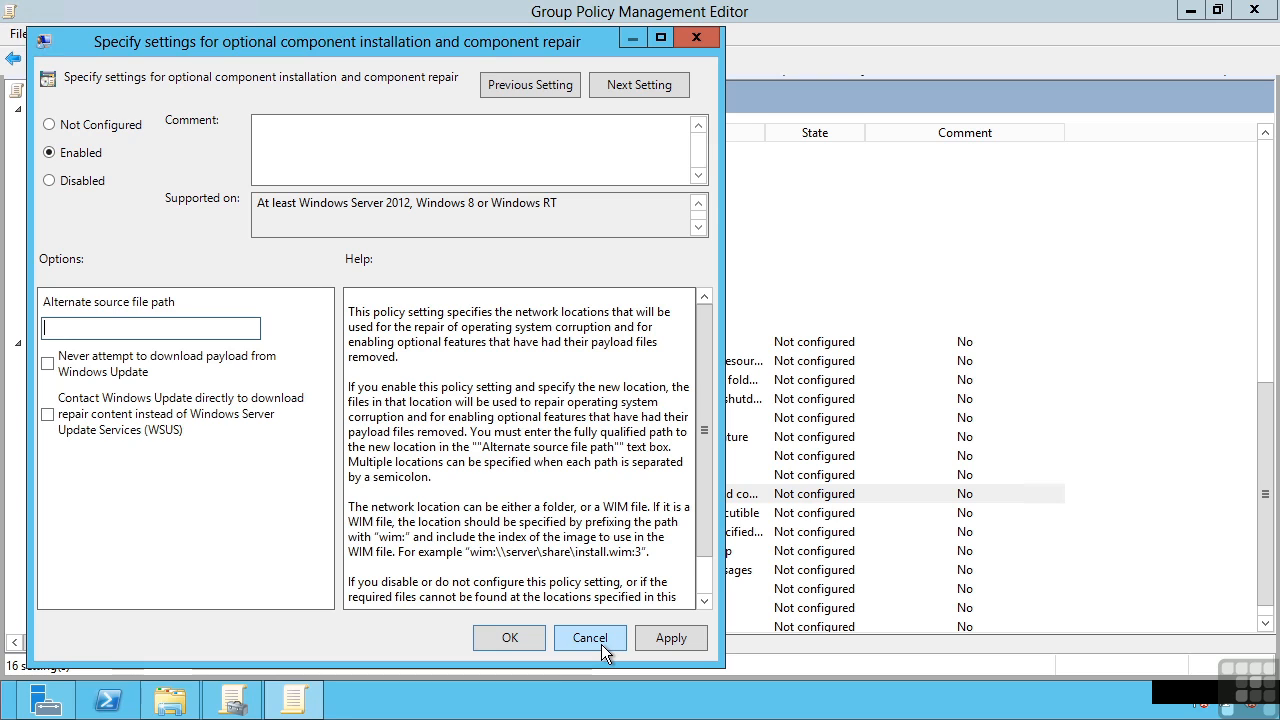
mouse_move(476, 528)
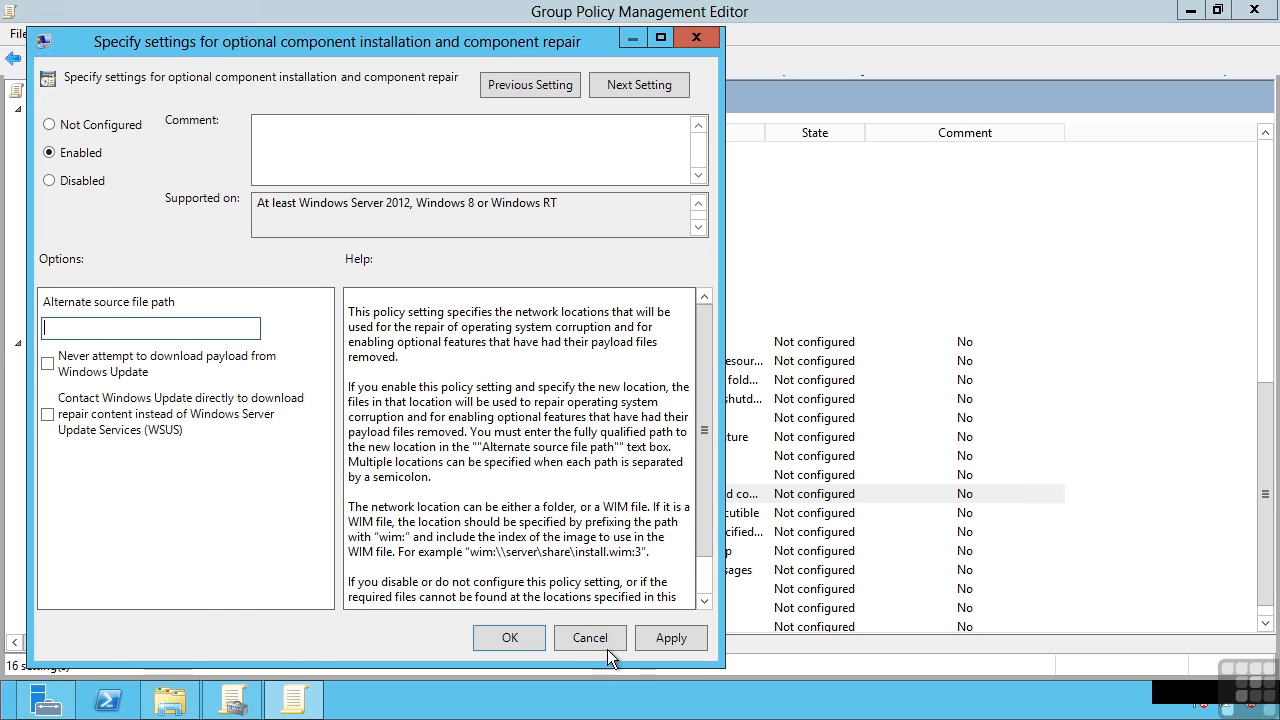
click(590, 638)
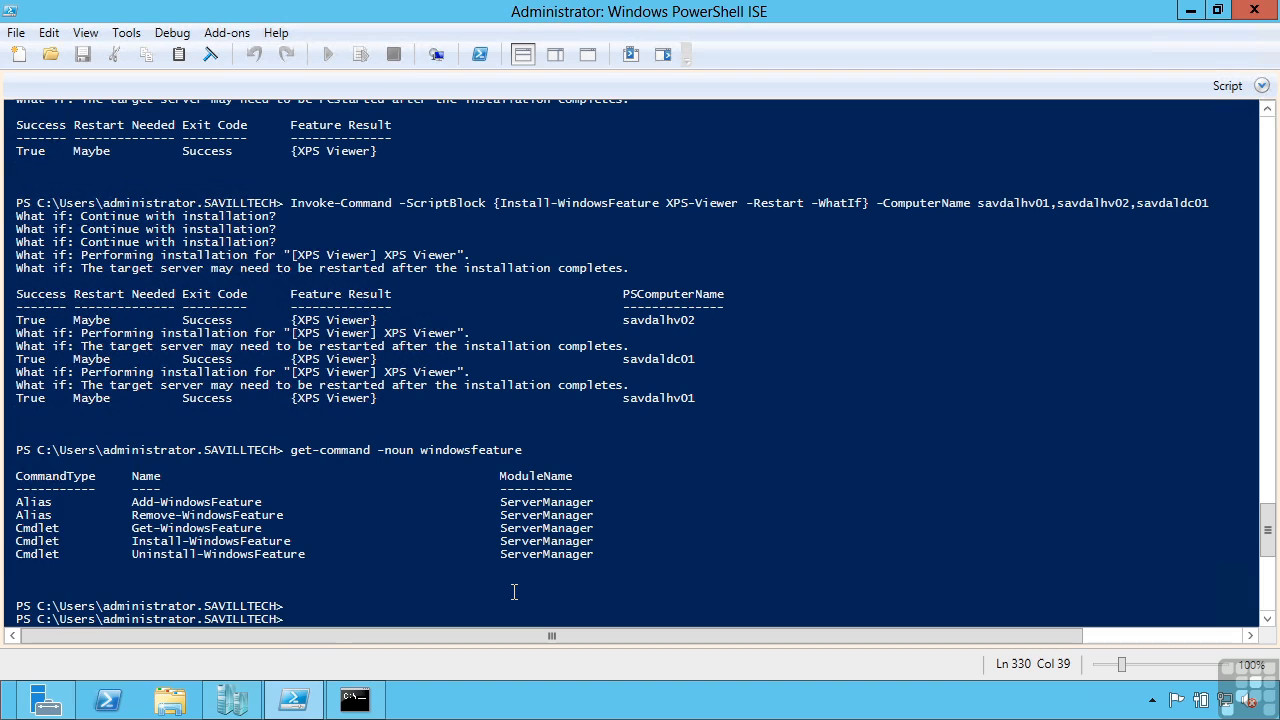
- Start an Uninstall-WindowsFeature command for Server-GUI-Shell with the -Remove parameter
text(uninstall-wind)
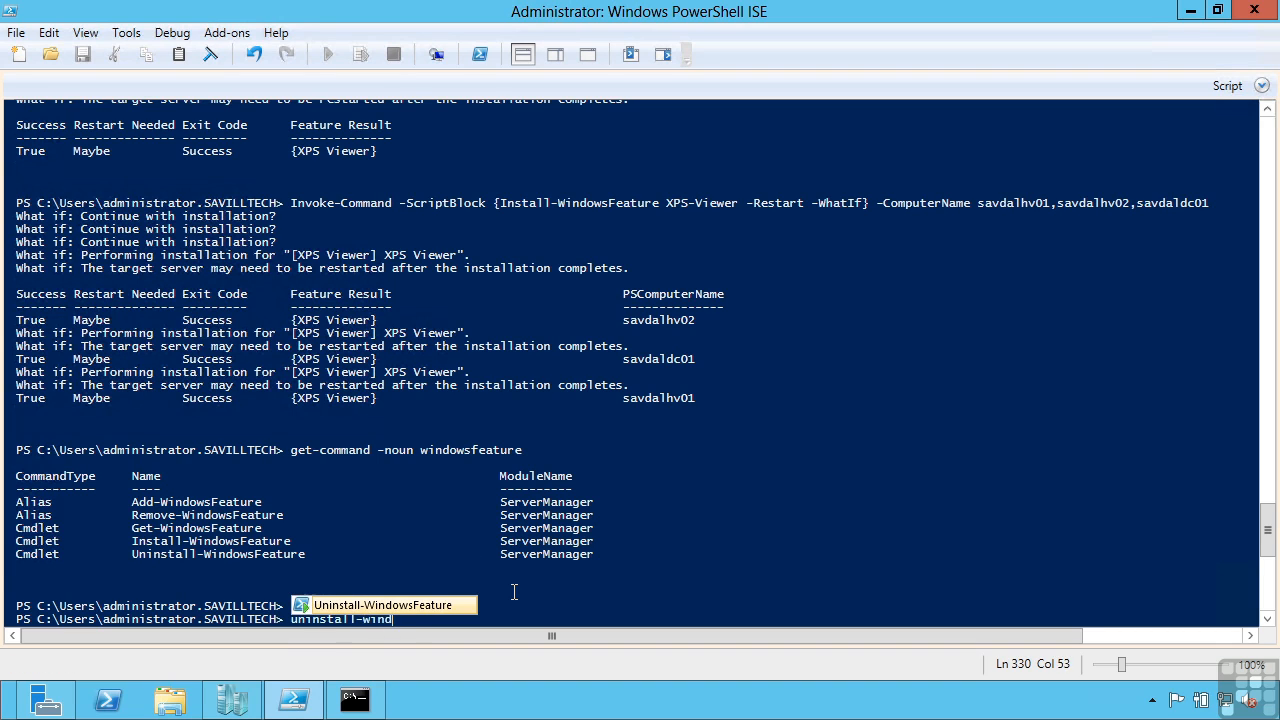
key(Tab)
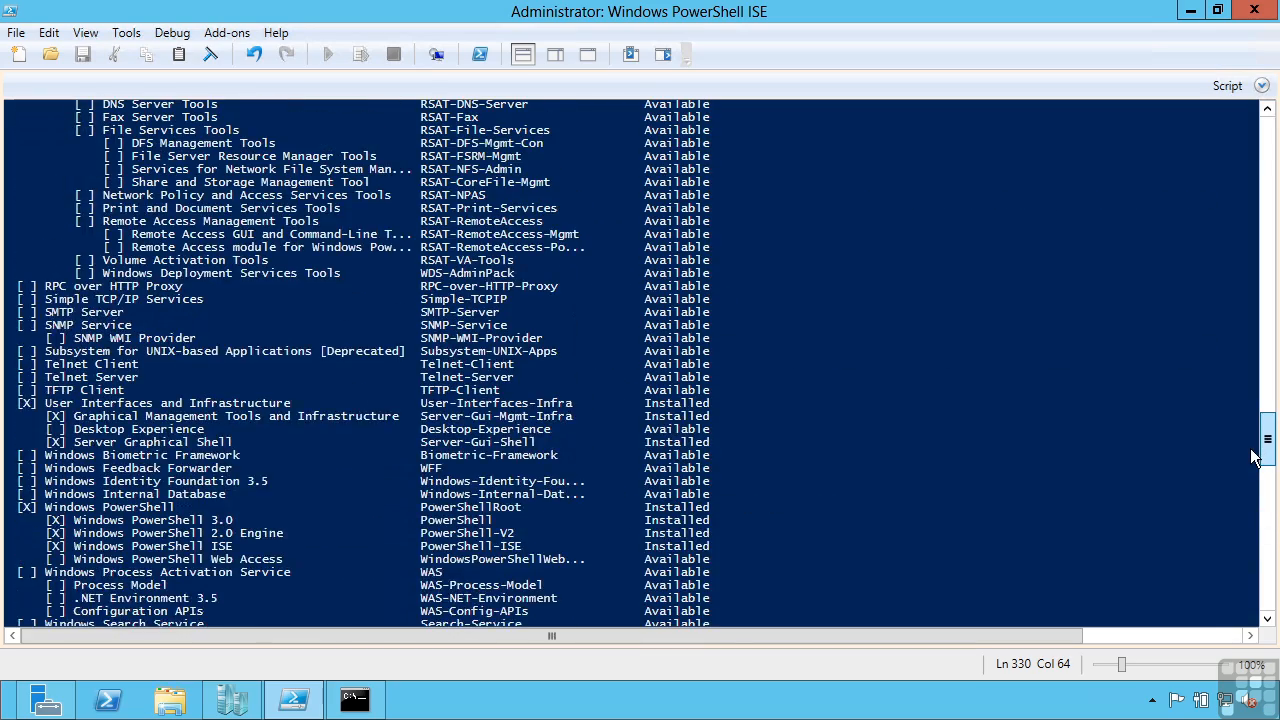
scroll(down, 3)
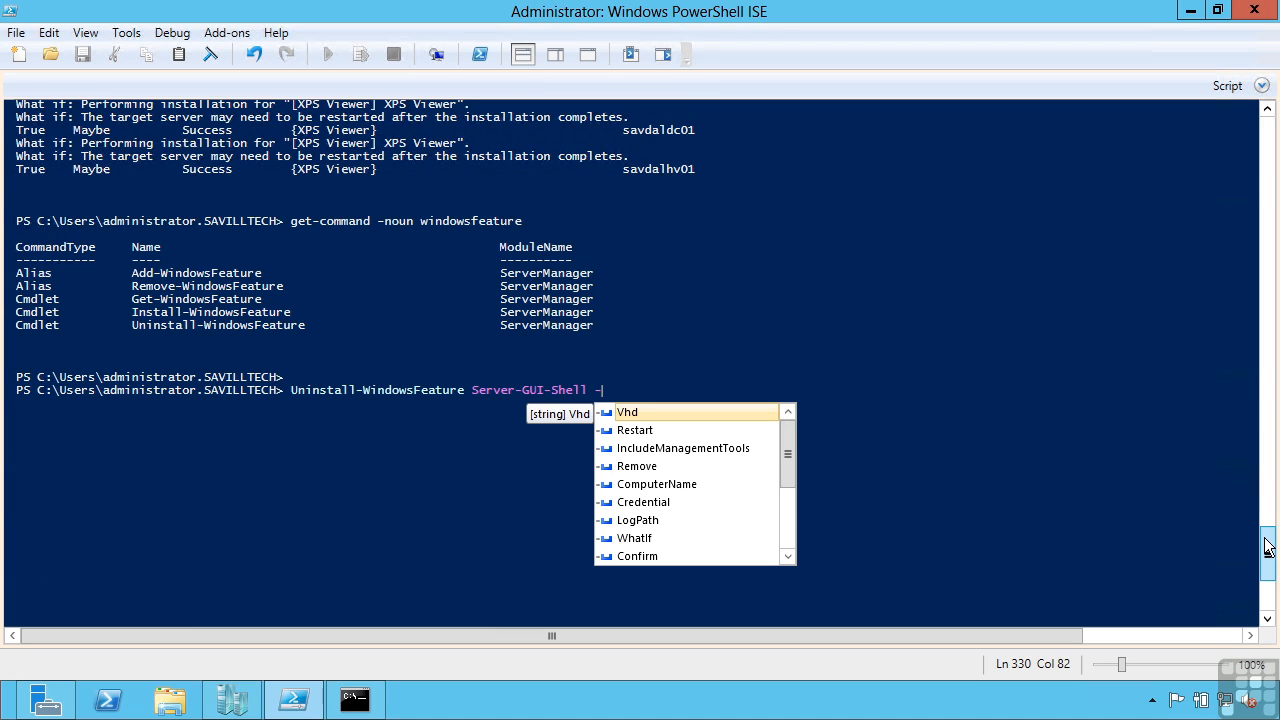
text(rem)
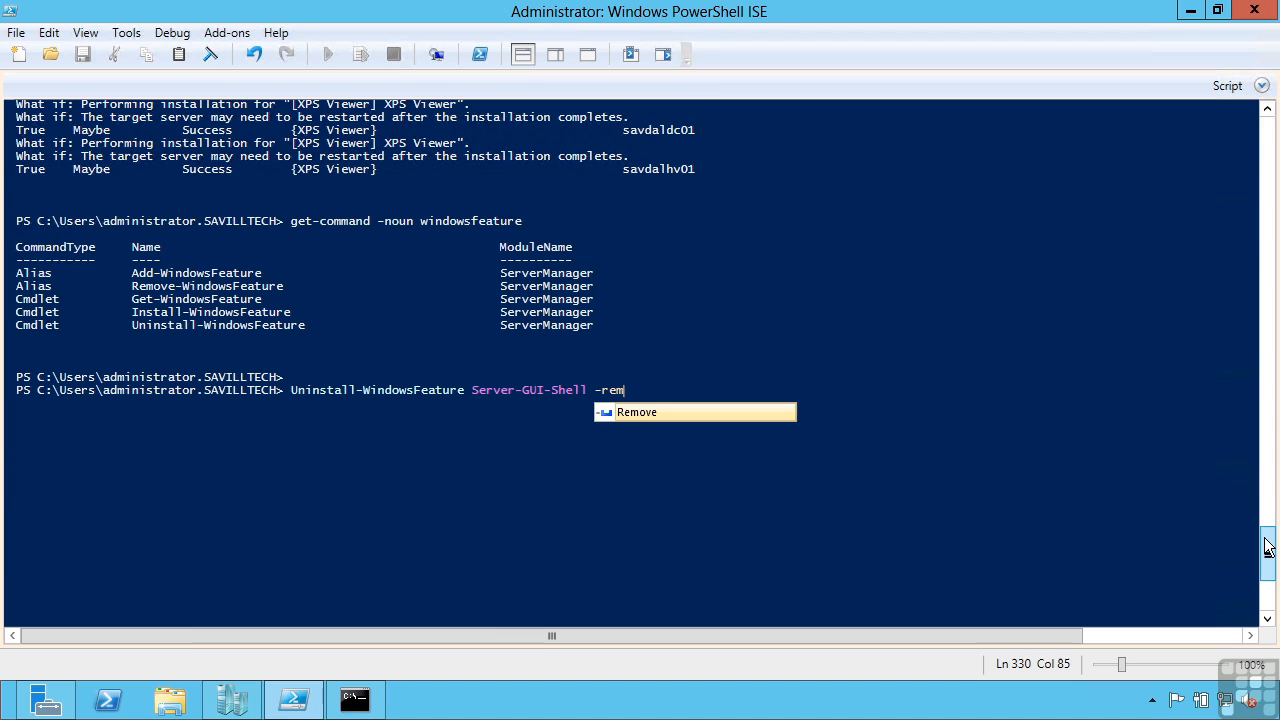